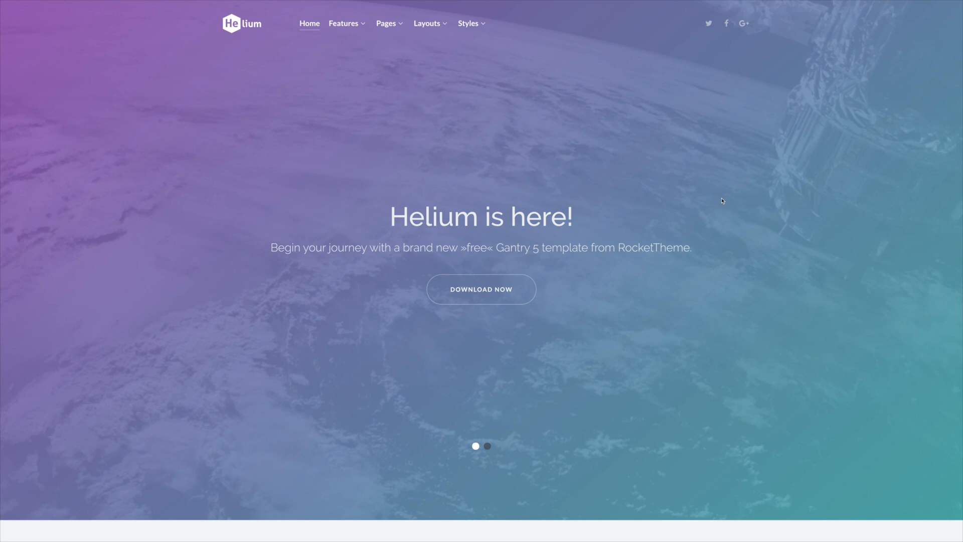
mouse_move(723, 195)
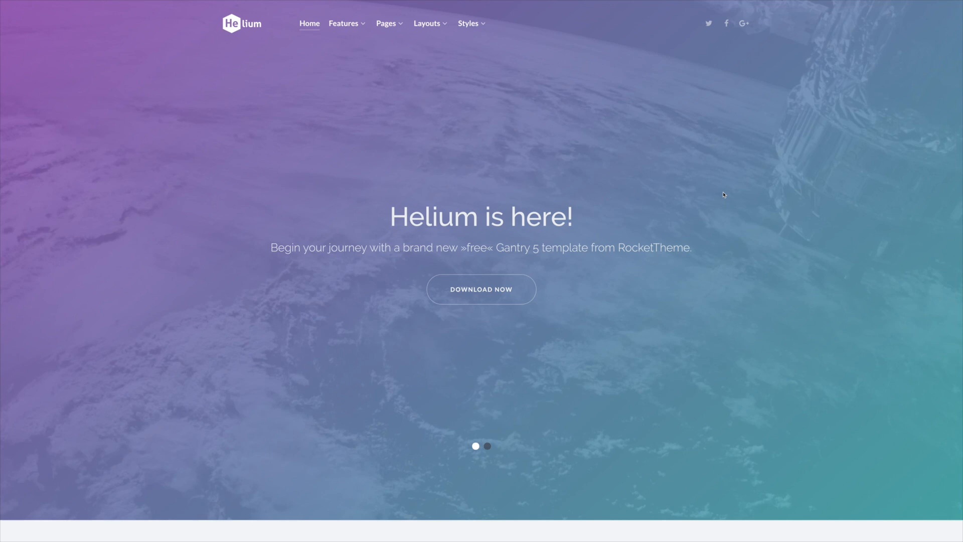
mouse_move(715, 220)
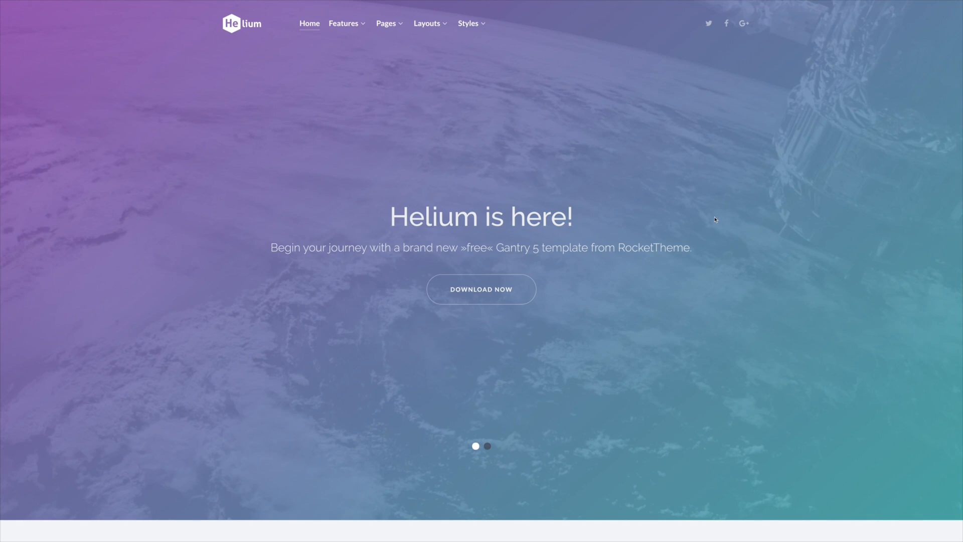
mouse_move(303, 272)
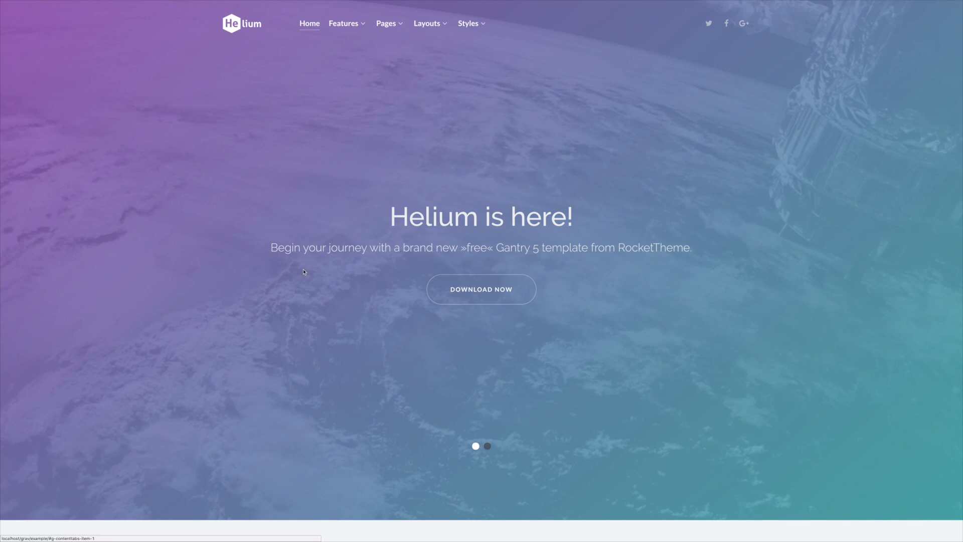
mouse_move(298, 280)
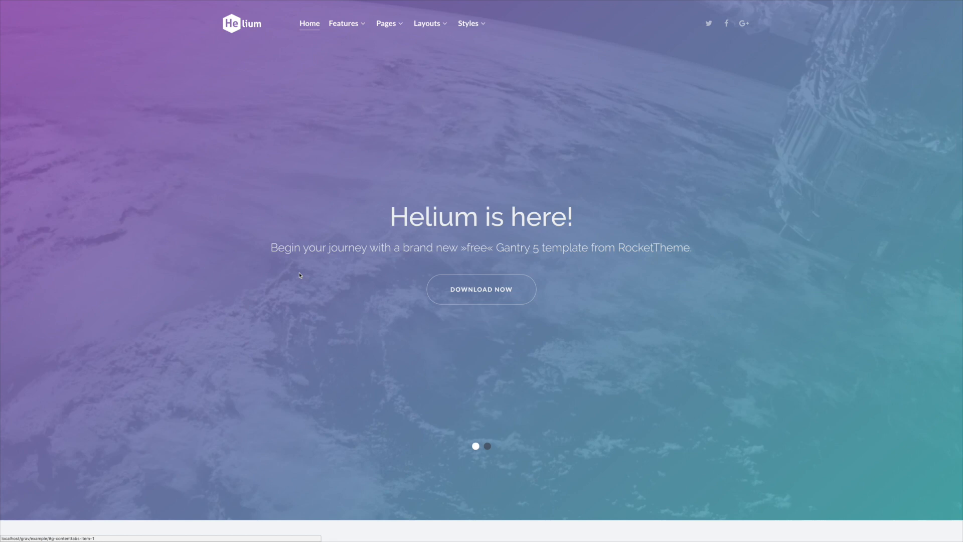
mouse_move(295, 280)
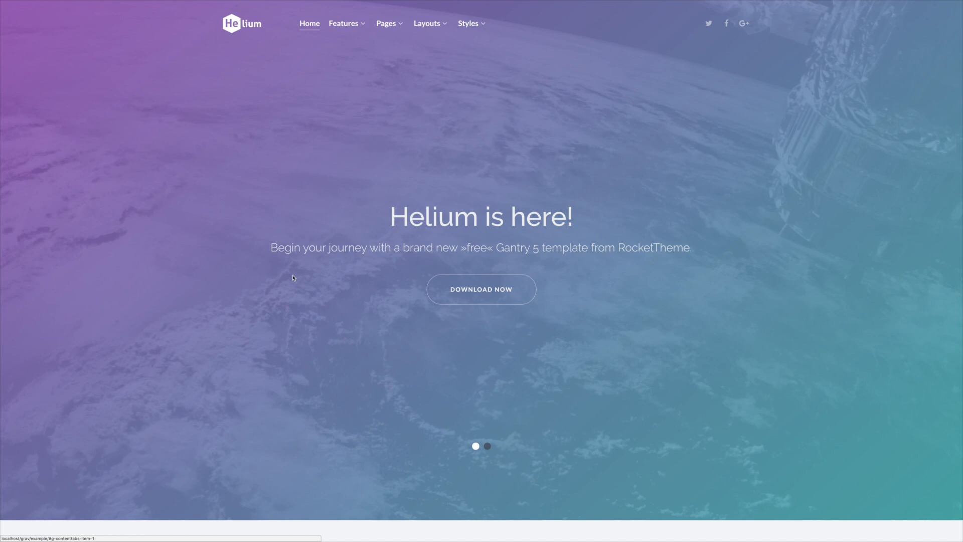
mouse_move(865, 274)
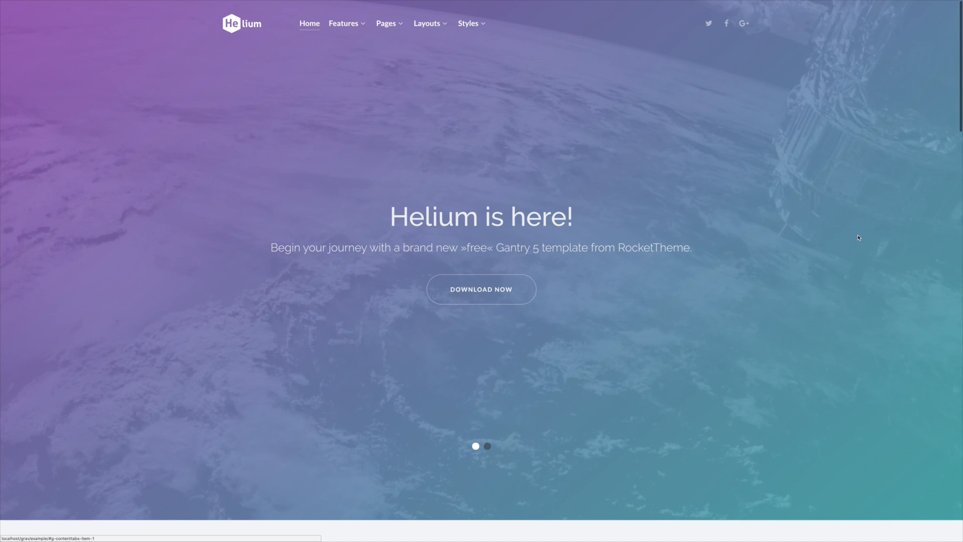
mouse_move(917, 196)
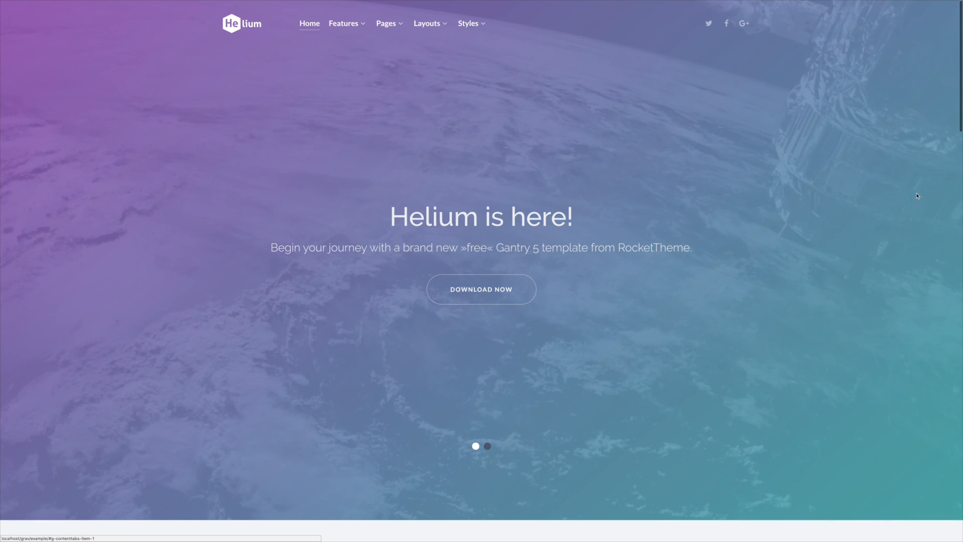
mouse_move(803, 349)
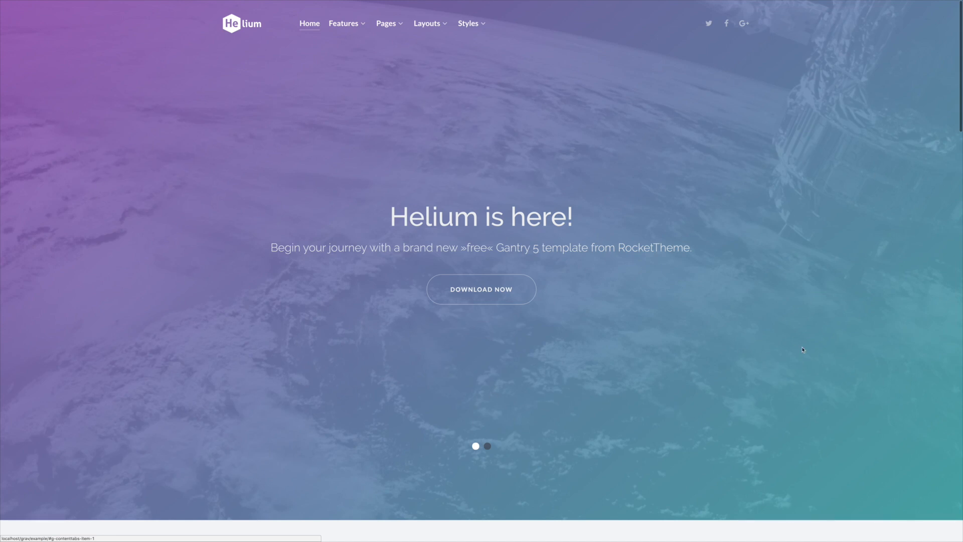
mouse_move(710, 370)
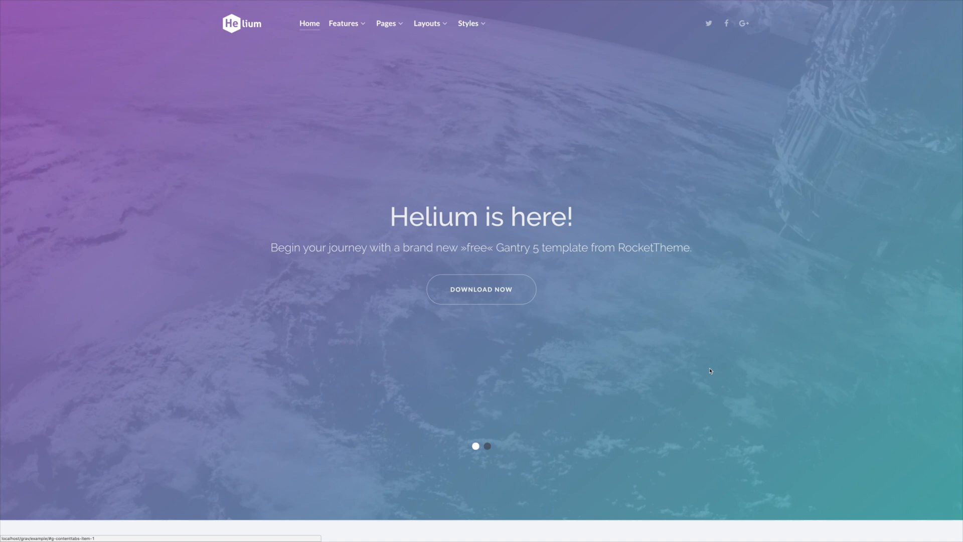
mouse_move(706, 361)
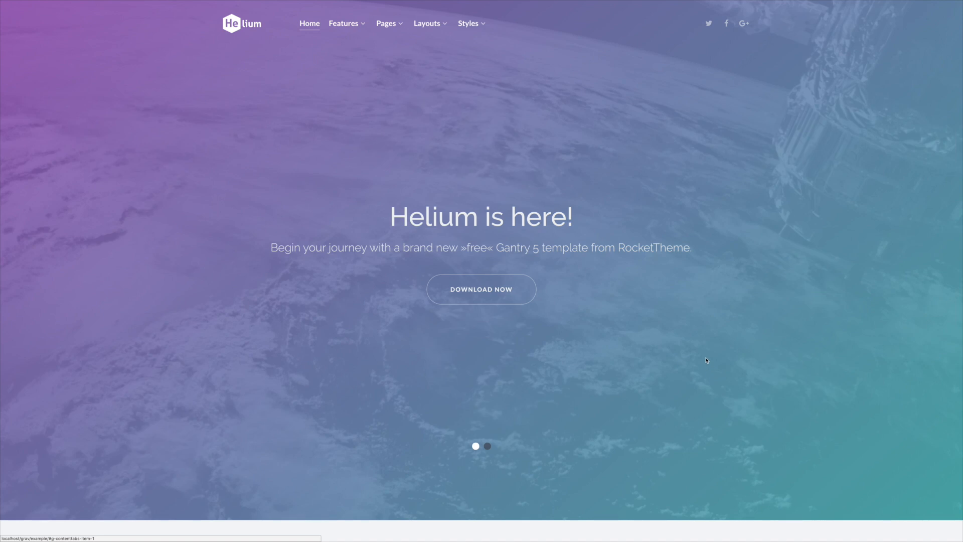
mouse_move(659, 312)
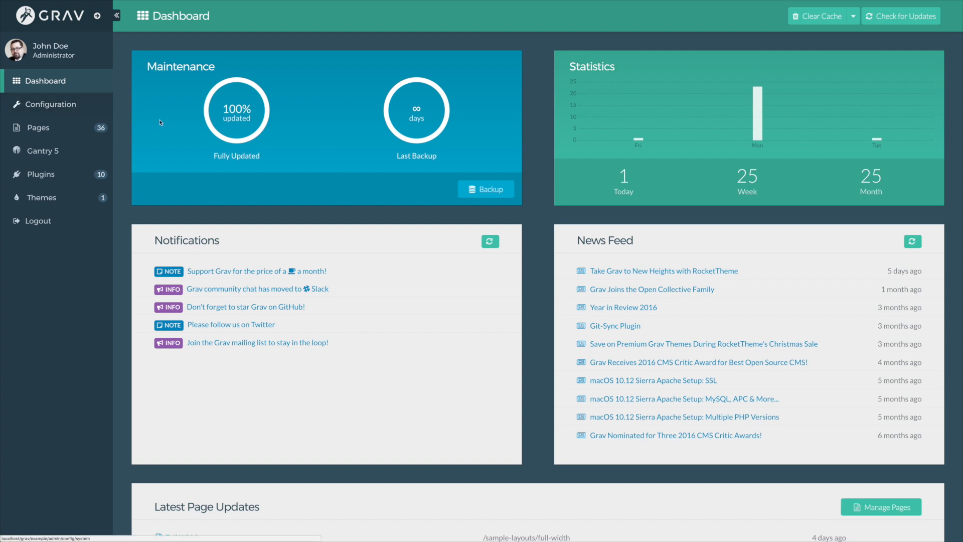
mouse_move(530, 225)
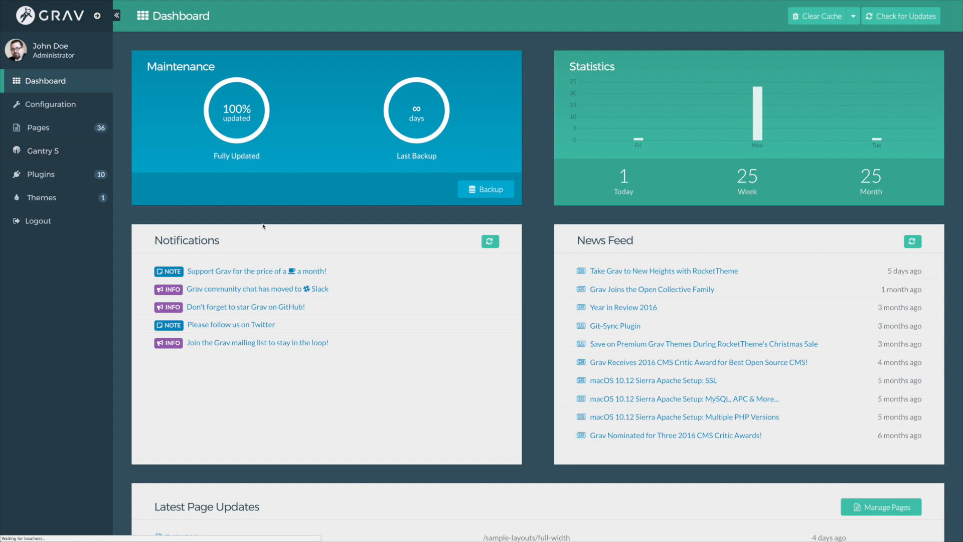
Open Helium's Gantry 5 configuration and browse the outline list, keeping Base Outline selected
click(42, 150)
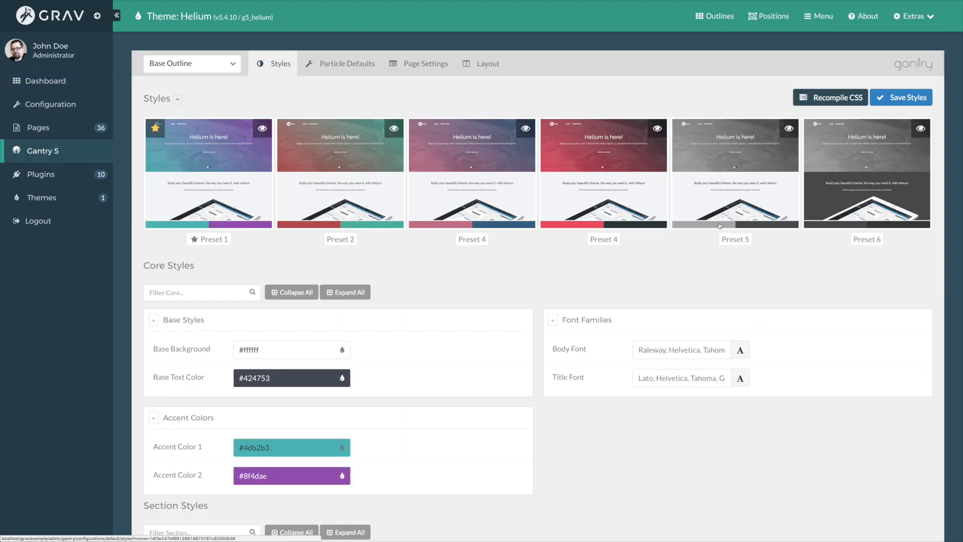
mouse_move(178, 98)
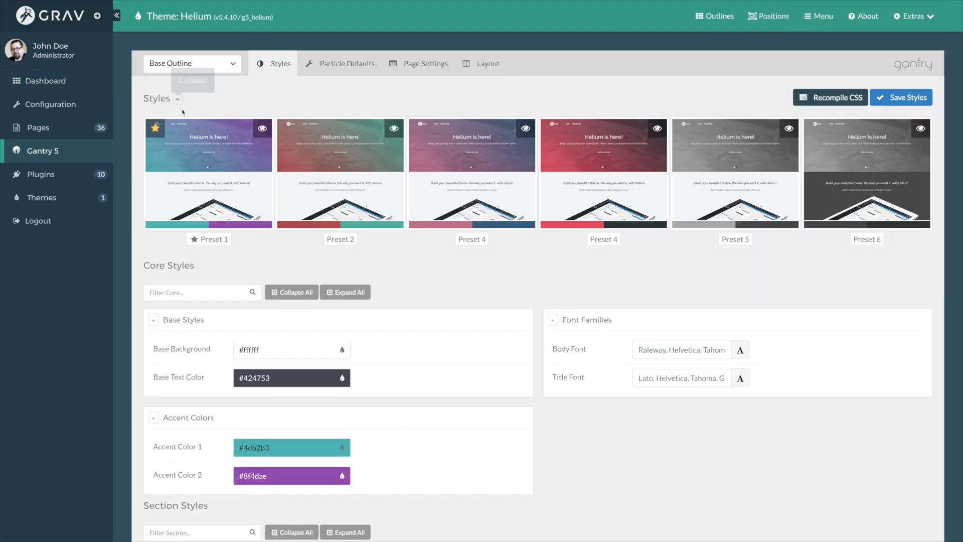
click(192, 64)
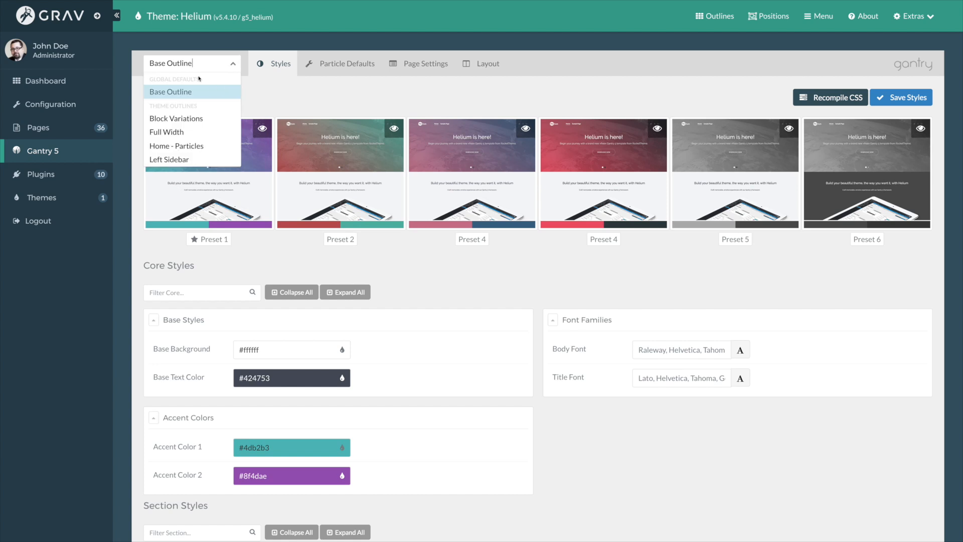
mouse_move(176, 145)
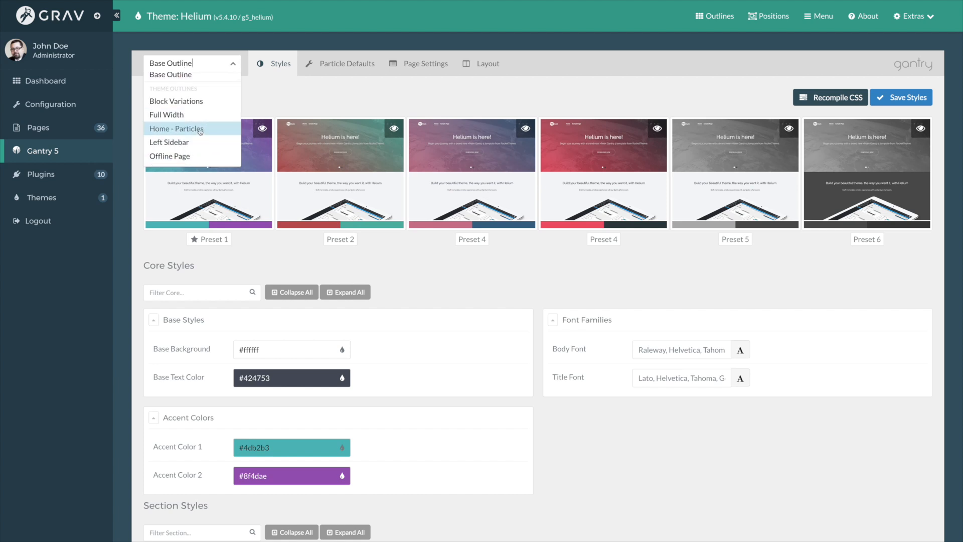
scroll(down, 3)
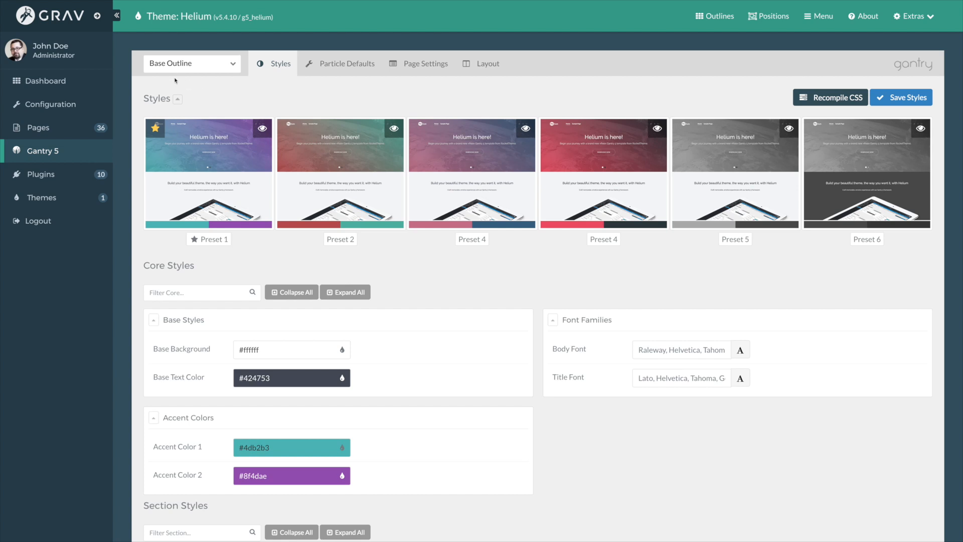
mouse_move(478, 202)
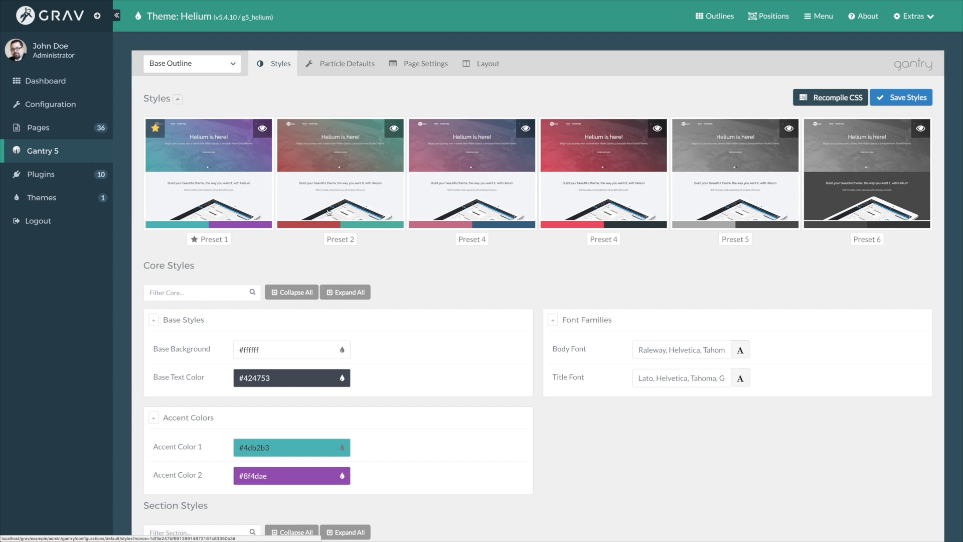
mouse_move(434, 249)
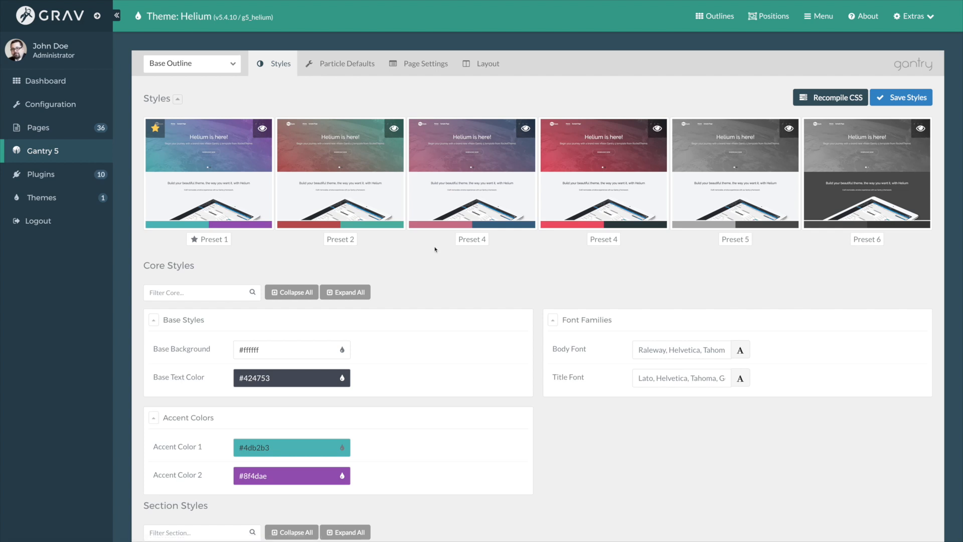
mouse_move(582, 255)
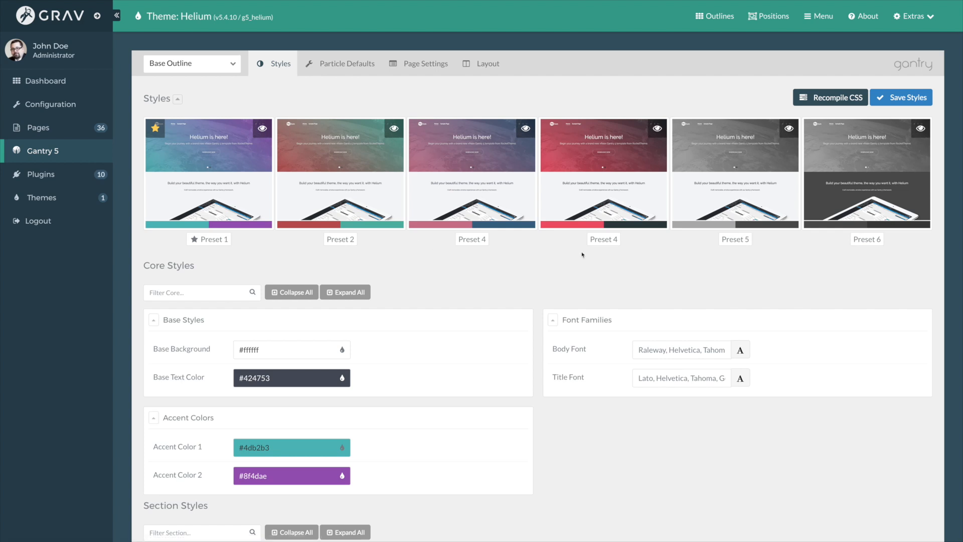
mouse_move(198, 228)
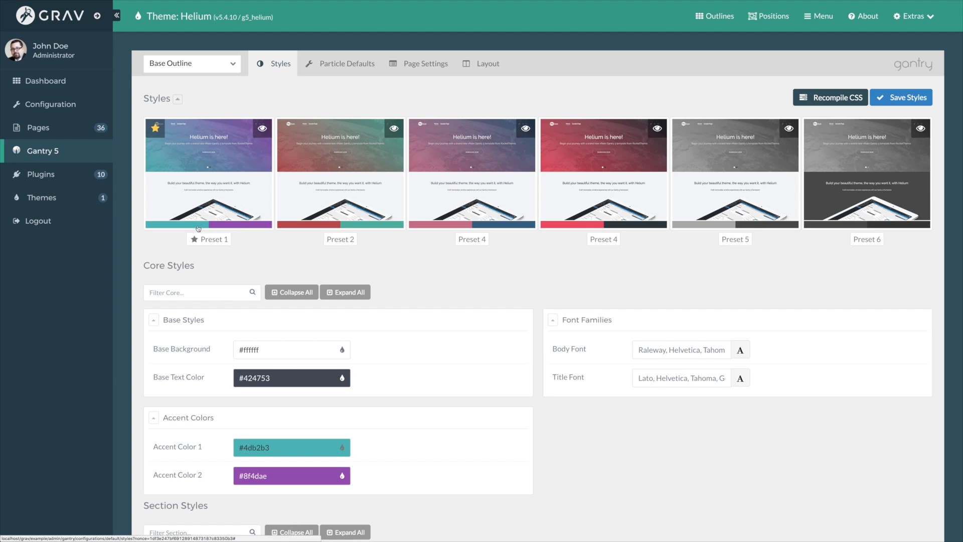
mouse_move(535, 249)
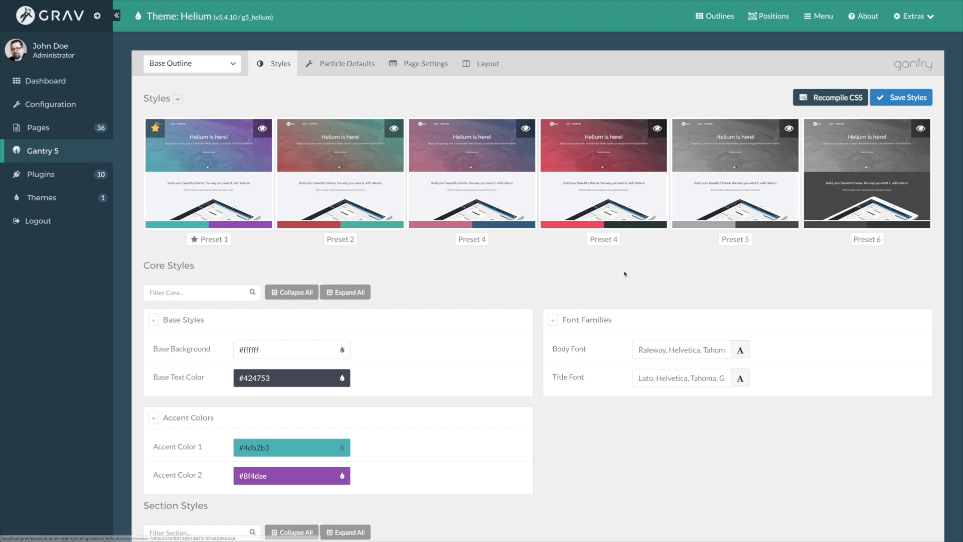
mouse_move(567, 276)
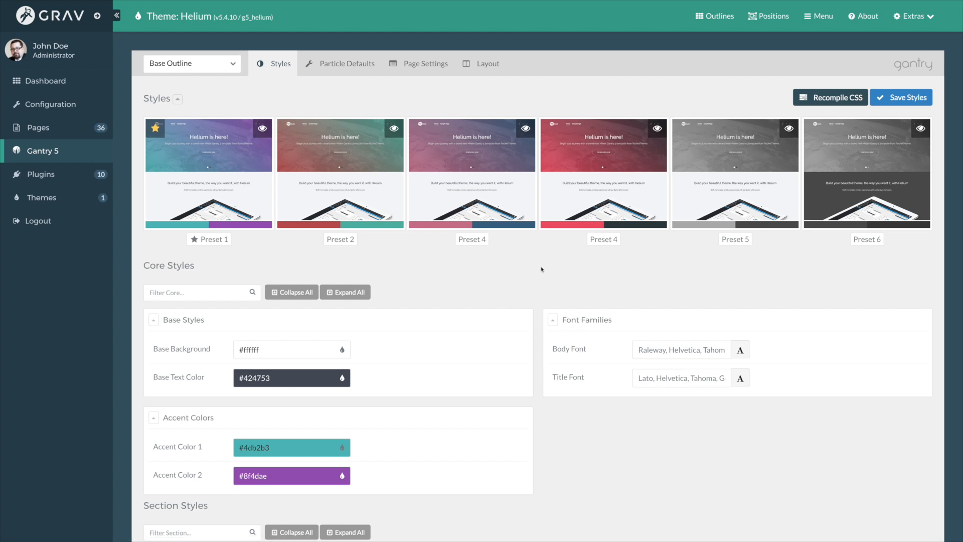
scroll(down, 3)
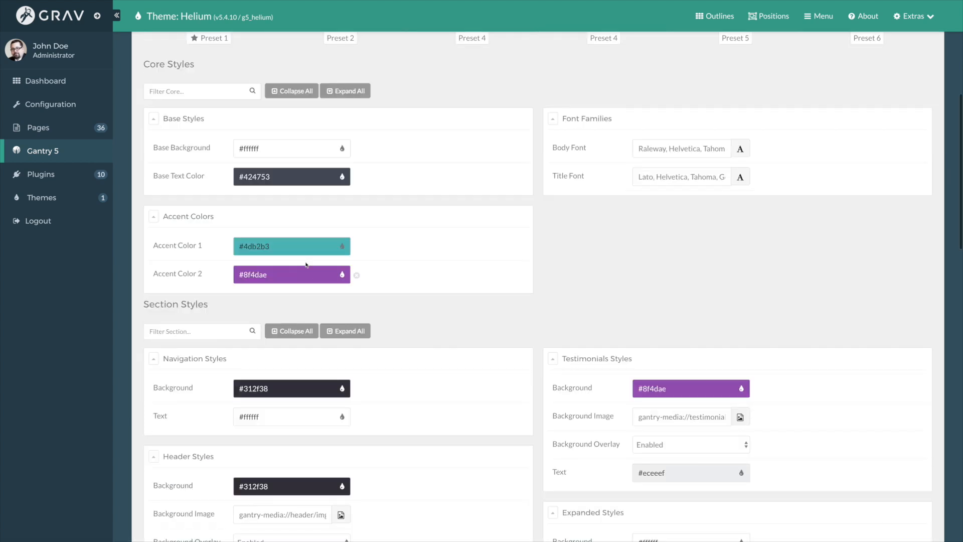
scroll(down, 3)
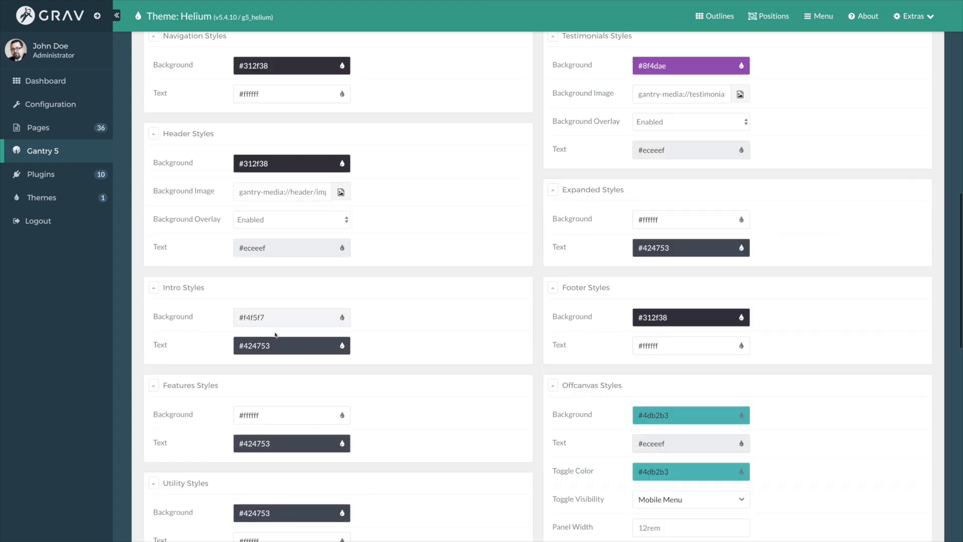
scroll(down, 3)
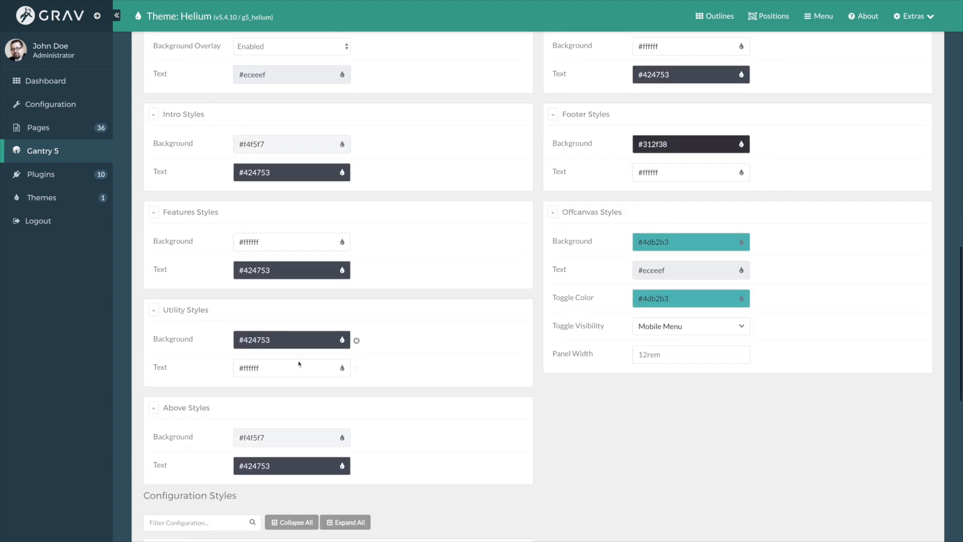
scroll(up, 3)
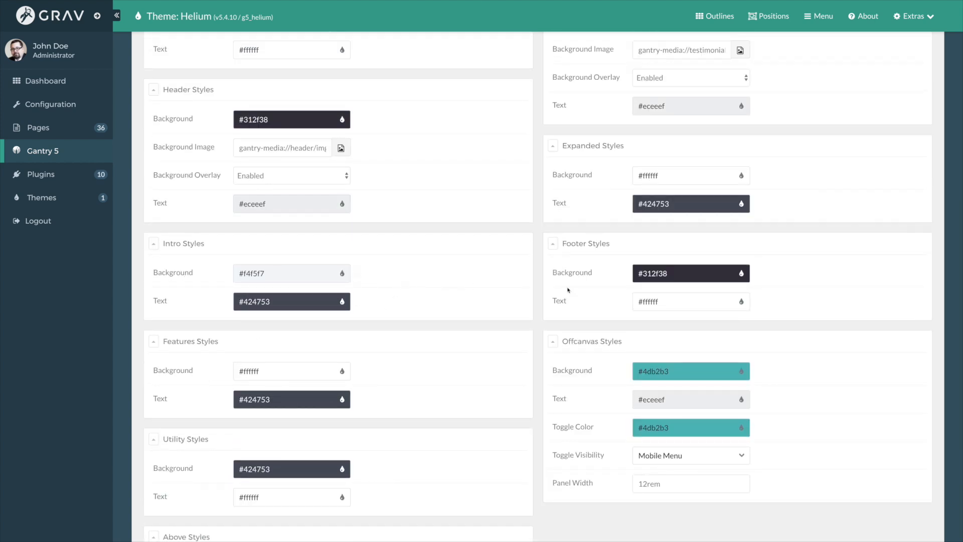
scroll(up, 3)
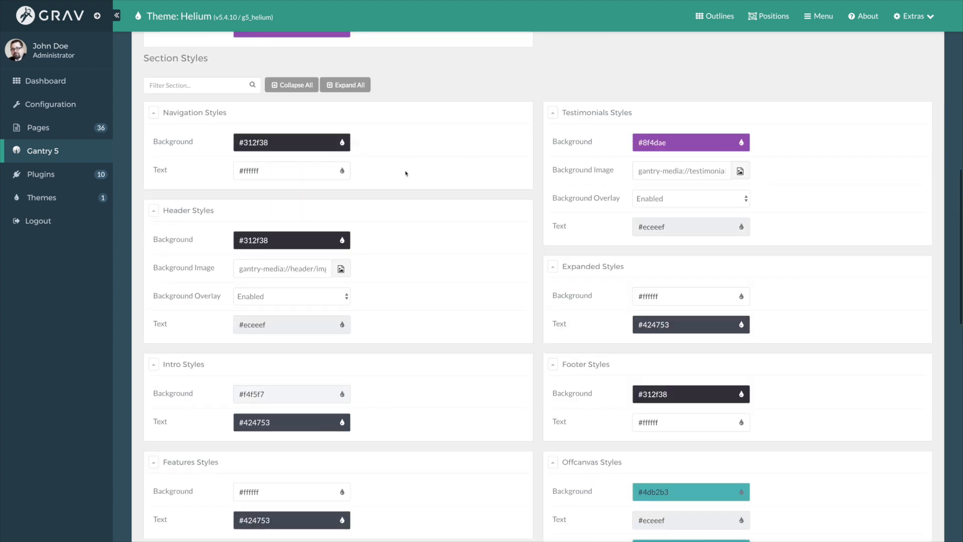
scroll(up, 3)
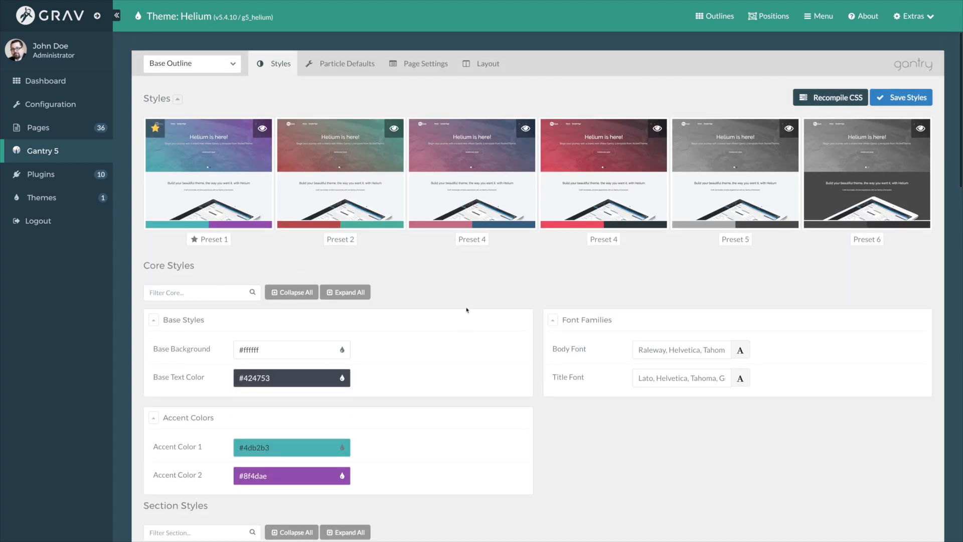
mouse_move(571, 156)
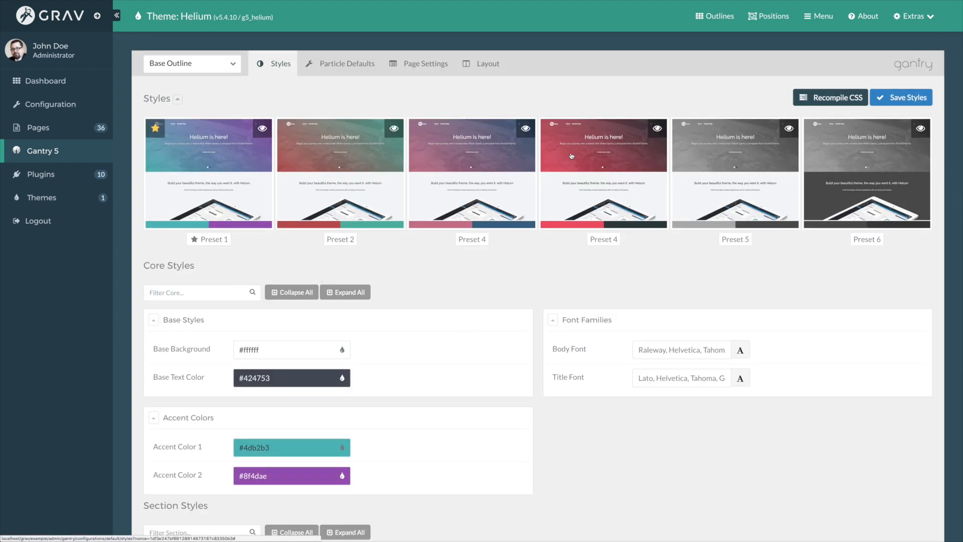
Apply red Preset 4 (accents #e84a5f, #2a363b) and scroll through the style sections
click(603, 173)
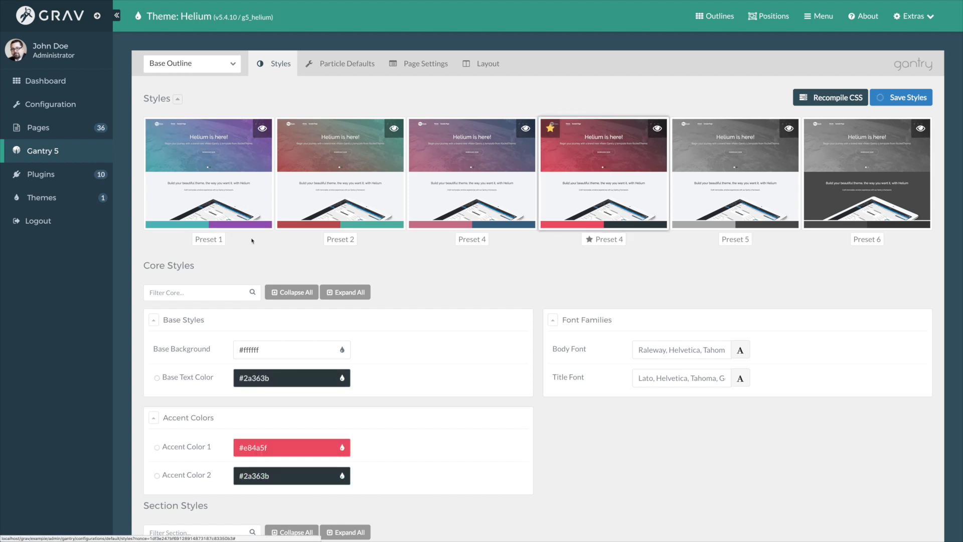
mouse_move(577, 252)
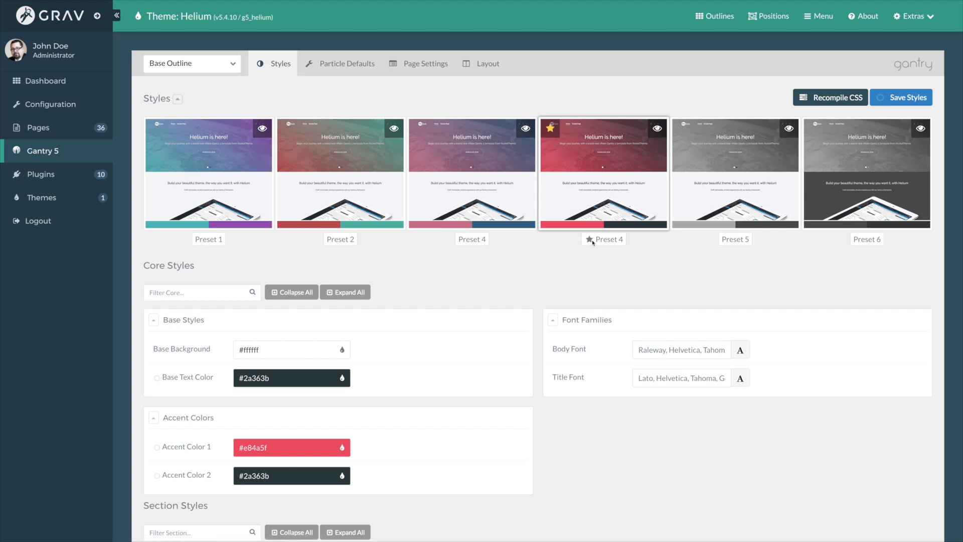
mouse_move(749, 253)
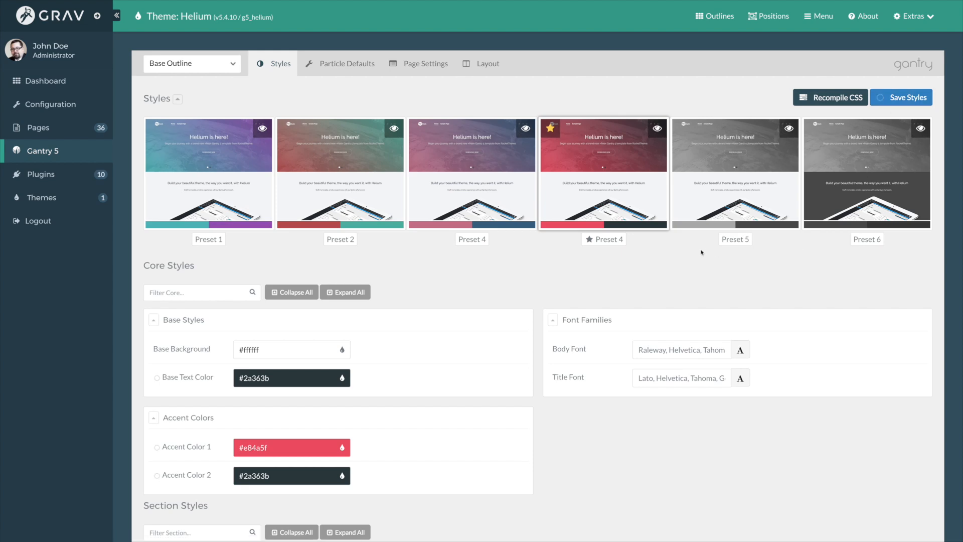
scroll(down, 3)
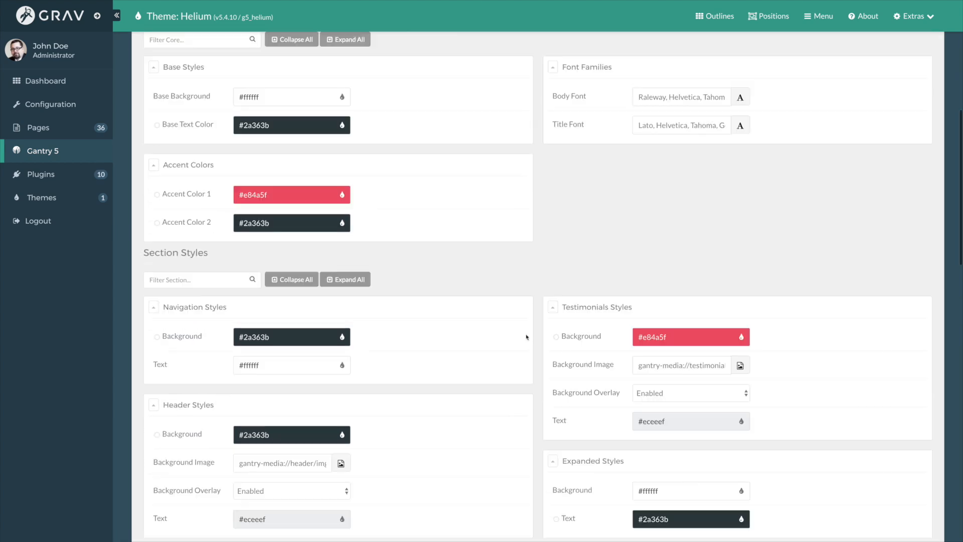
scroll(down, 3)
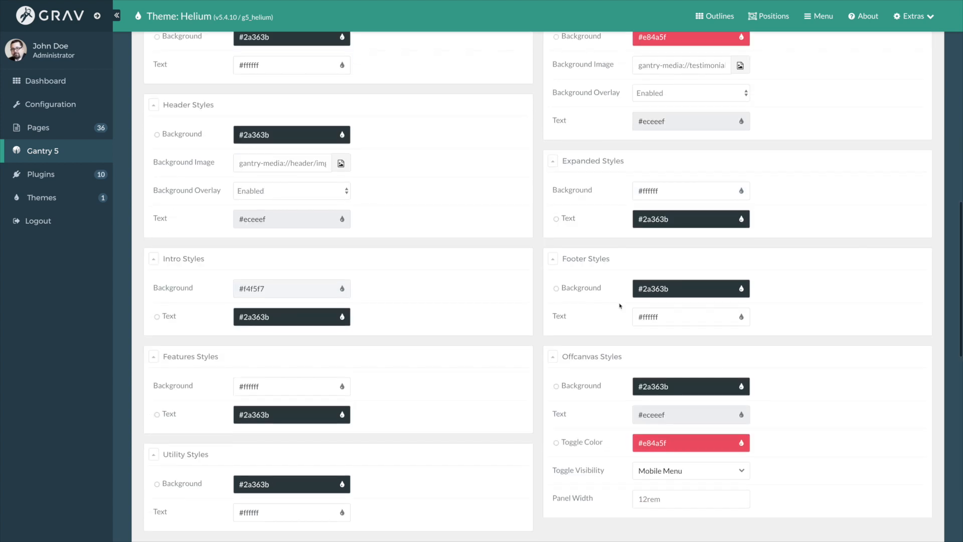
scroll(down, 3)
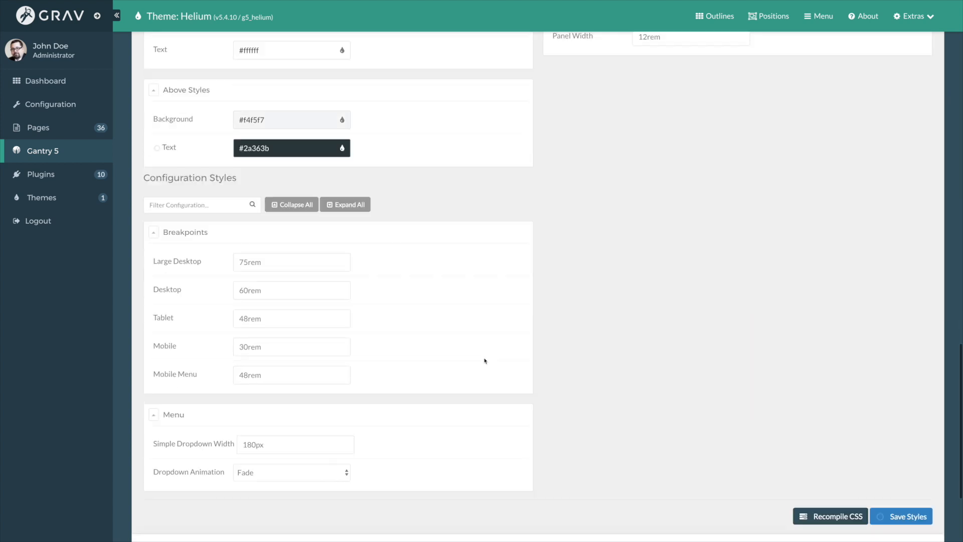
scroll(up, 3)
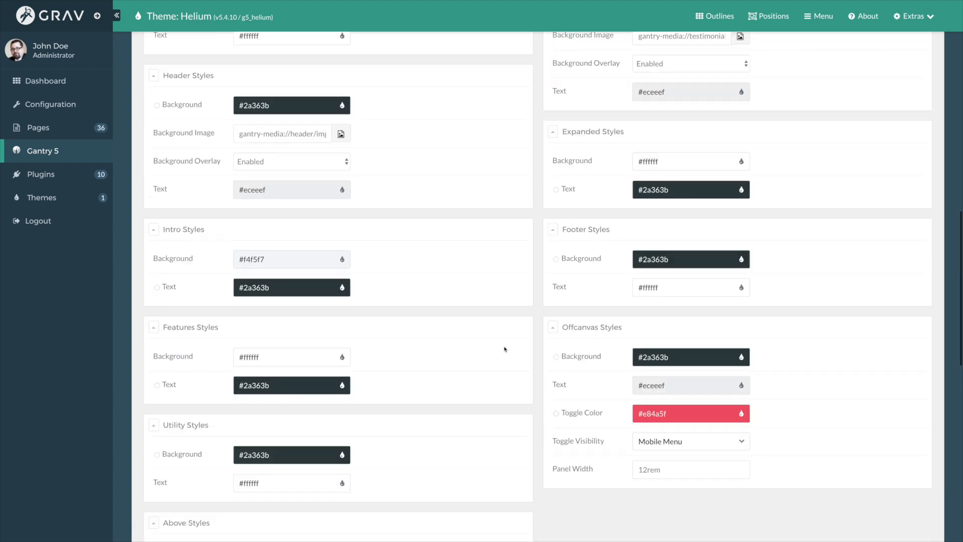
scroll(up, 3)
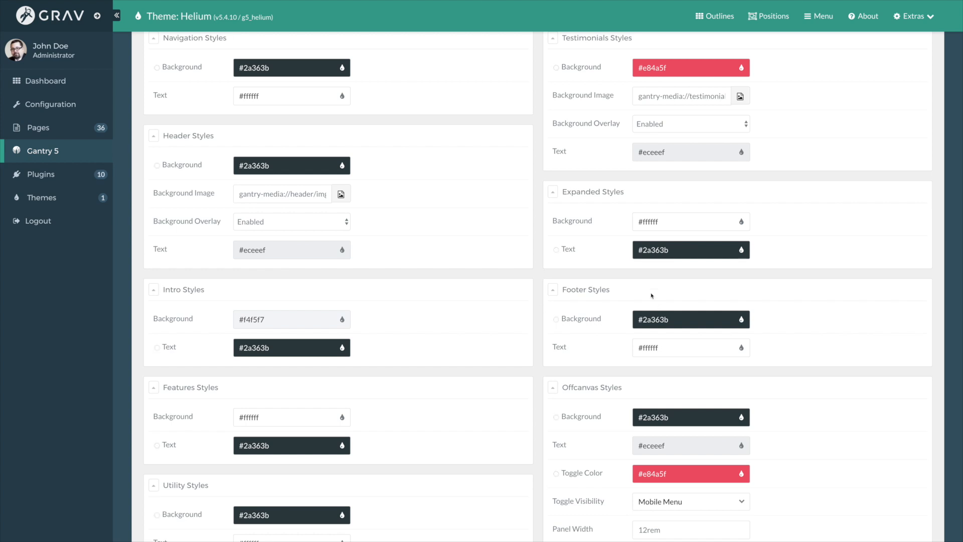
mouse_move(570, 246)
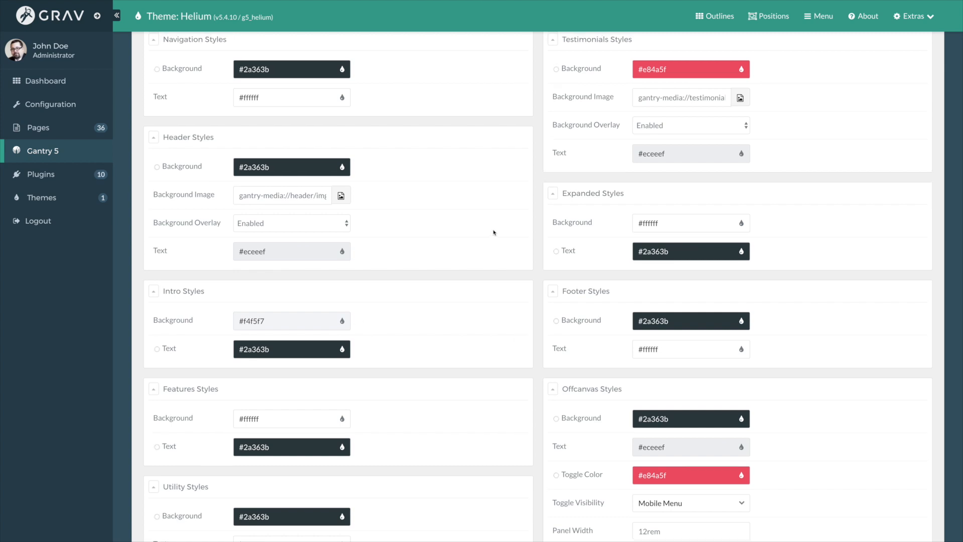
scroll(up, 3)
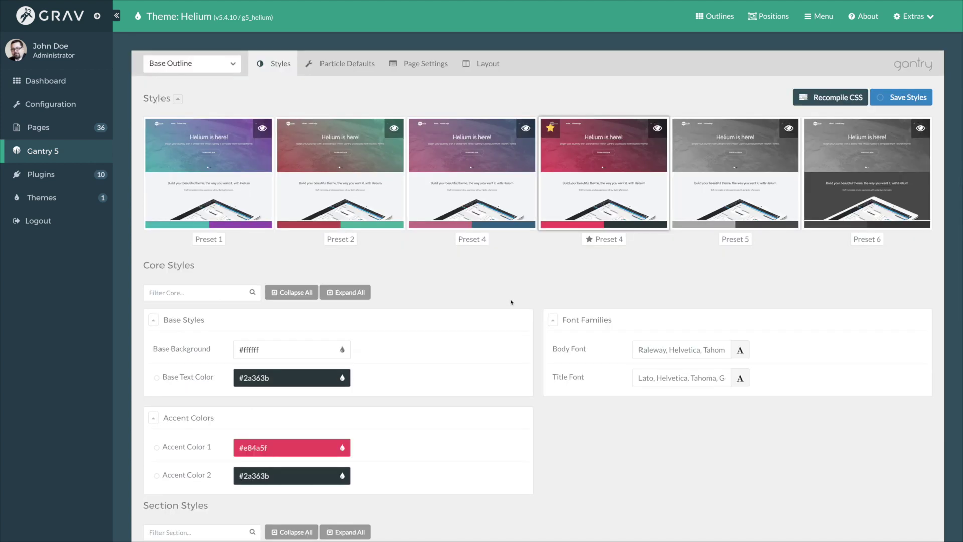
mouse_move(716, 239)
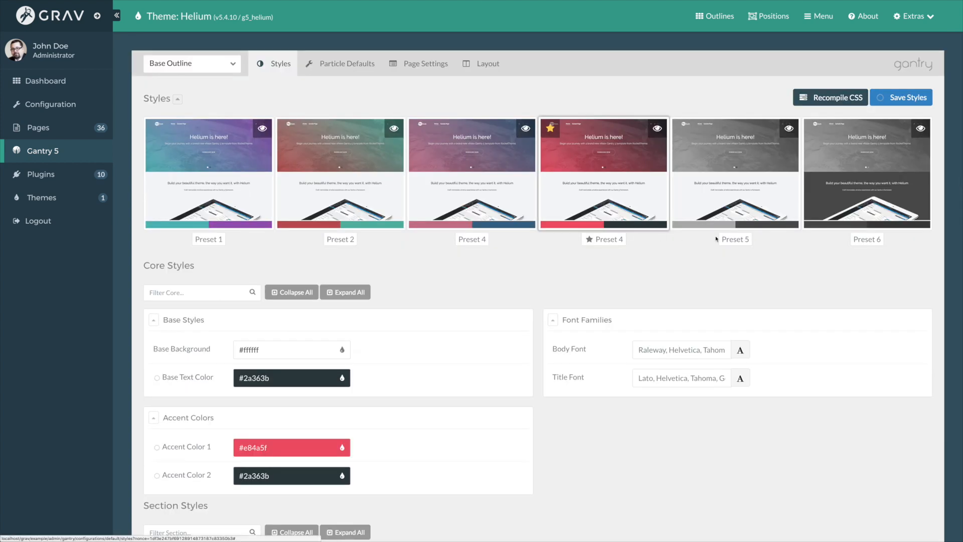
Save the red preset Base Outline styles and switch to the Helium front end
click(901, 97)
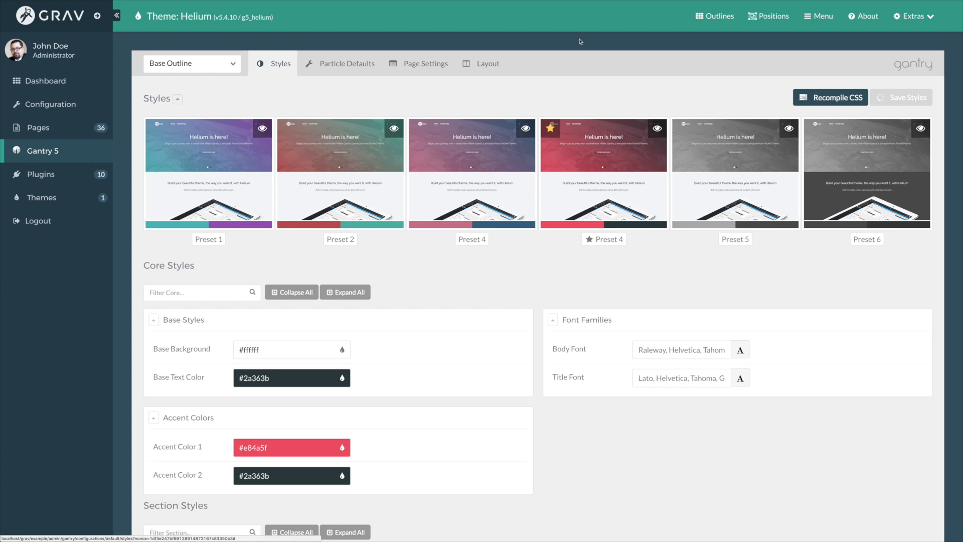
mouse_move(582, 82)
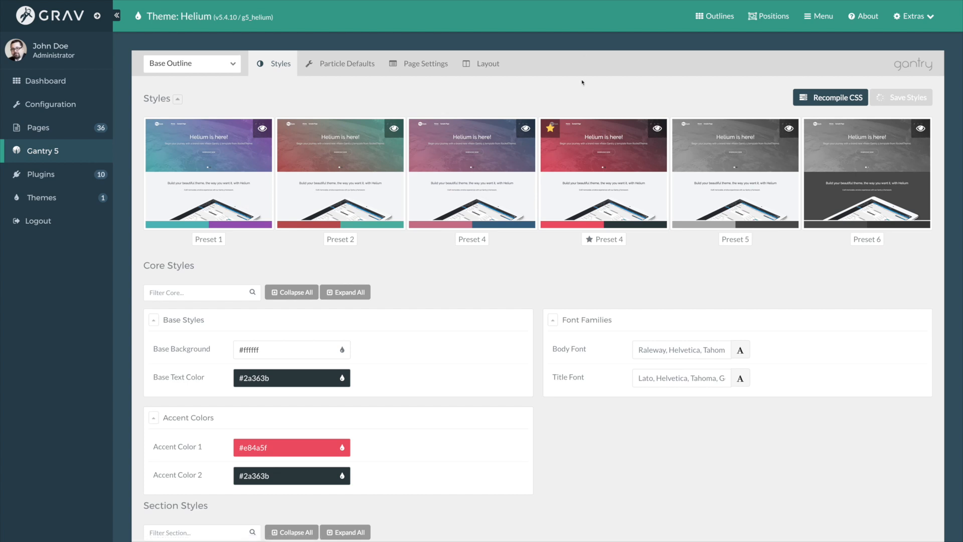
click(901, 97)
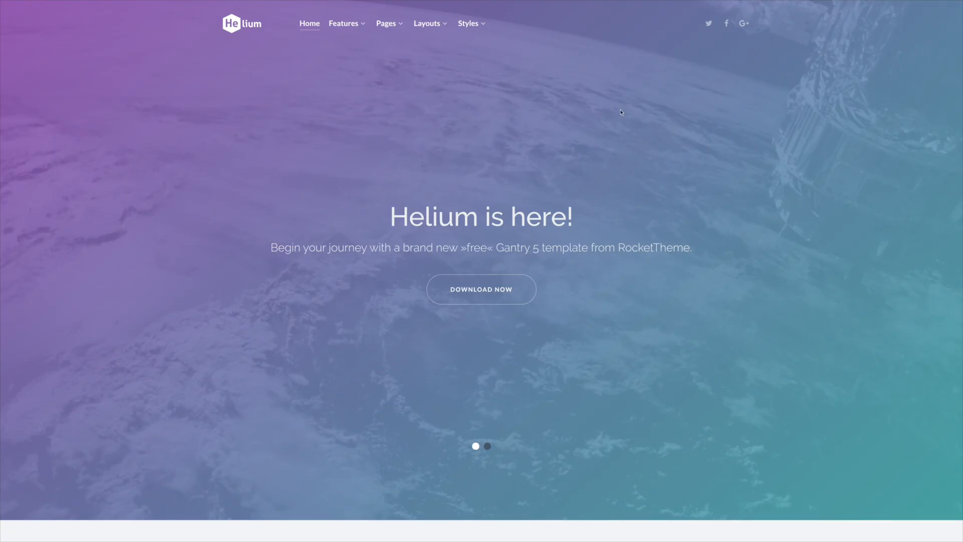
mouse_move(628, 115)
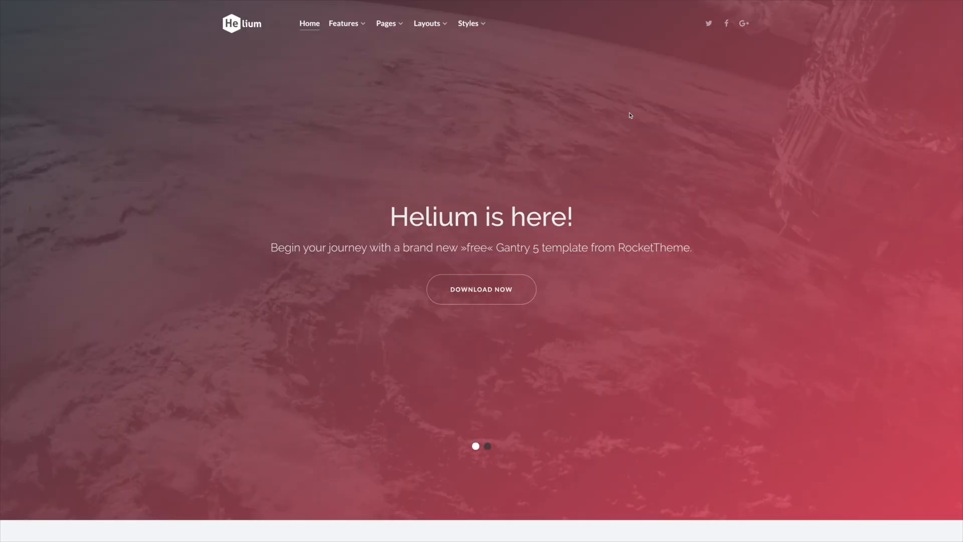
Scroll through the Helium homepage to check the new red gradient accents
scroll(down, 3)
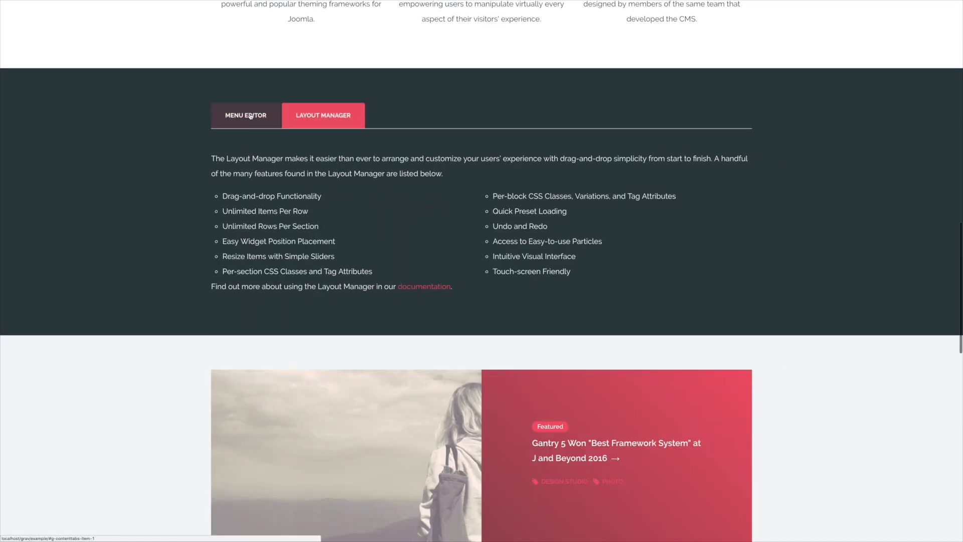
scroll(down, 3)
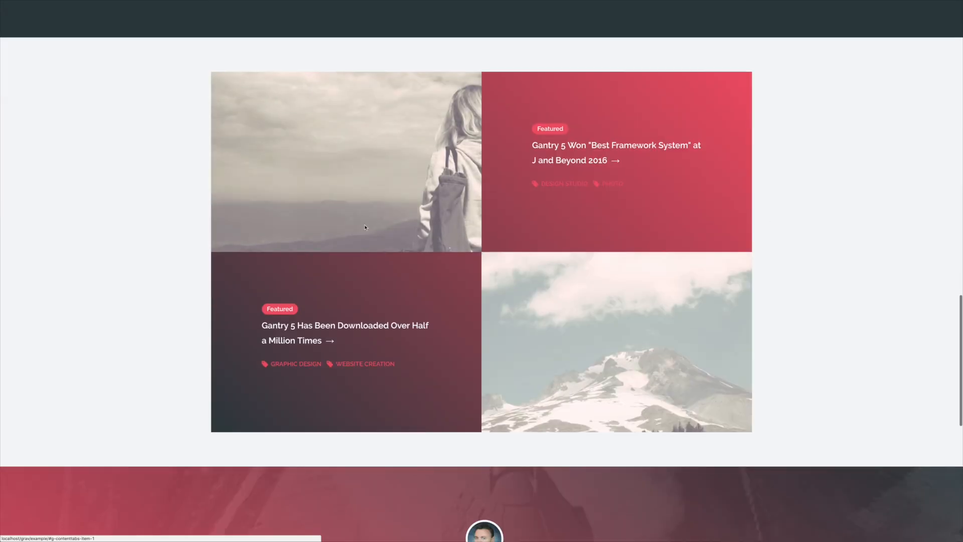
scroll(down, 3)
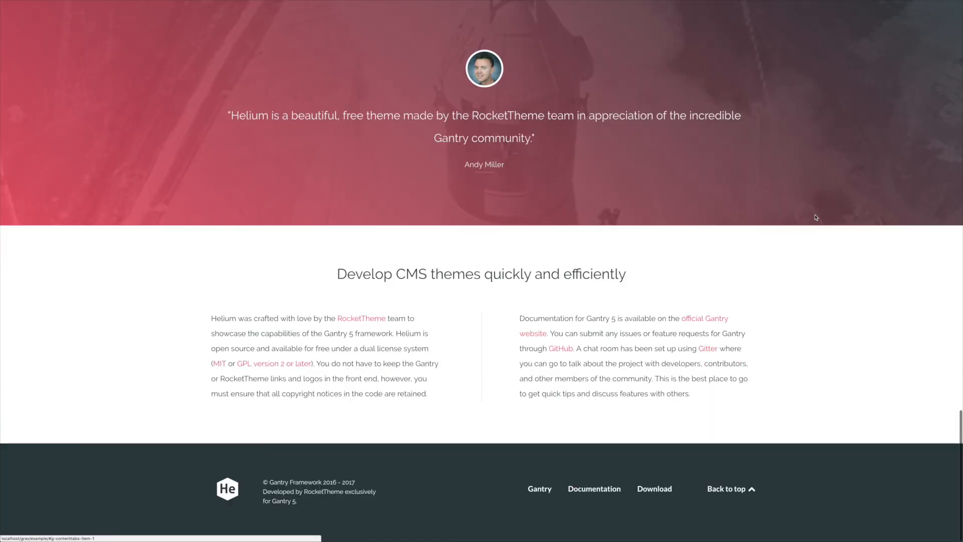
scroll(up, 3)
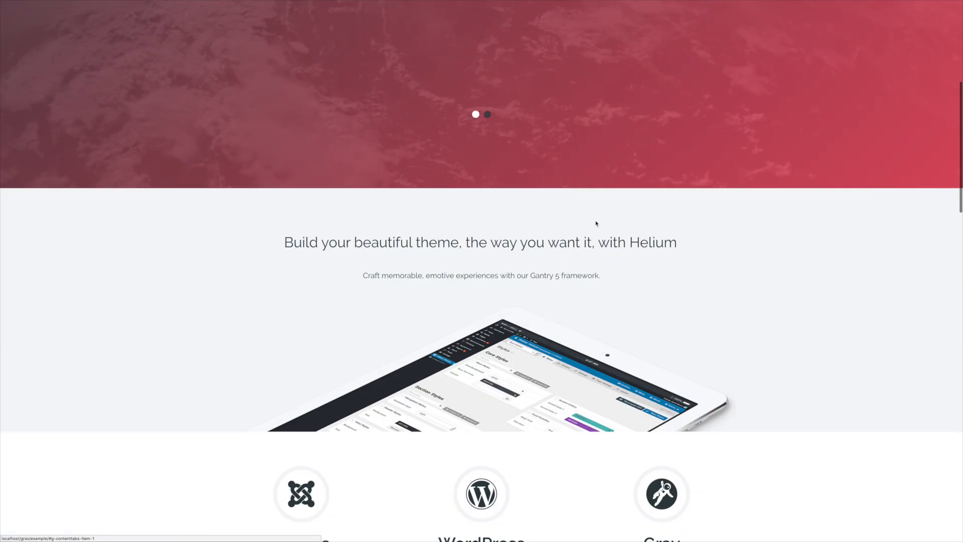
scroll(down, 3)
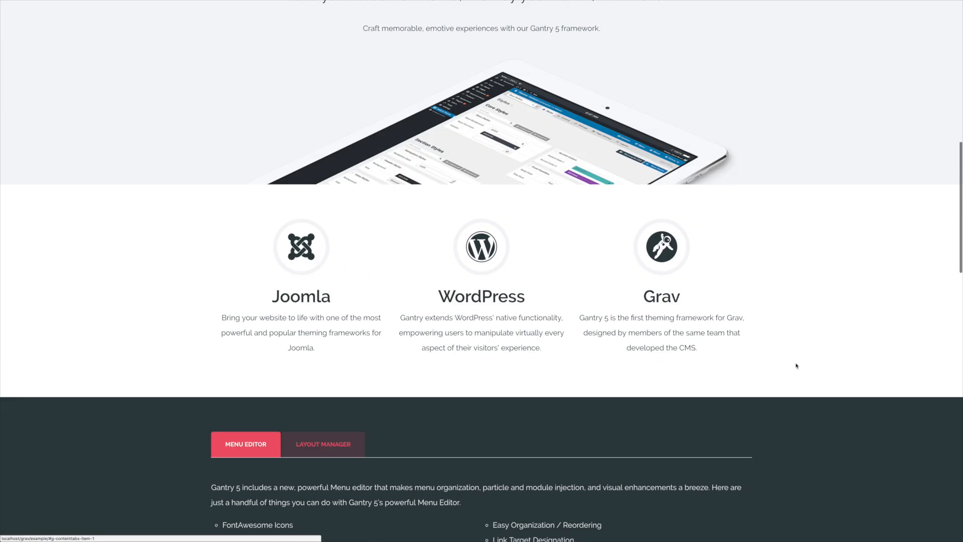
mouse_move(474, 378)
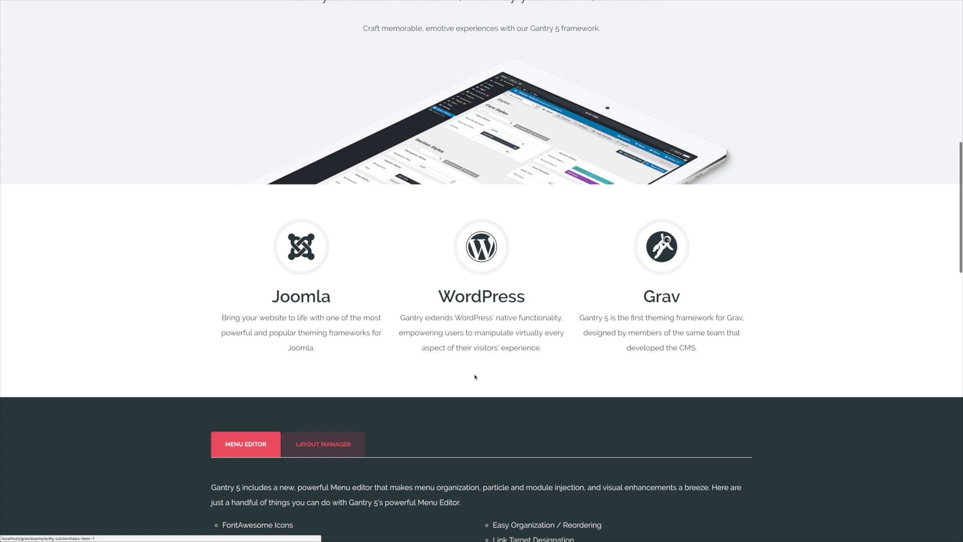
mouse_move(544, 203)
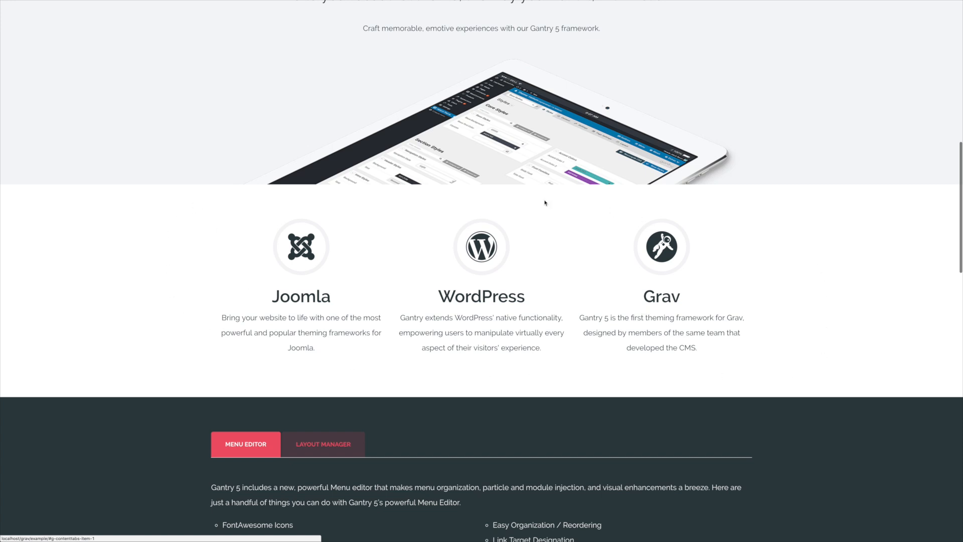
mouse_move(547, 210)
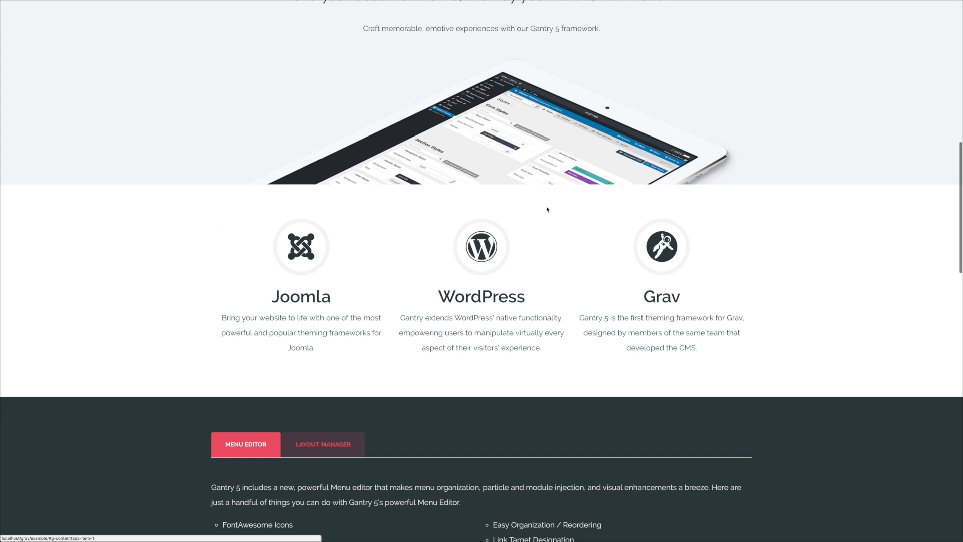
mouse_move(692, 253)
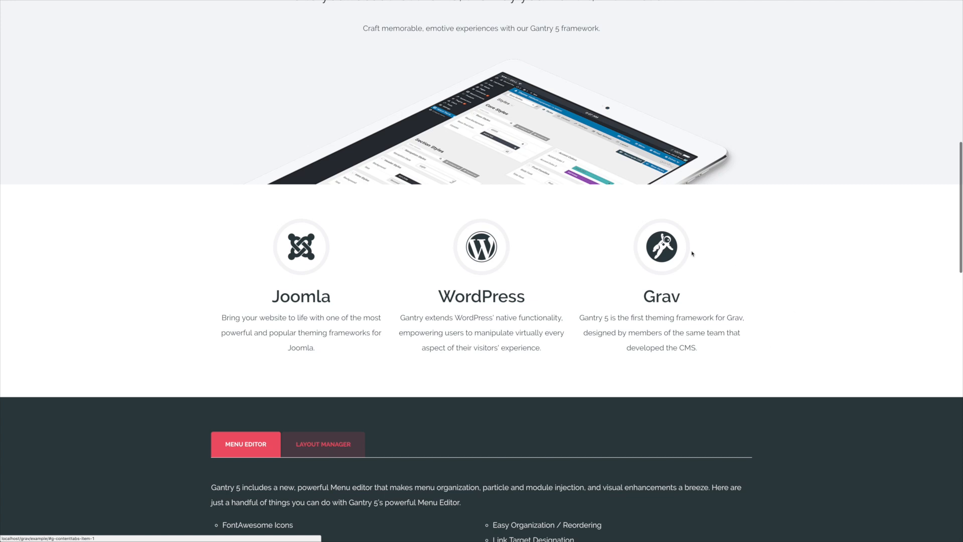
mouse_move(680, 267)
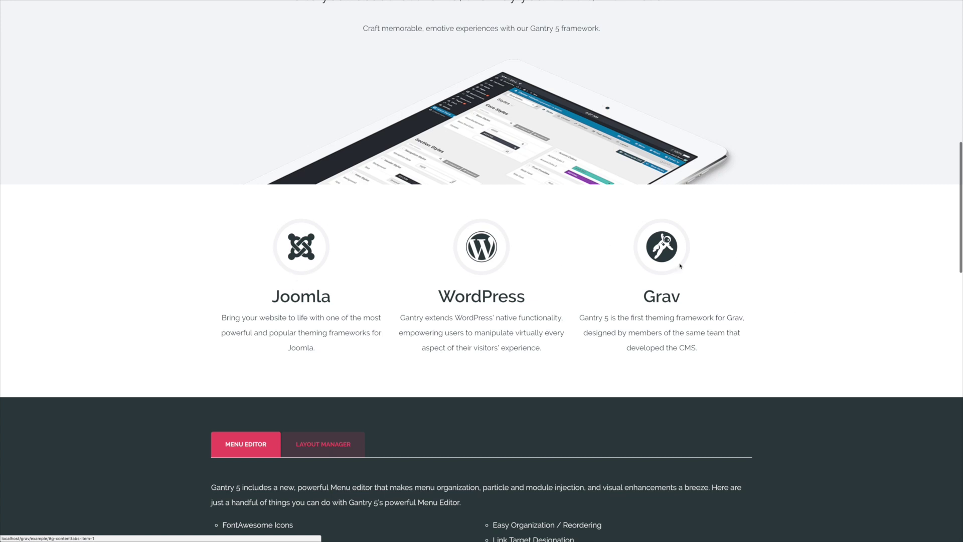
mouse_move(774, 261)
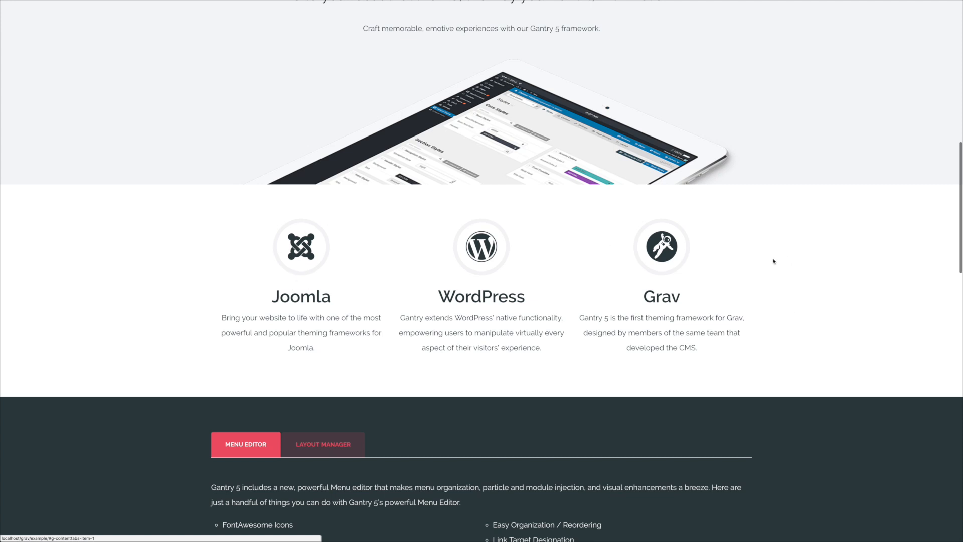
scroll(down, 3)
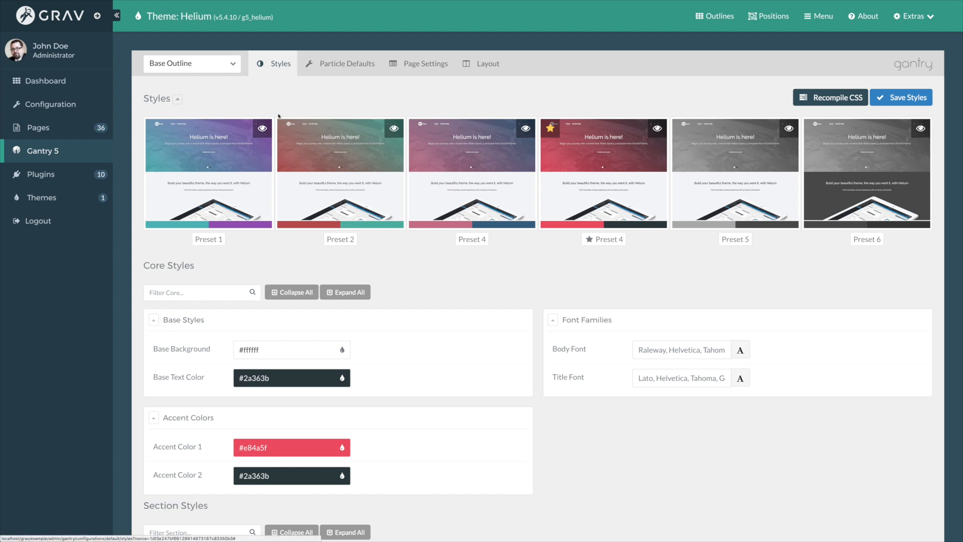
Select the Home - Particles outline from the outline dropdown
click(191, 63)
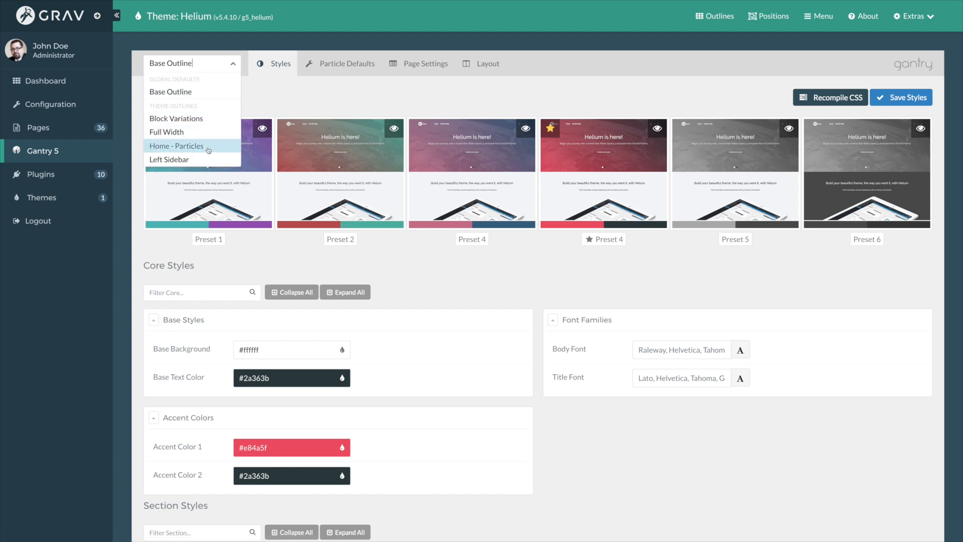
click(176, 145)
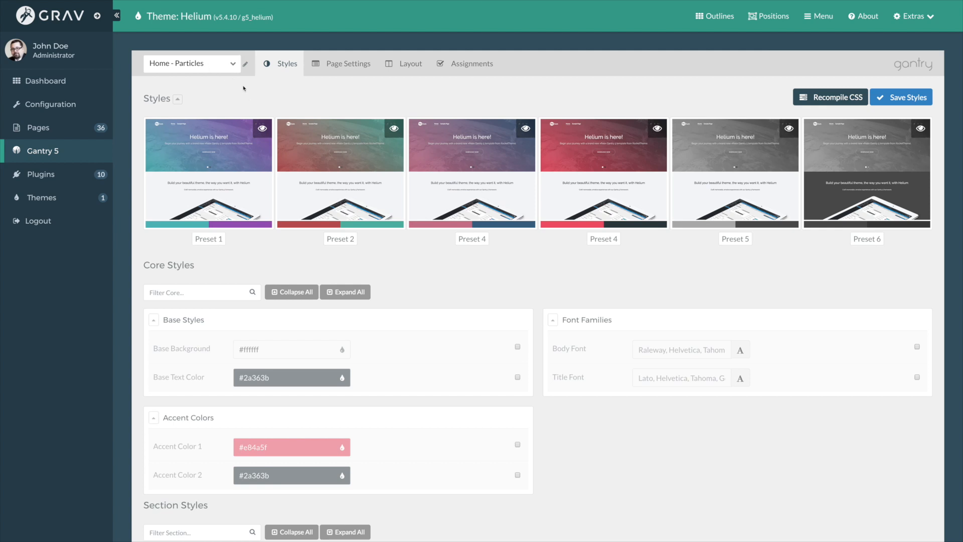
mouse_move(444, 85)
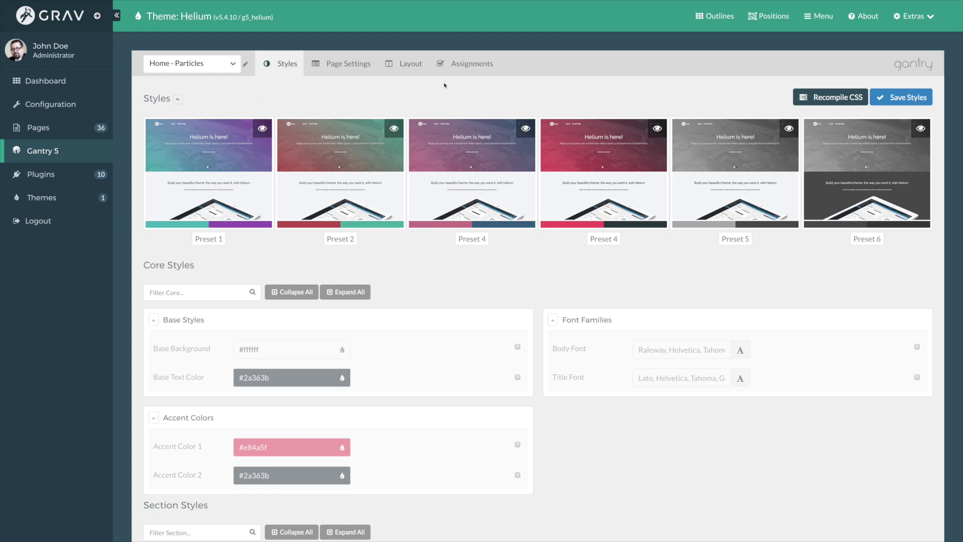
mouse_move(456, 72)
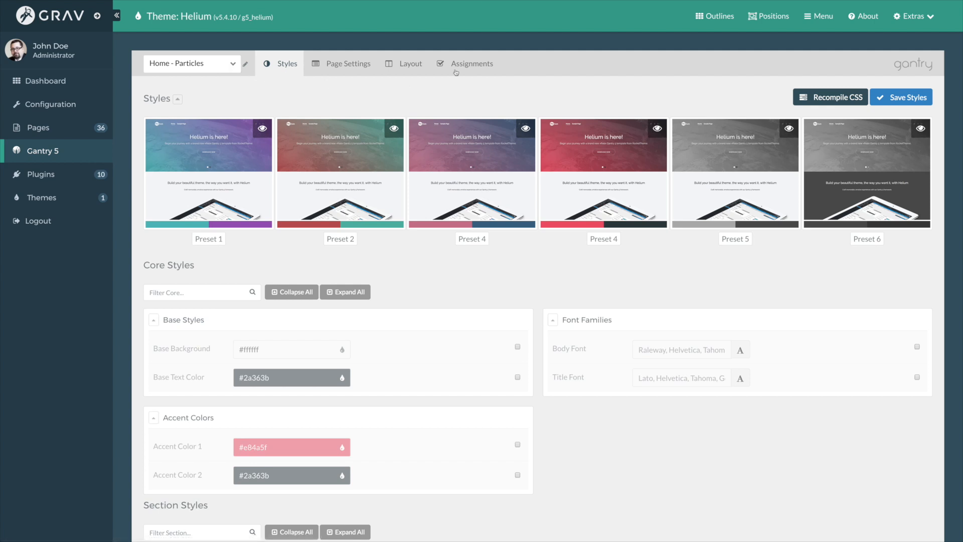
mouse_move(239, 101)
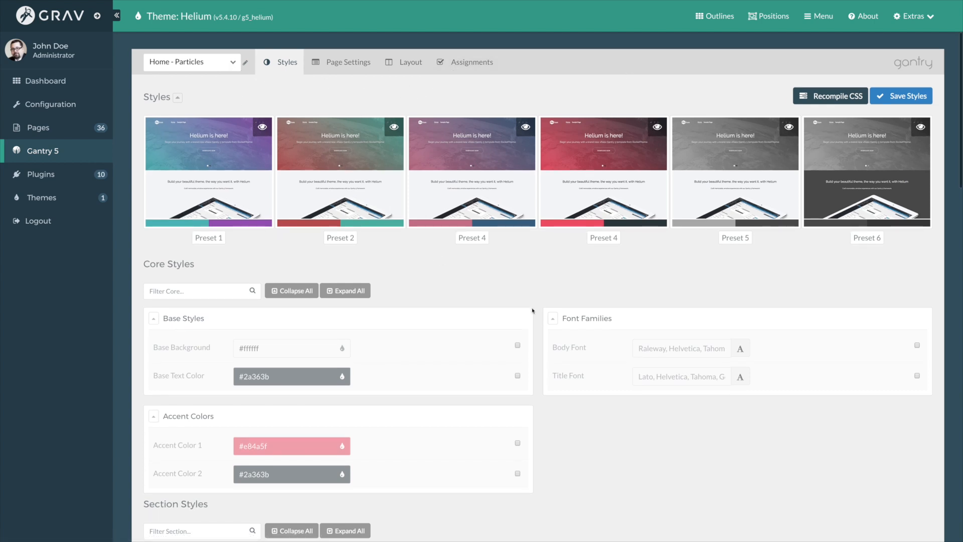
Override the Features Styles background colour with blue #4f72a1
scroll(down, 3)
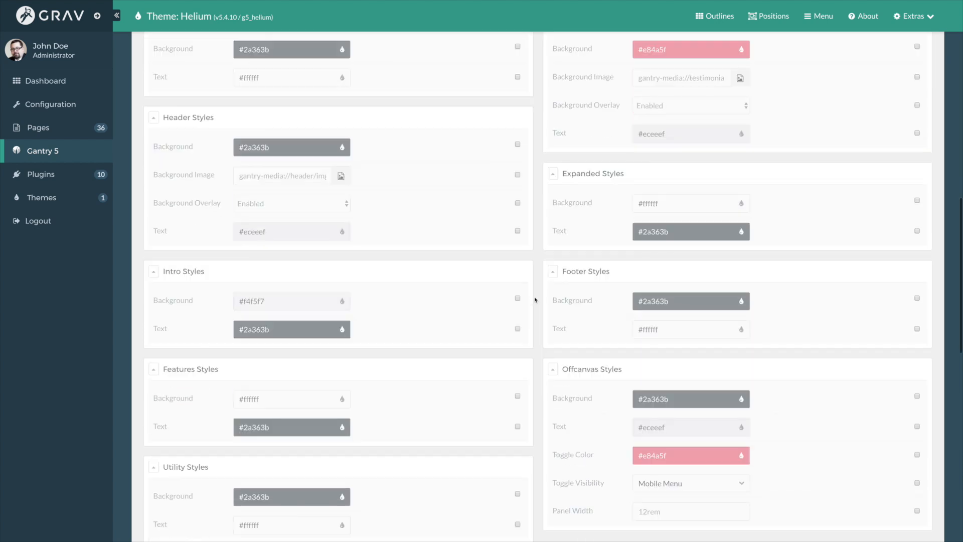
scroll(down, 3)
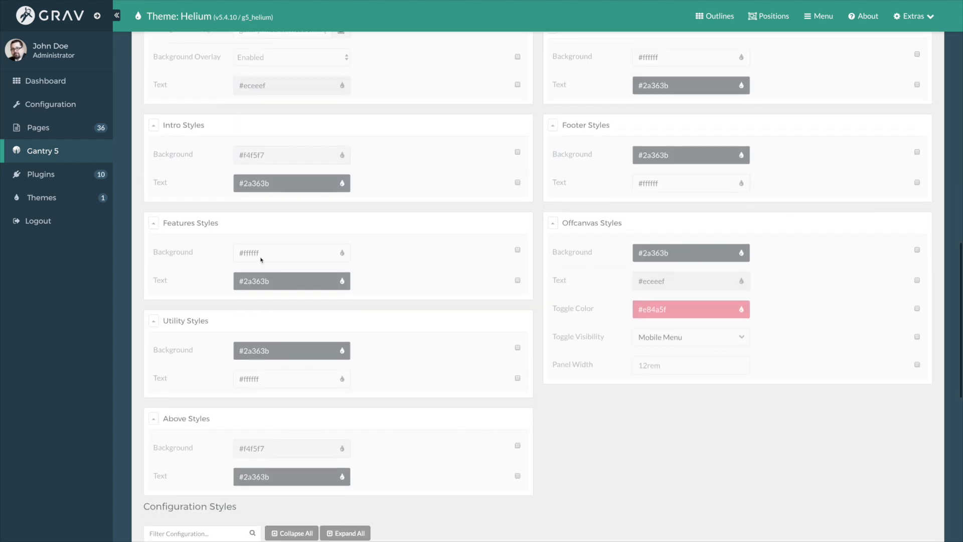
mouse_move(490, 280)
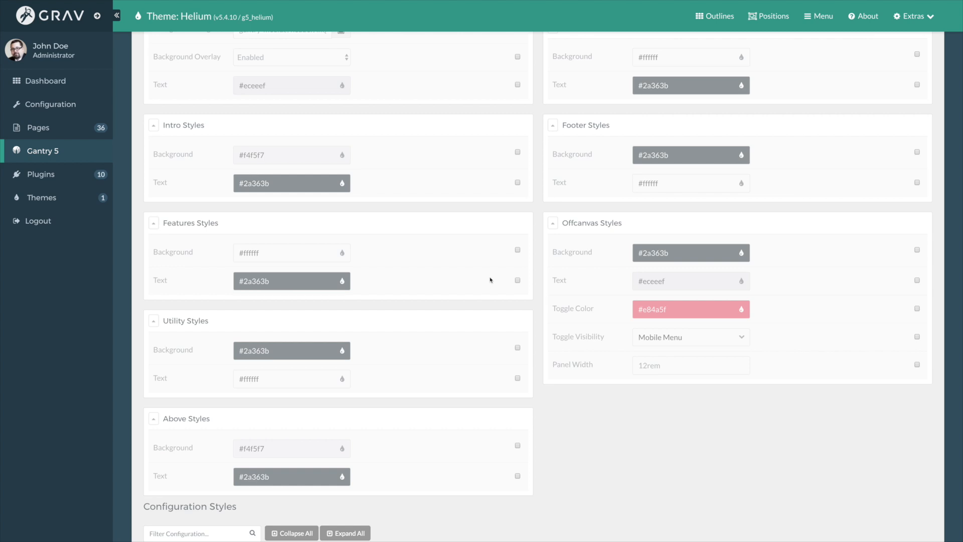
mouse_move(418, 294)
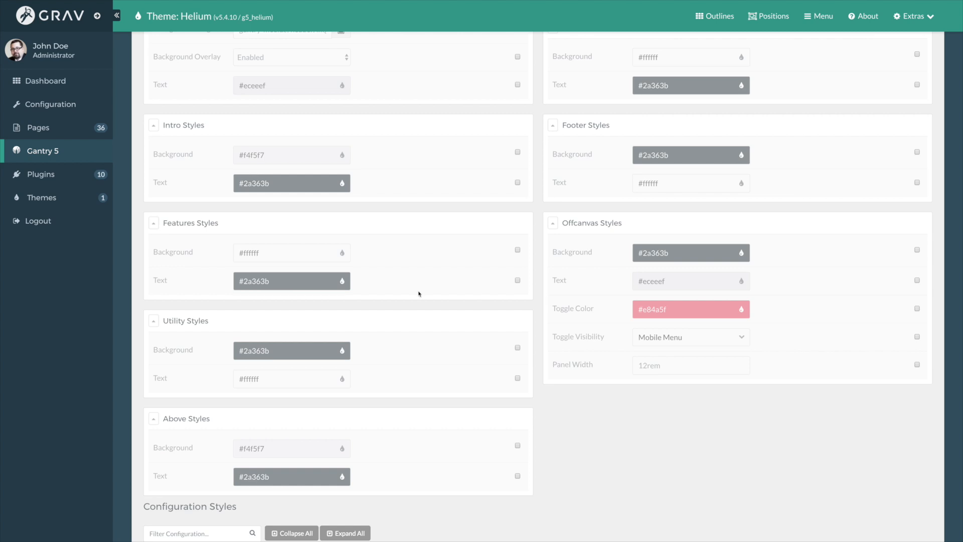
mouse_move(347, 249)
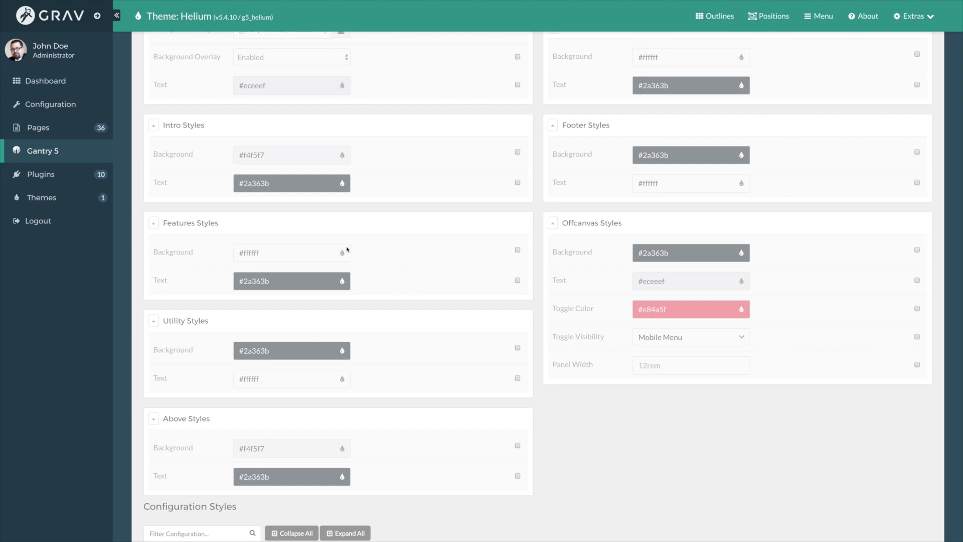
mouse_move(186, 254)
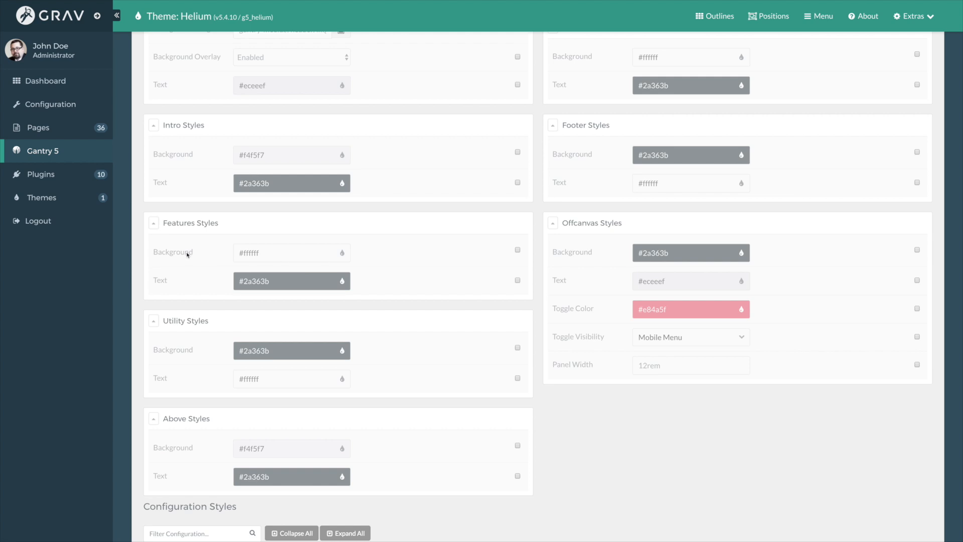
click(518, 249)
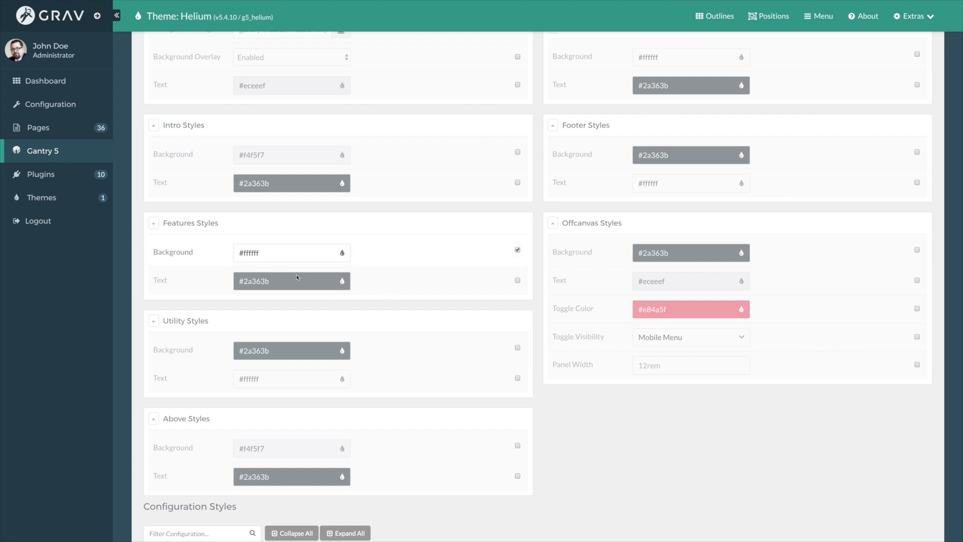
click(517, 249)
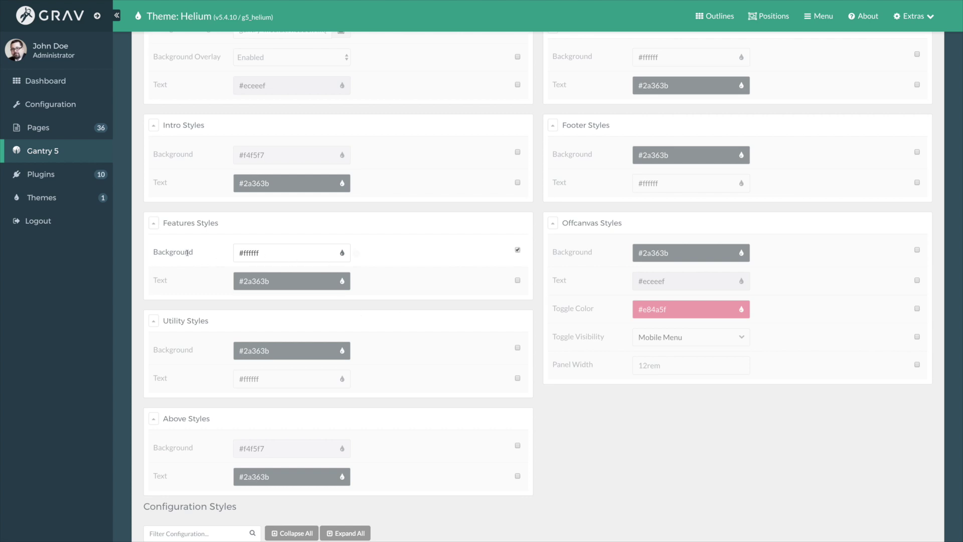
click(342, 252)
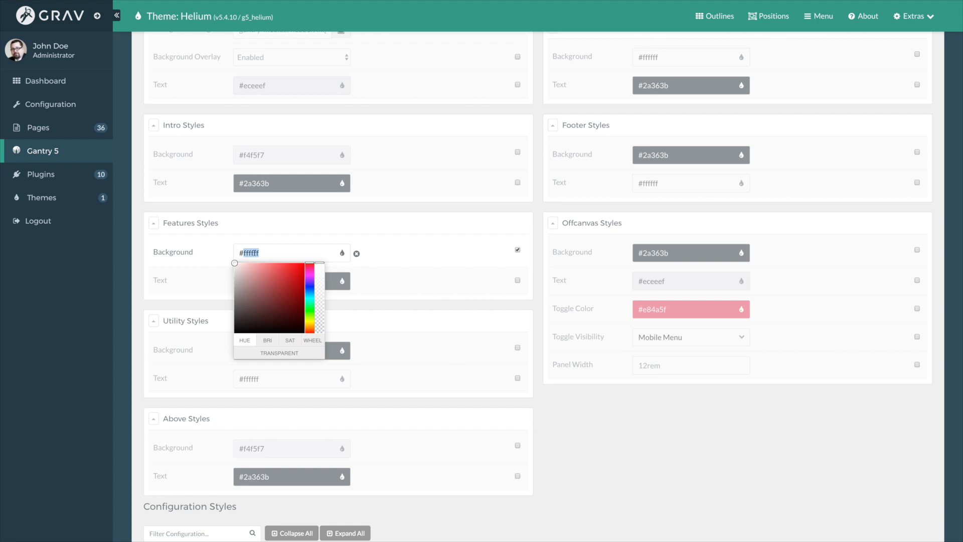
text(#33)
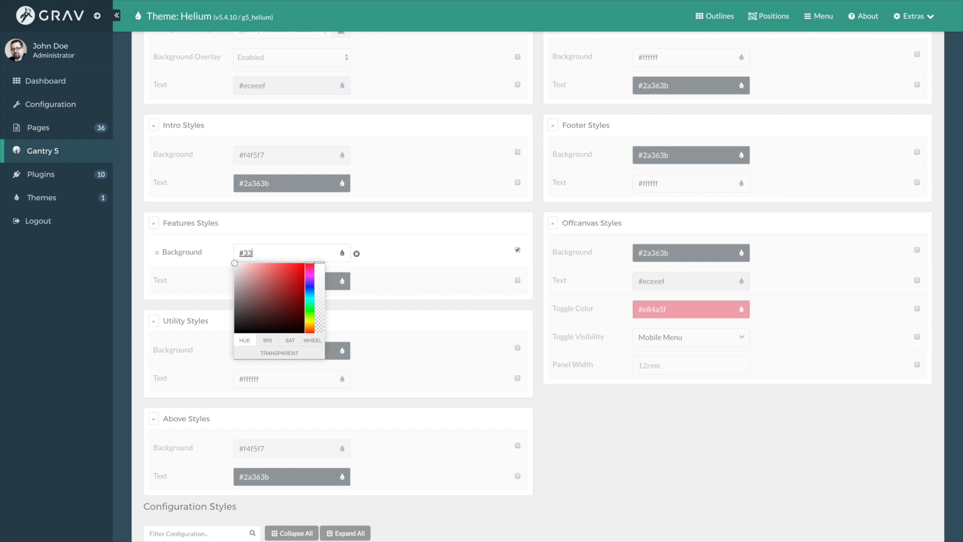
click(281, 291)
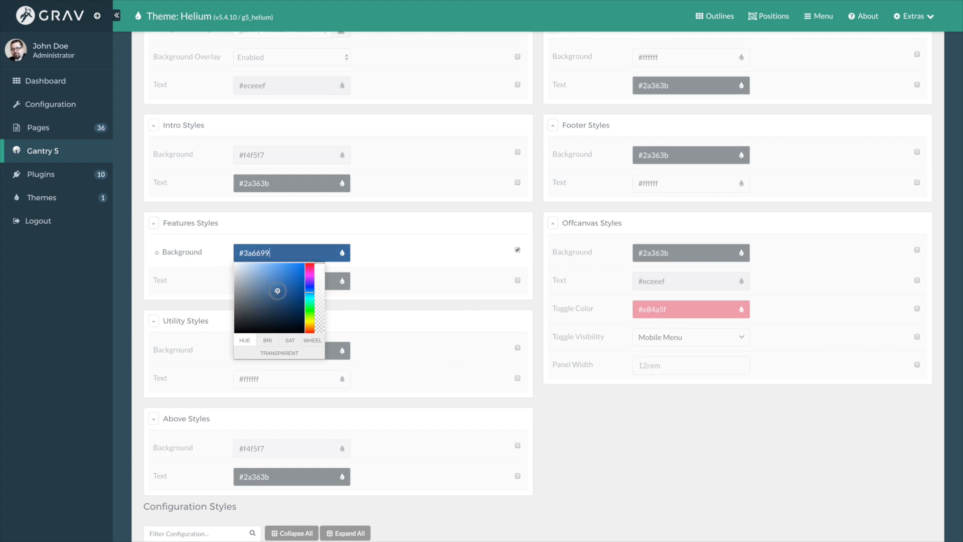
click(266, 340)
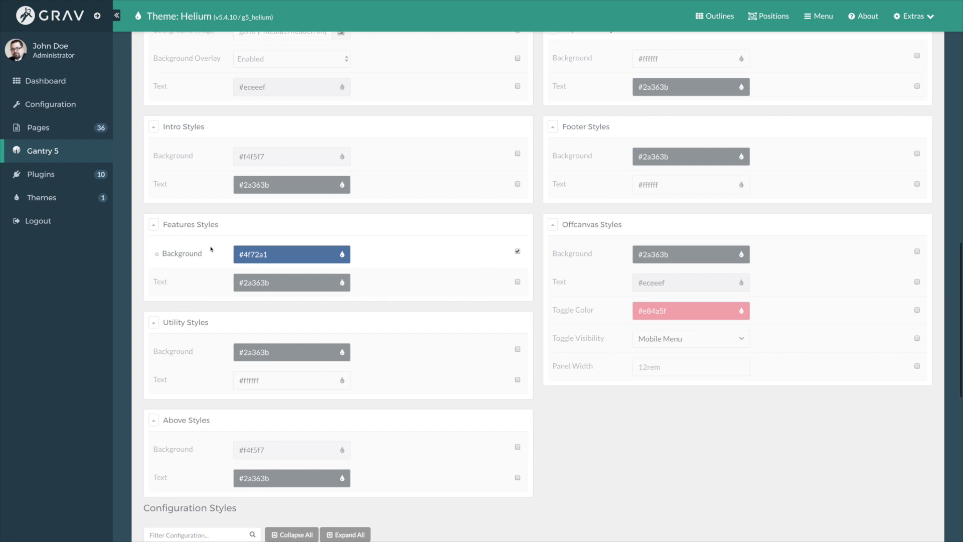
mouse_move(157, 258)
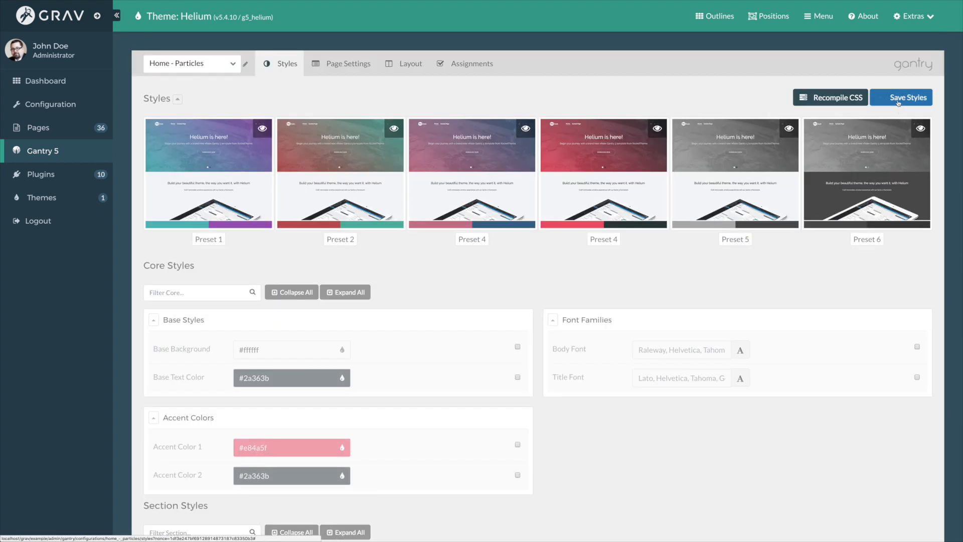
Save the Home - Particles styles and switch to the live site
click(906, 97)
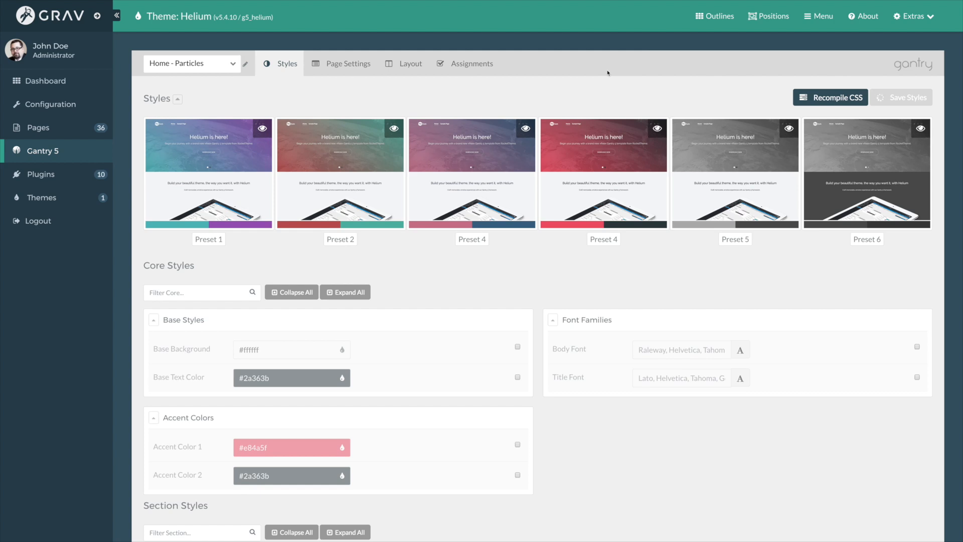
click(902, 97)
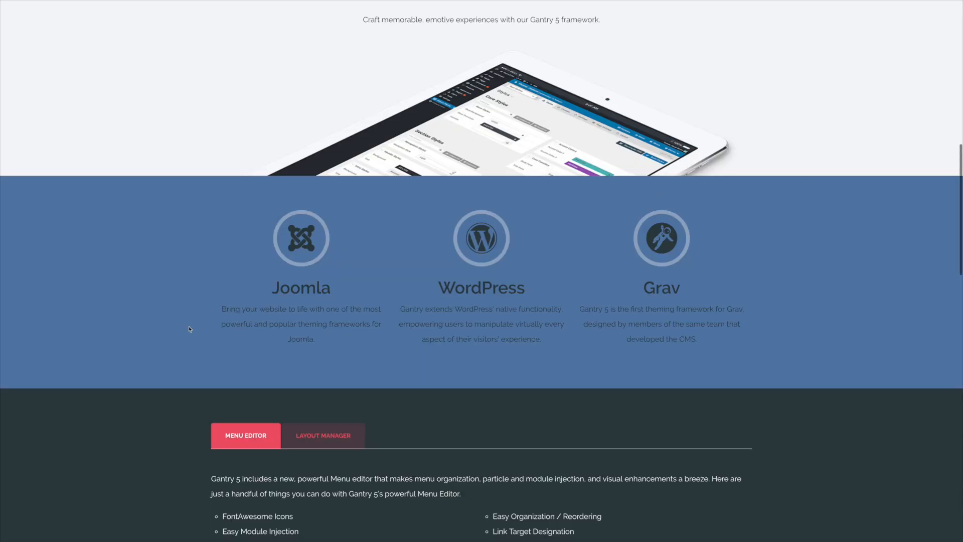
Scroll the homepage down to the blue Features section
scroll(down, 3)
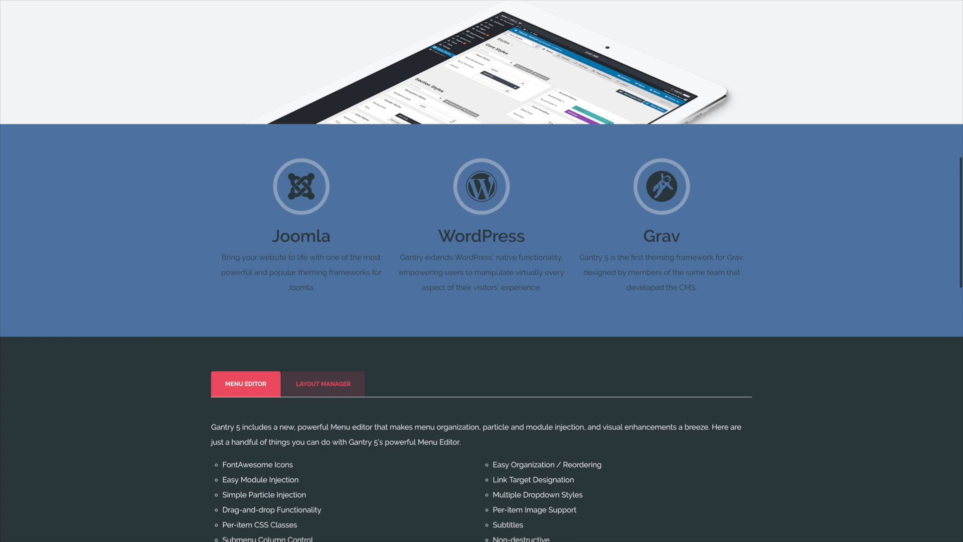
mouse_move(343, 312)
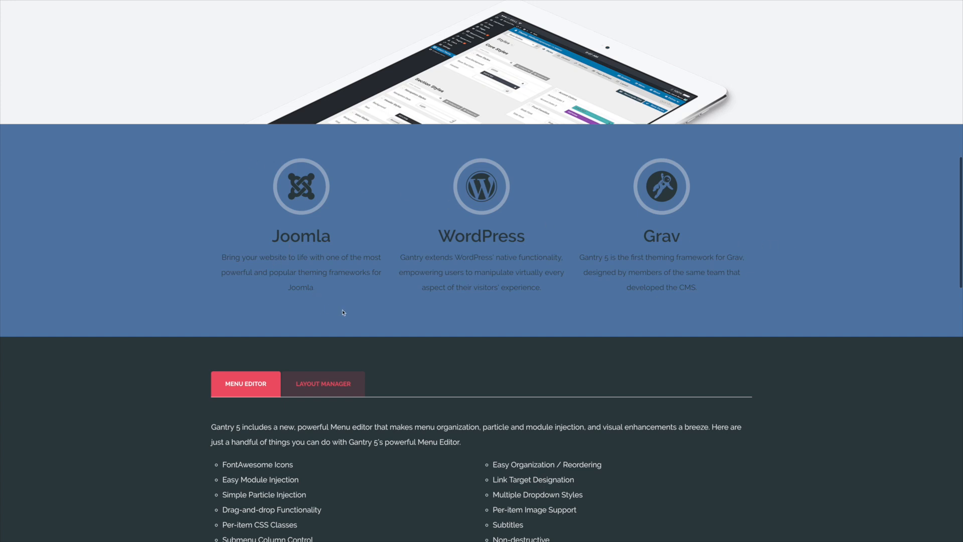
mouse_move(746, 210)
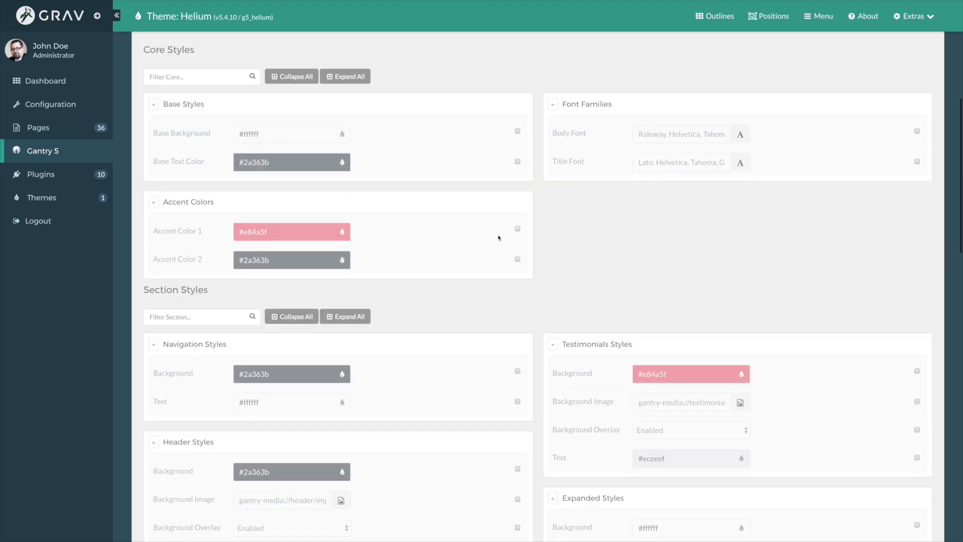
Override the Features Styles text colour with white #ffffff
scroll(down, 3)
text(#ff)
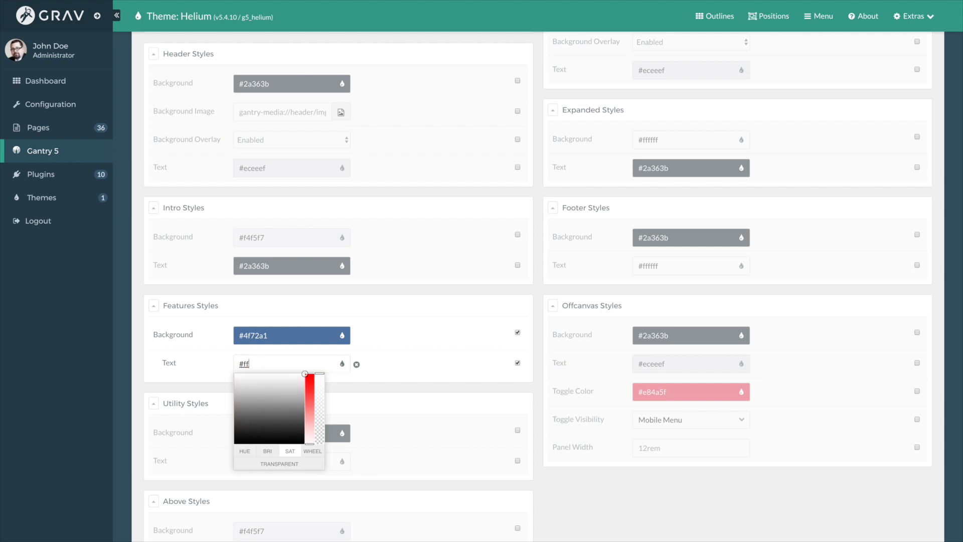
click(460, 378)
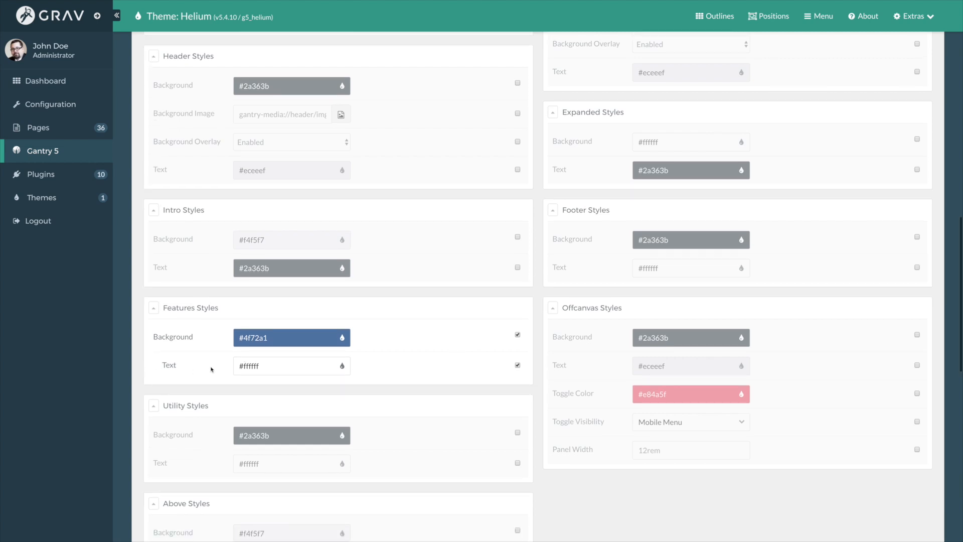
scroll(up, 3)
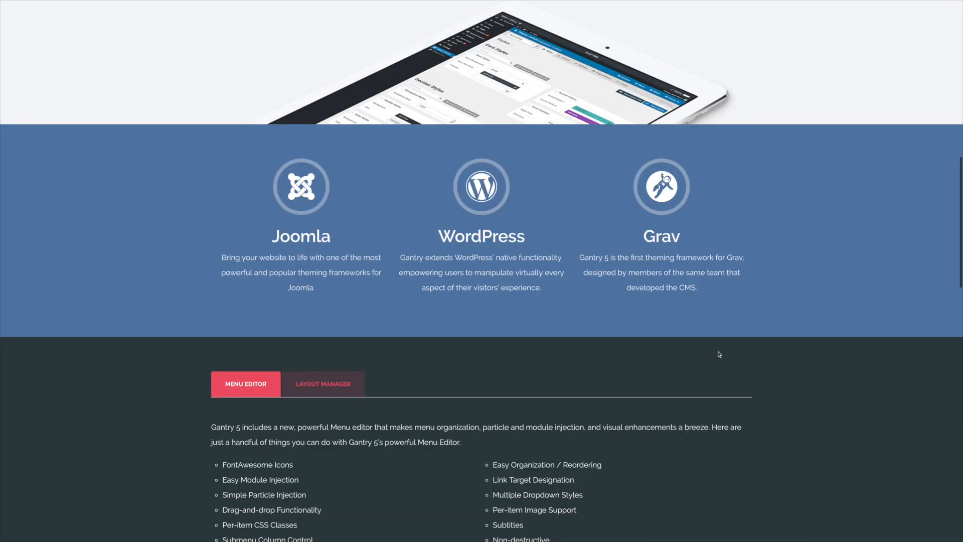
mouse_move(712, 351)
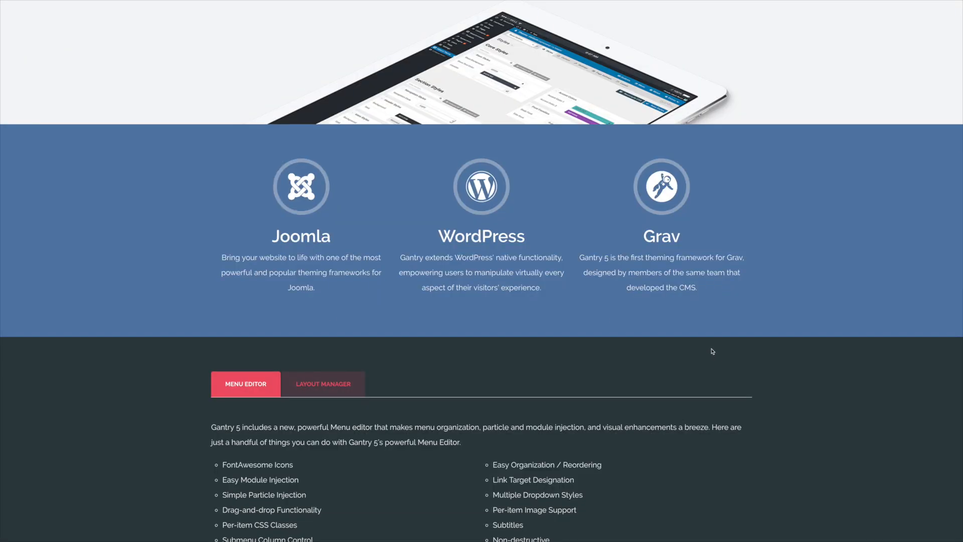
mouse_move(182, 280)
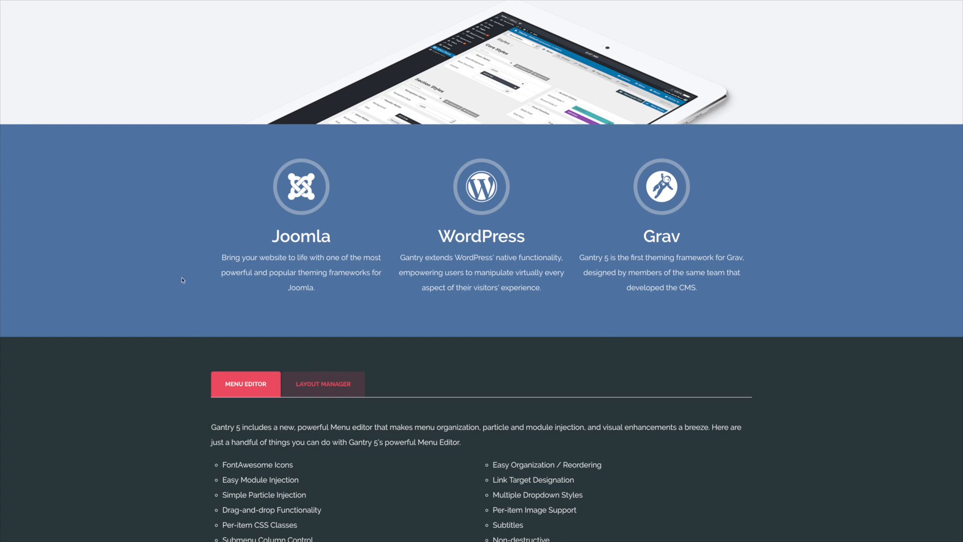
mouse_move(196, 296)
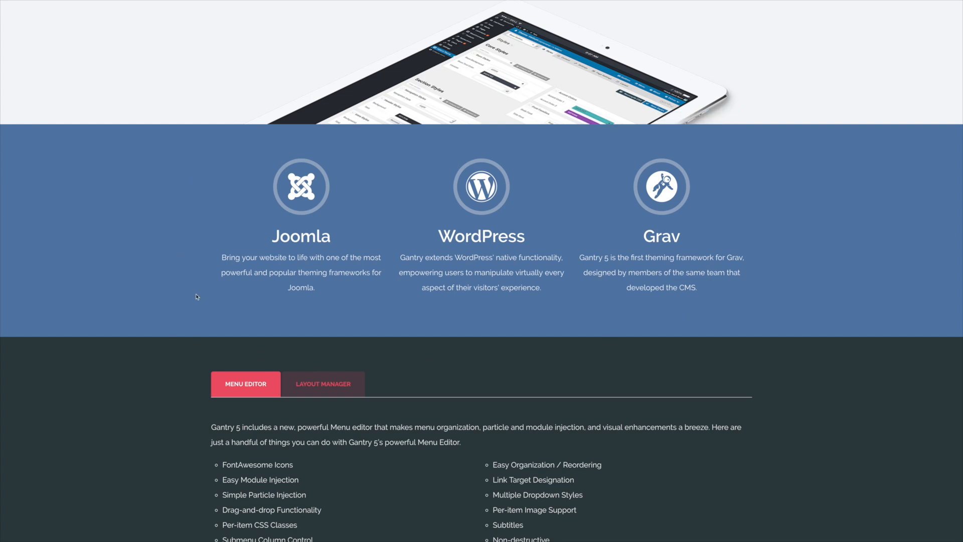
mouse_move(298, 222)
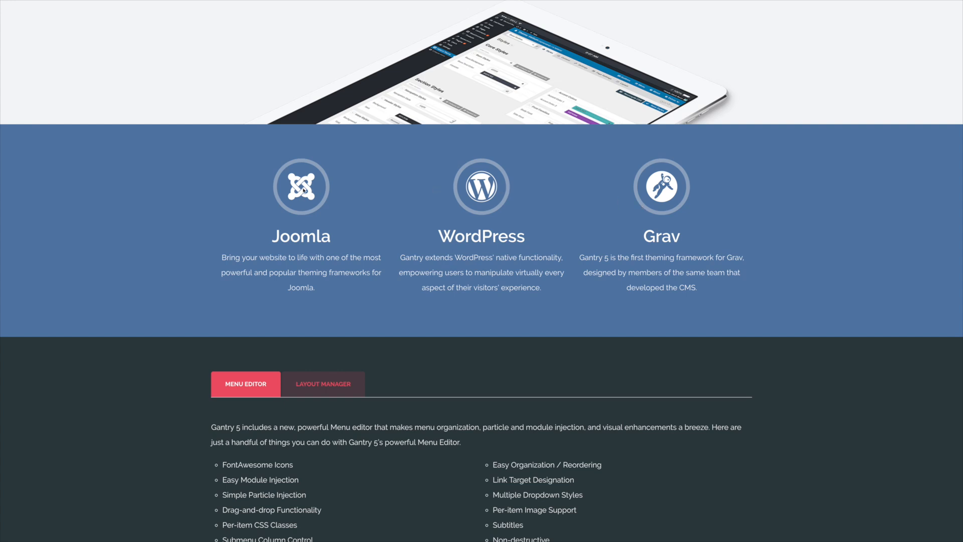
mouse_move(181, 245)
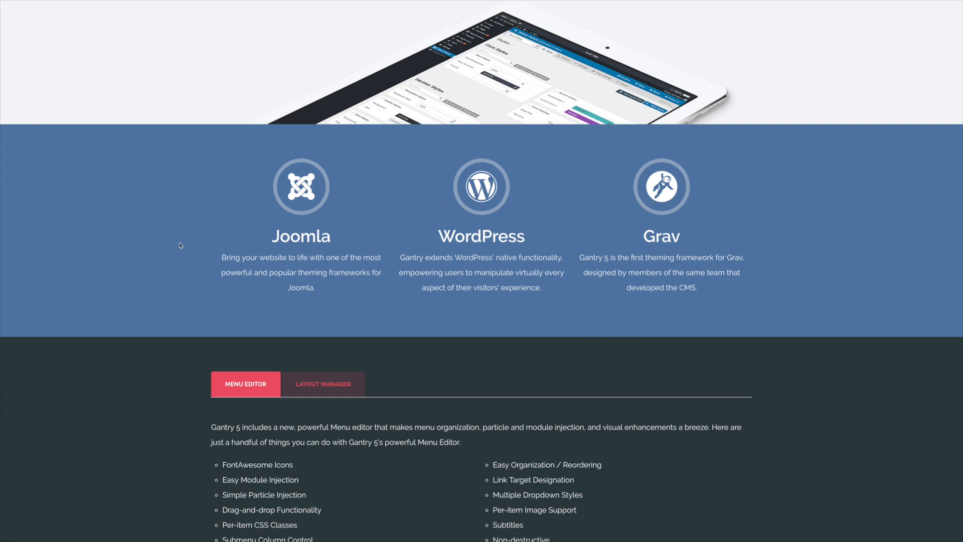
scroll(up, 3)
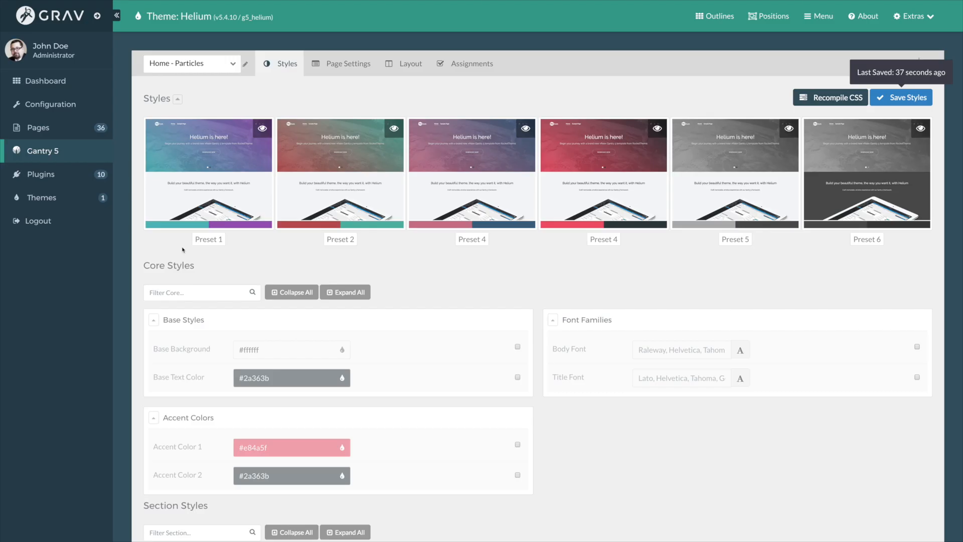
mouse_move(562, 272)
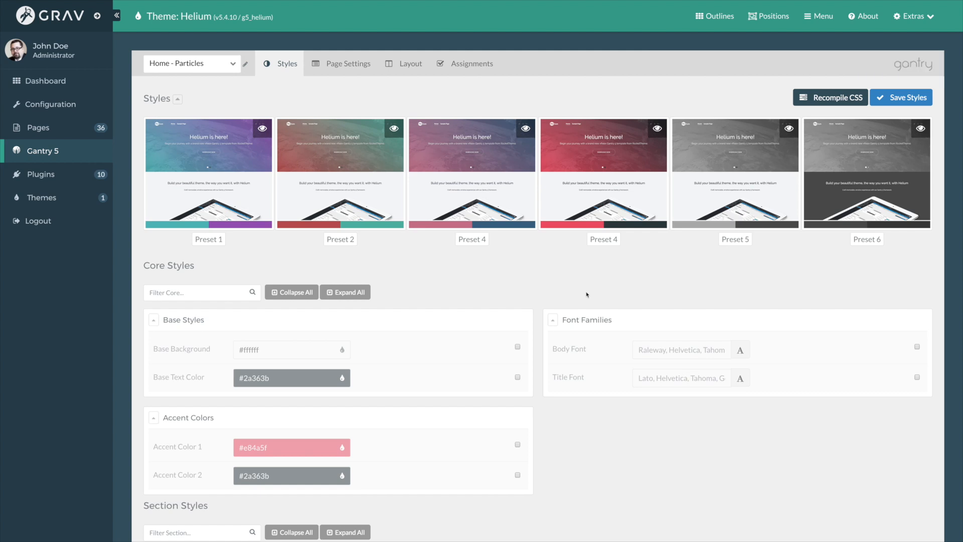
mouse_move(580, 298)
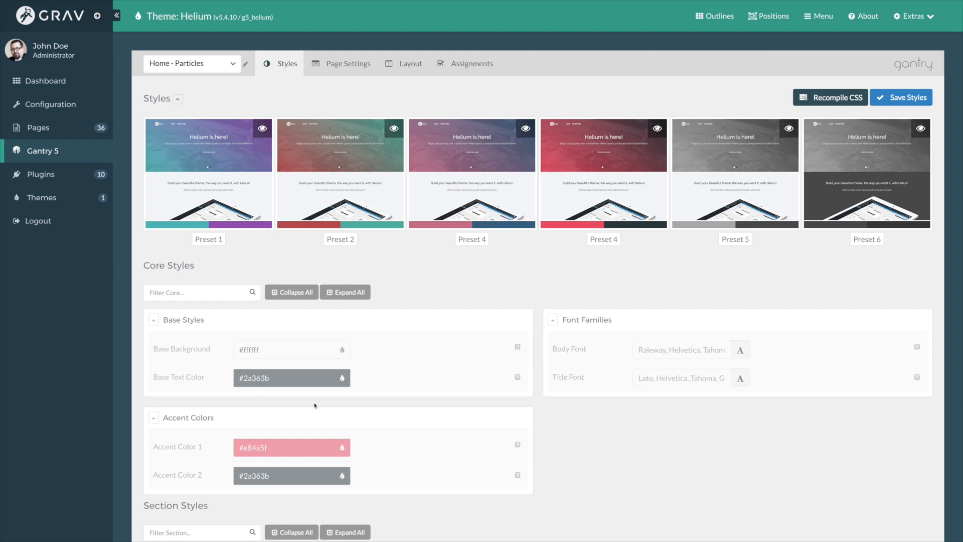
scroll(down, 3)
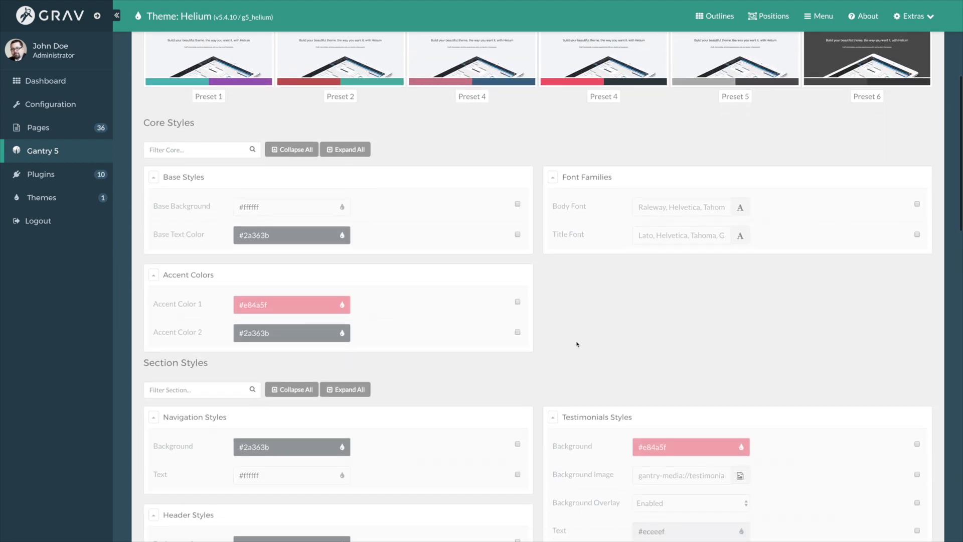
mouse_move(132, 309)
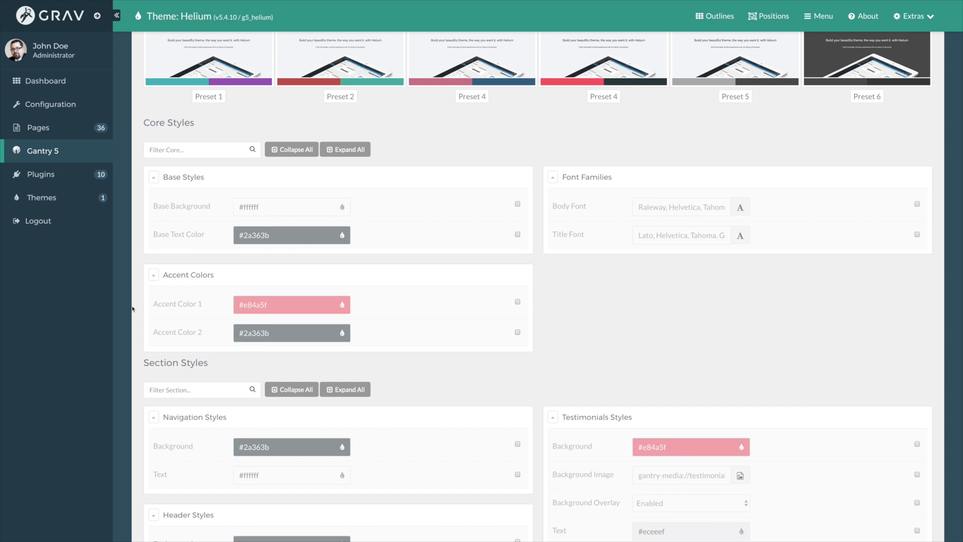
mouse_move(610, 257)
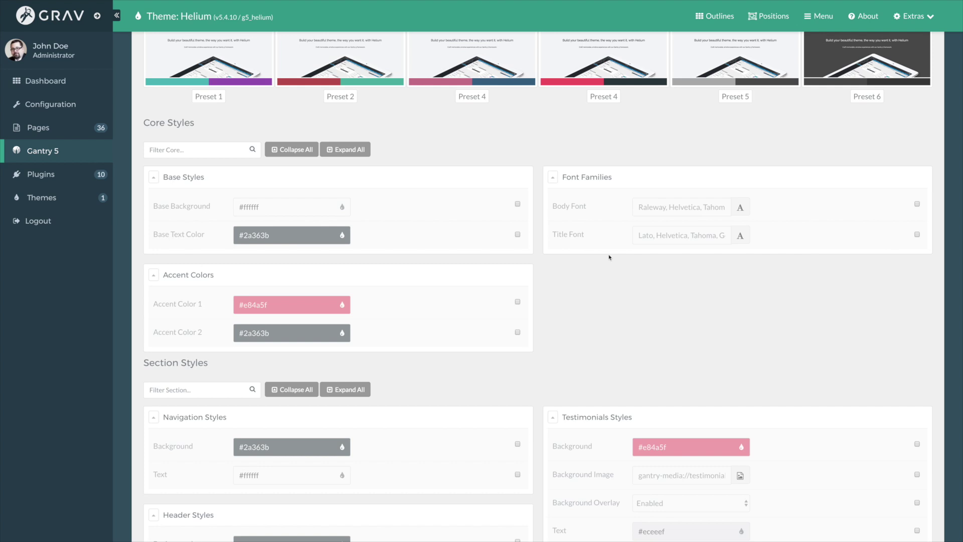
mouse_move(576, 266)
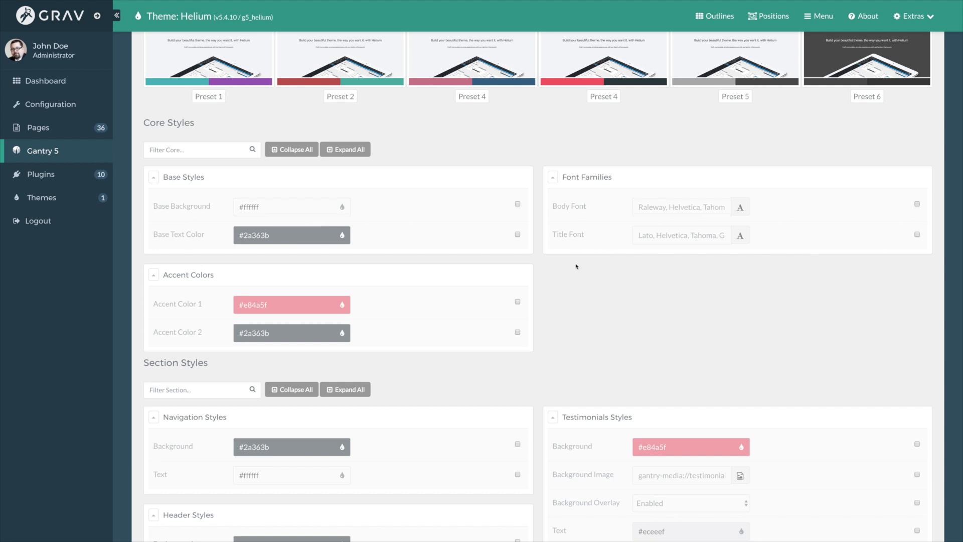
mouse_move(340, 278)
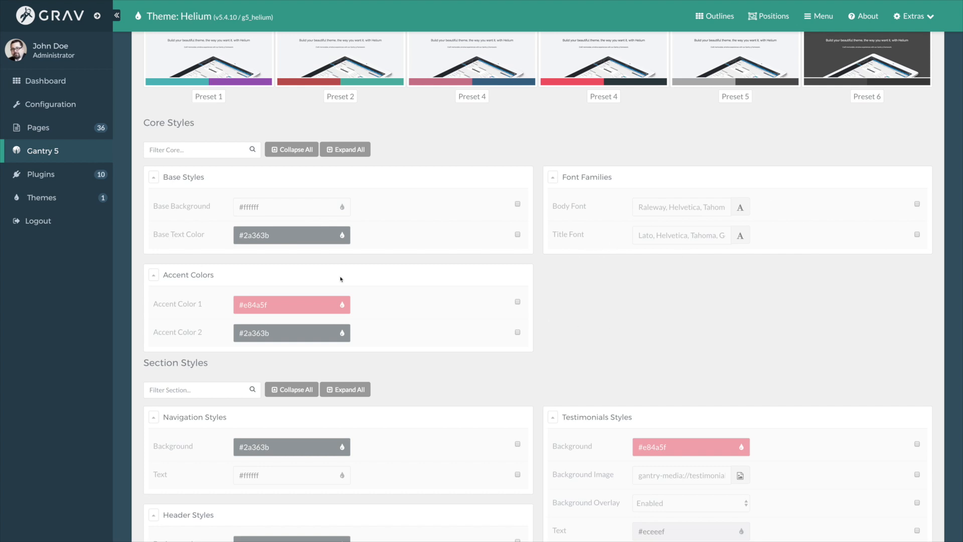
mouse_move(166, 295)
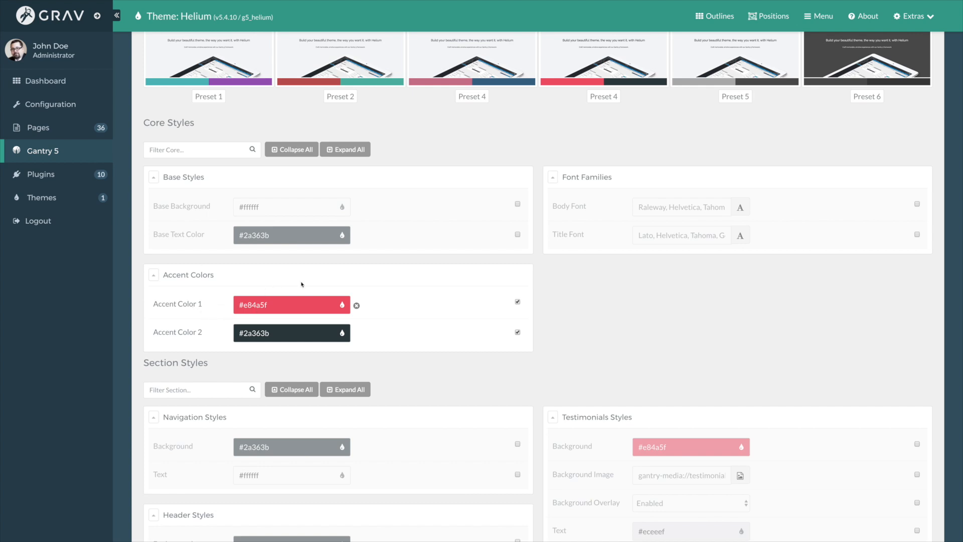
Scroll the Core Styles panel around Accent Color 1 and 2 (#e84a5f, #2a363b)
scroll(up, 3)
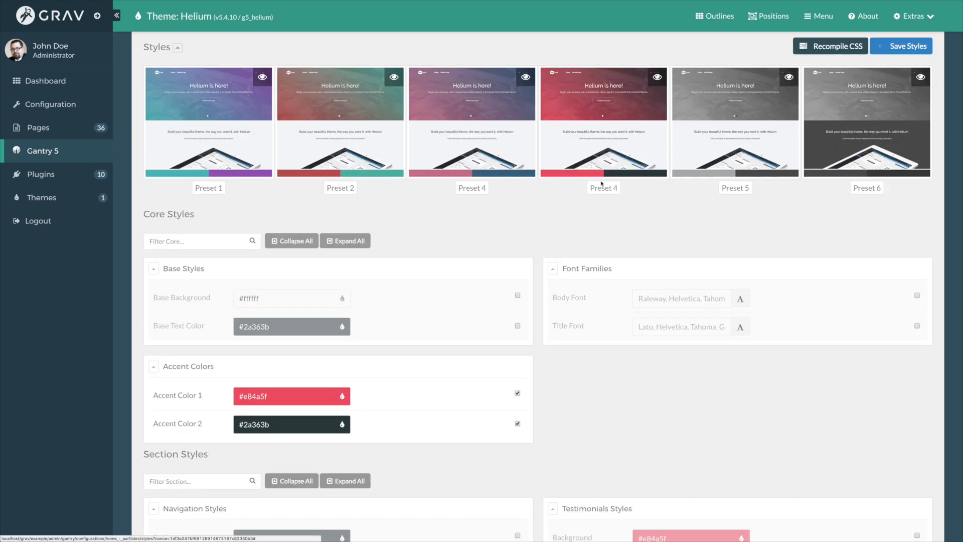
scroll(down, 3)
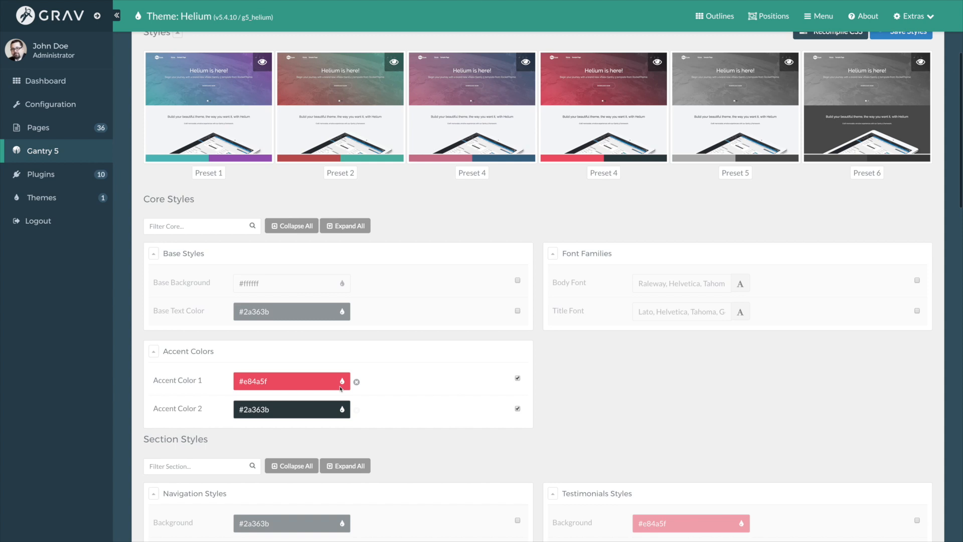
mouse_move(631, 78)
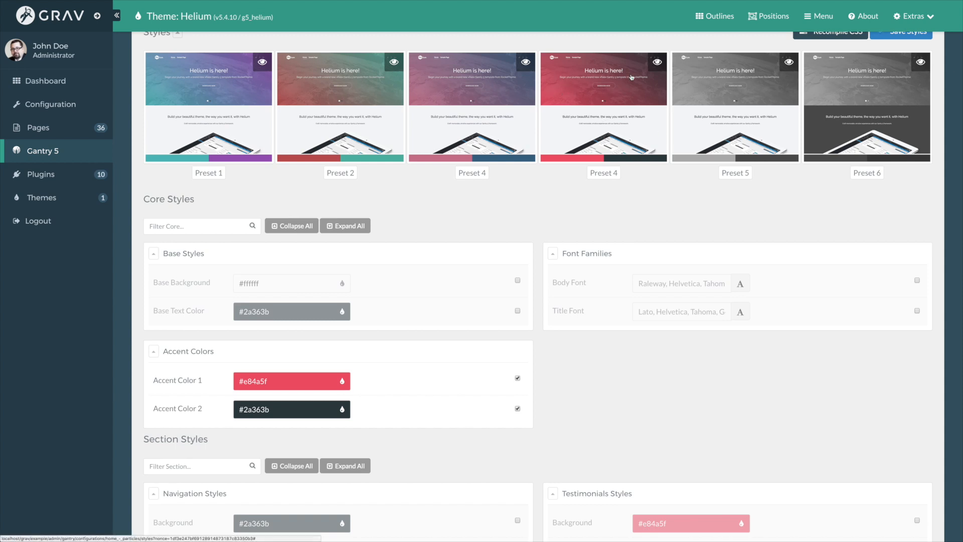
click(656, 62)
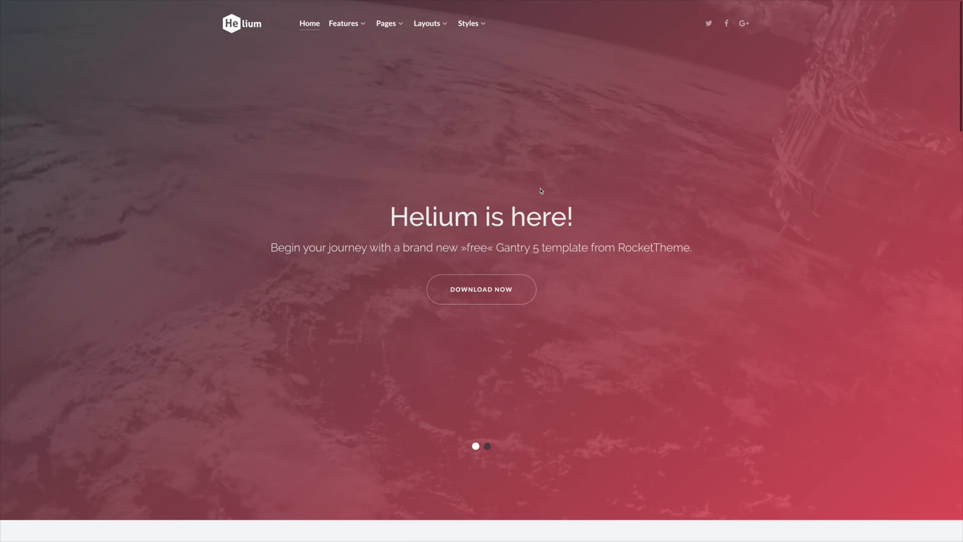
mouse_move(550, 347)
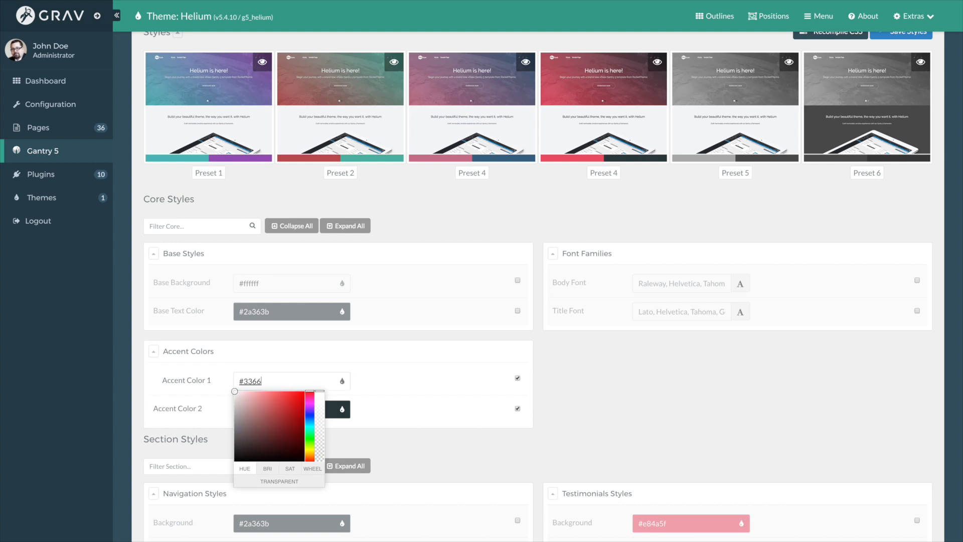
Set Accent Color 1 to #336699 and save the Helium styles
click(419, 372)
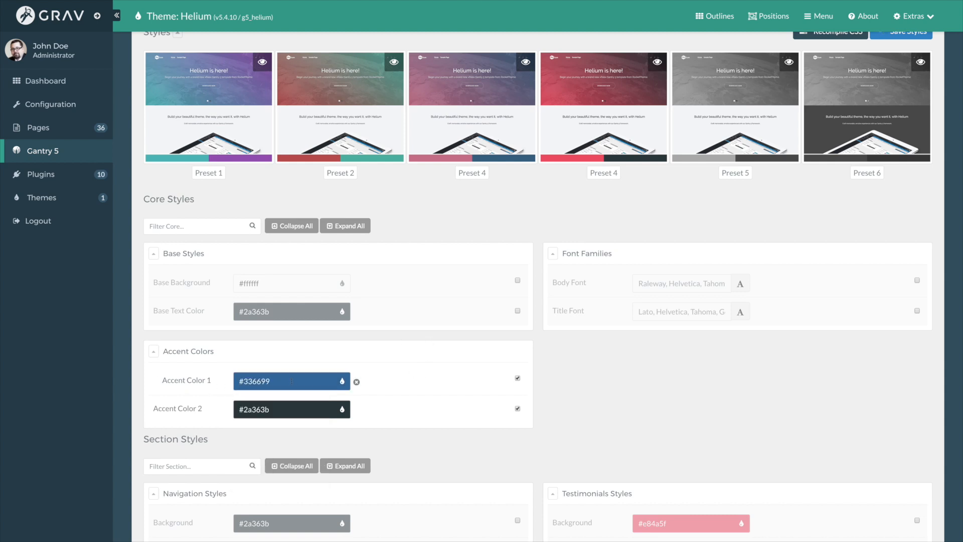
click(342, 381)
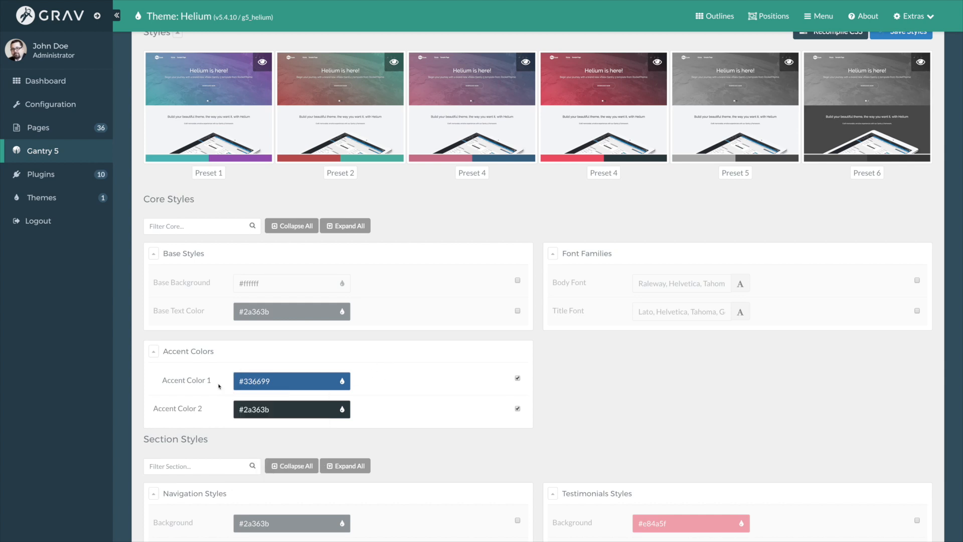
scroll(up, 3)
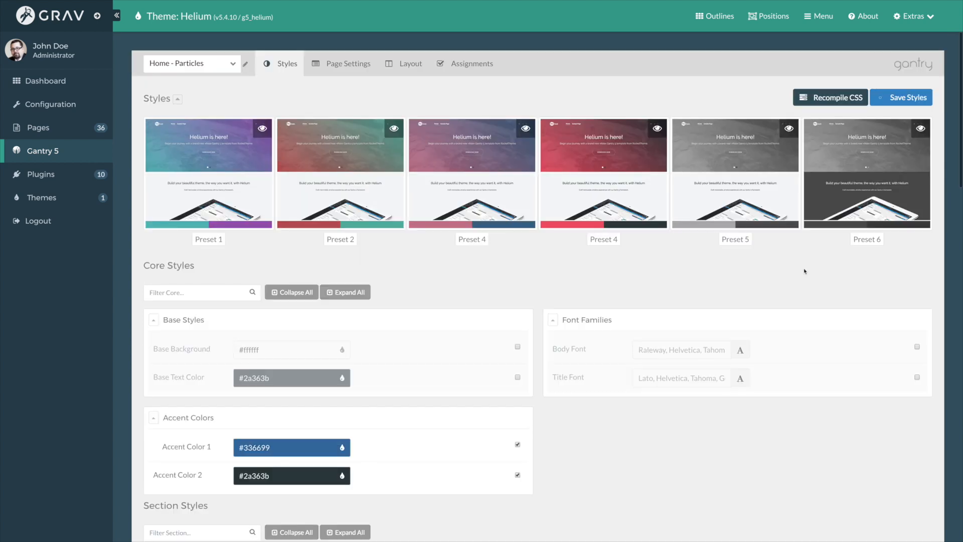
click(902, 97)
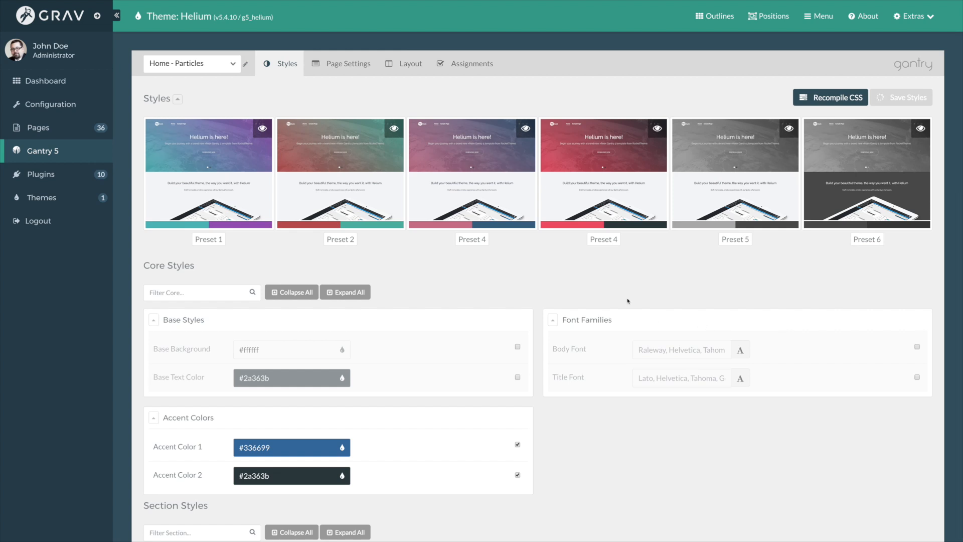
mouse_move(516, 279)
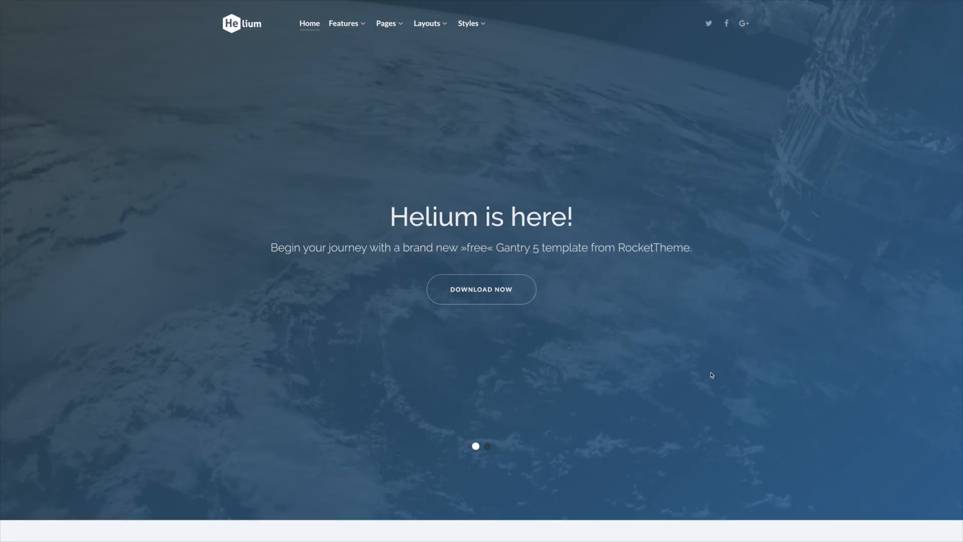
mouse_move(377, 307)
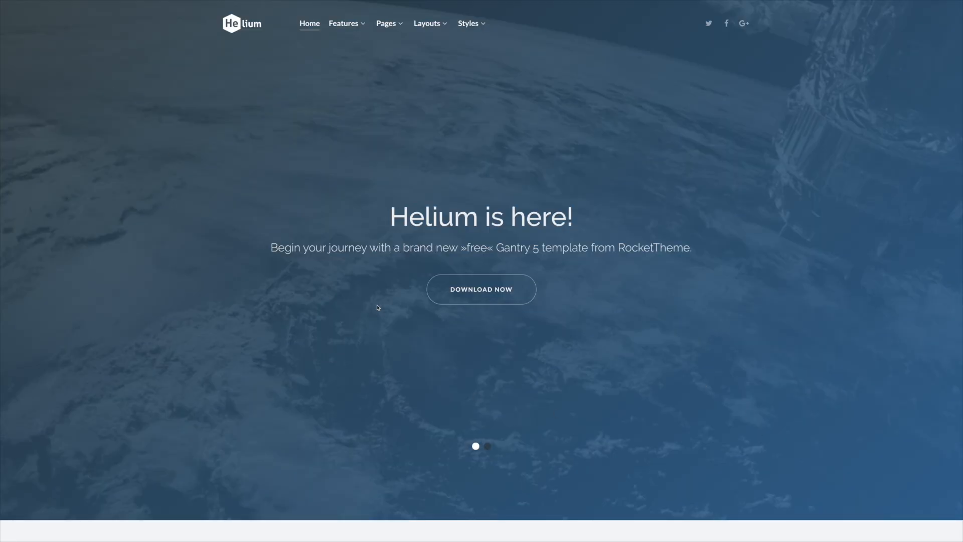
scroll(down, 3)
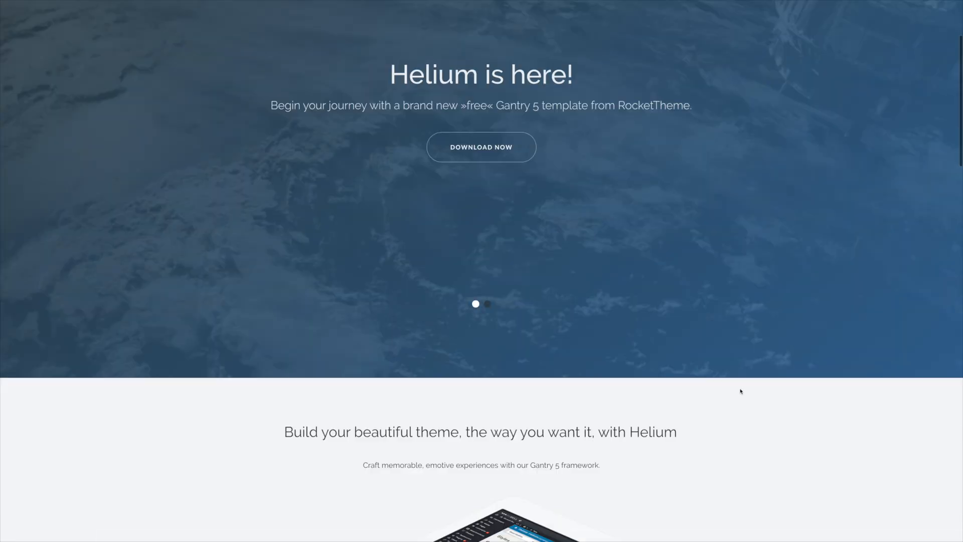
scroll(down, 3)
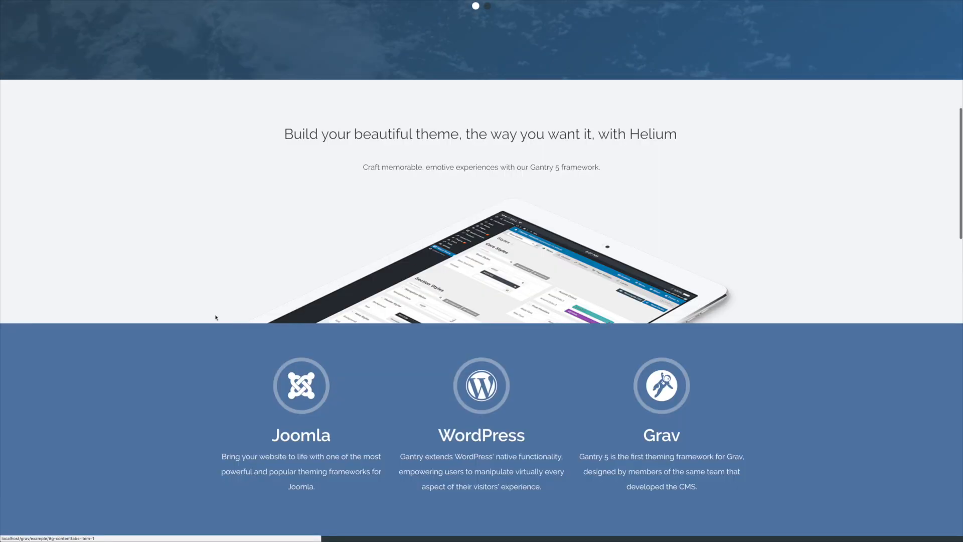
scroll(down, 3)
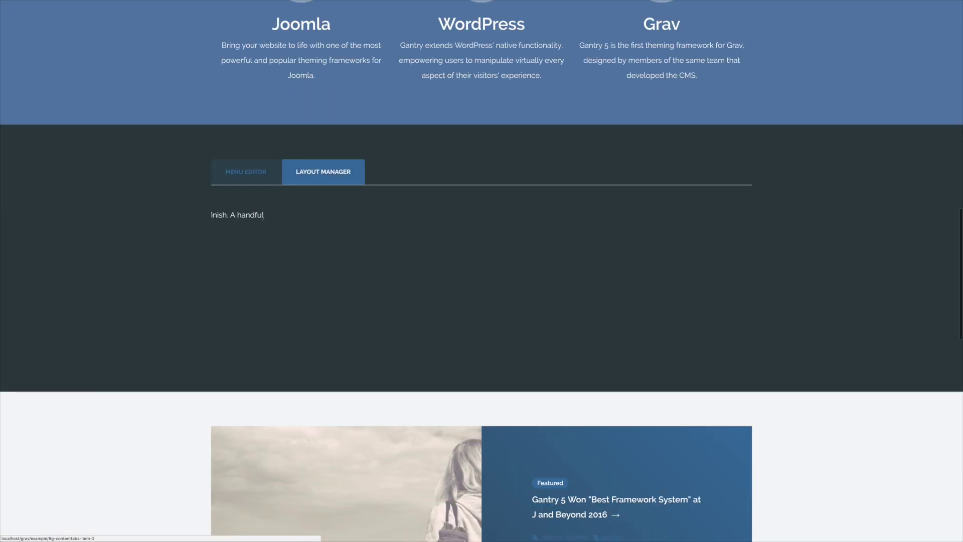
click(245, 171)
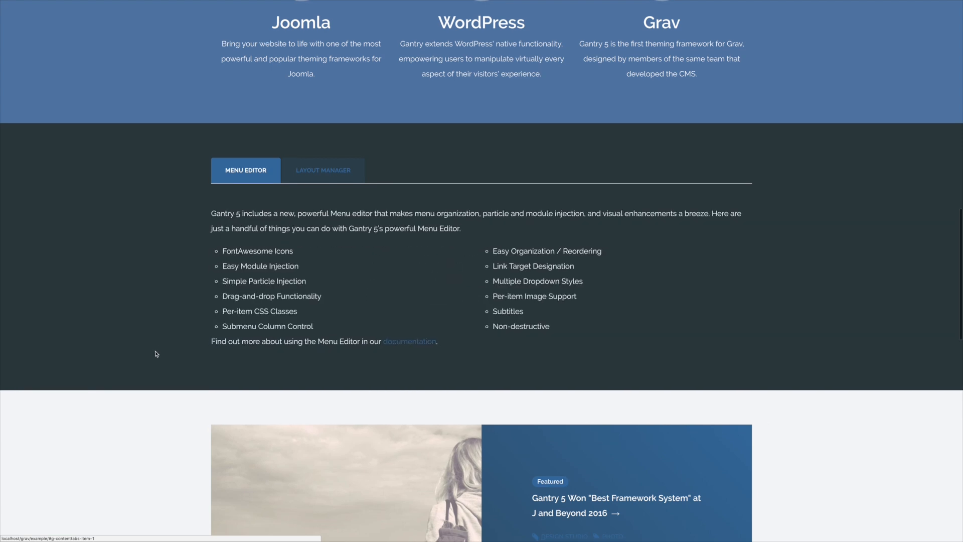
scroll(down, 3)
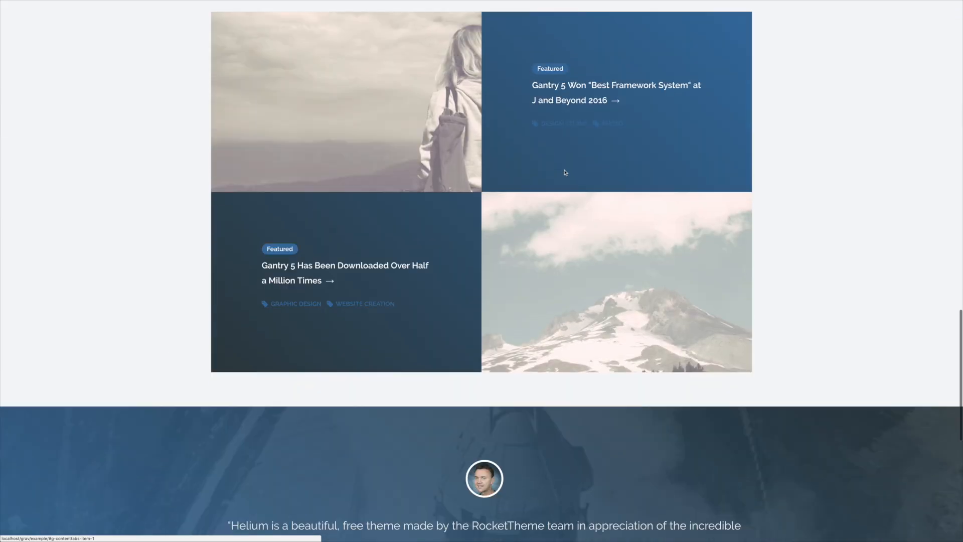
scroll(up, 3)
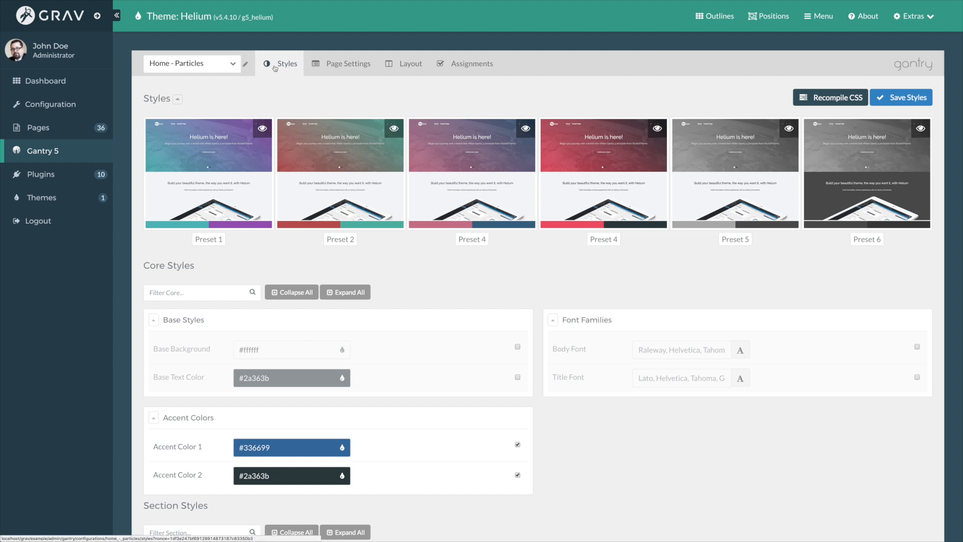
Scroll down the Styles tab to the Breakpoints and Menu configuration panel
scroll(down, 3)
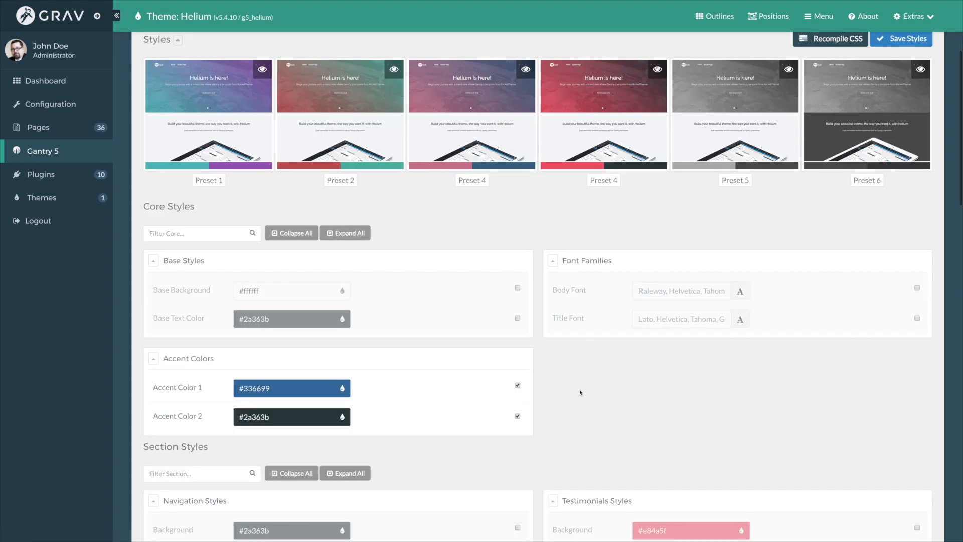
scroll(up, 3)
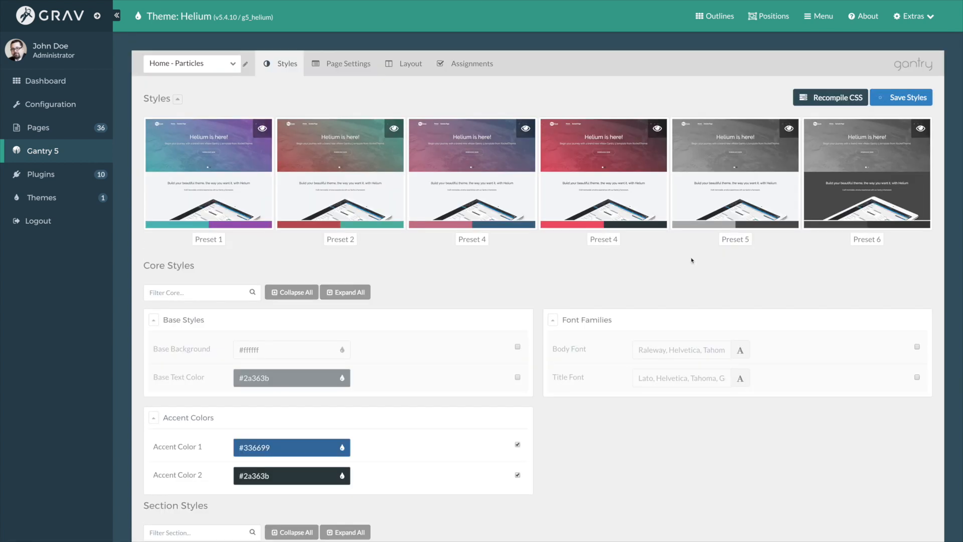
scroll(down, 3)
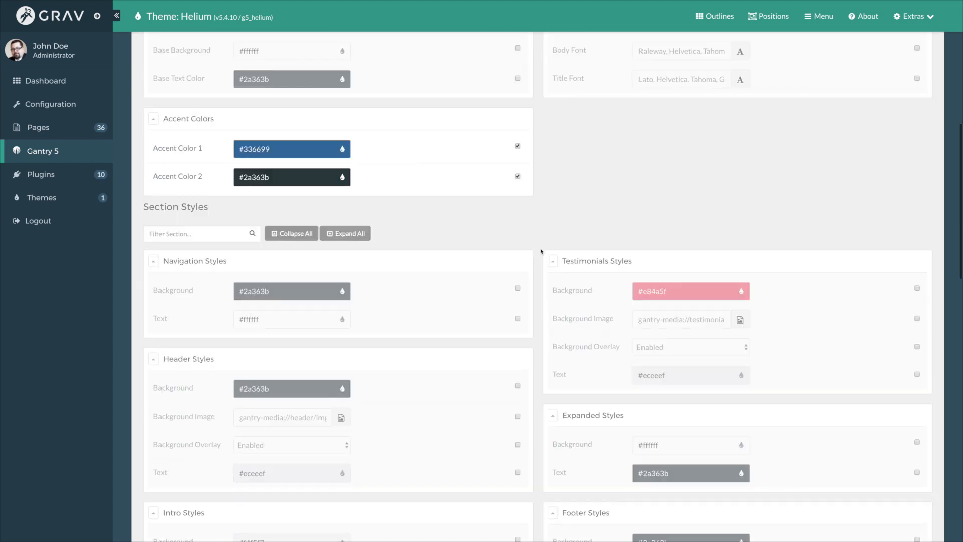
scroll(down, 3)
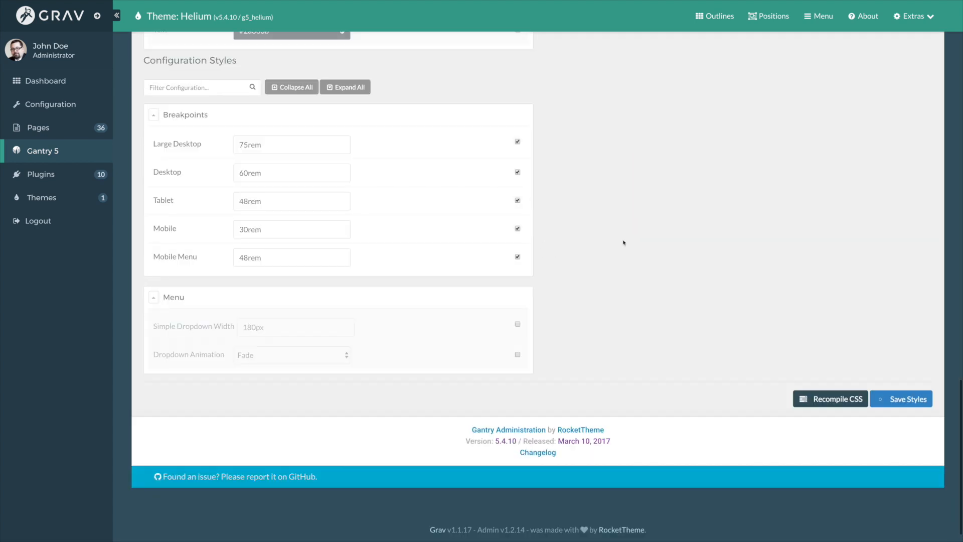
scroll(up, 3)
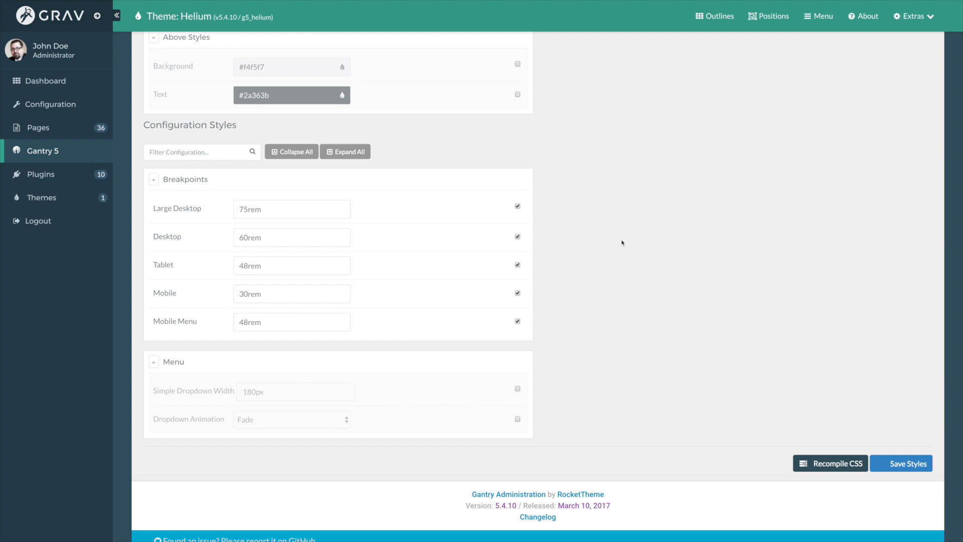
Disable the Desktop, Large Desktop and Mobile Menu breakpoint overrides
click(292, 237)
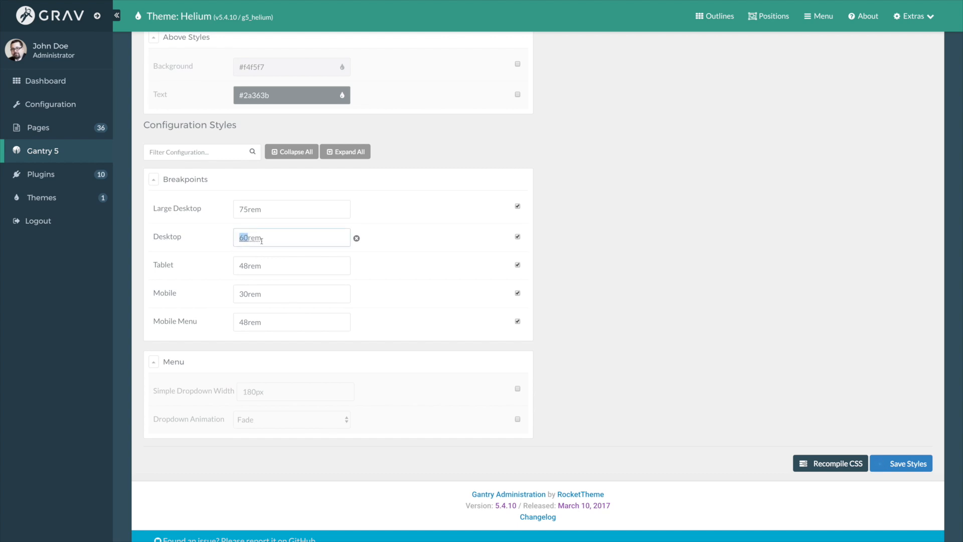
click(291, 208)
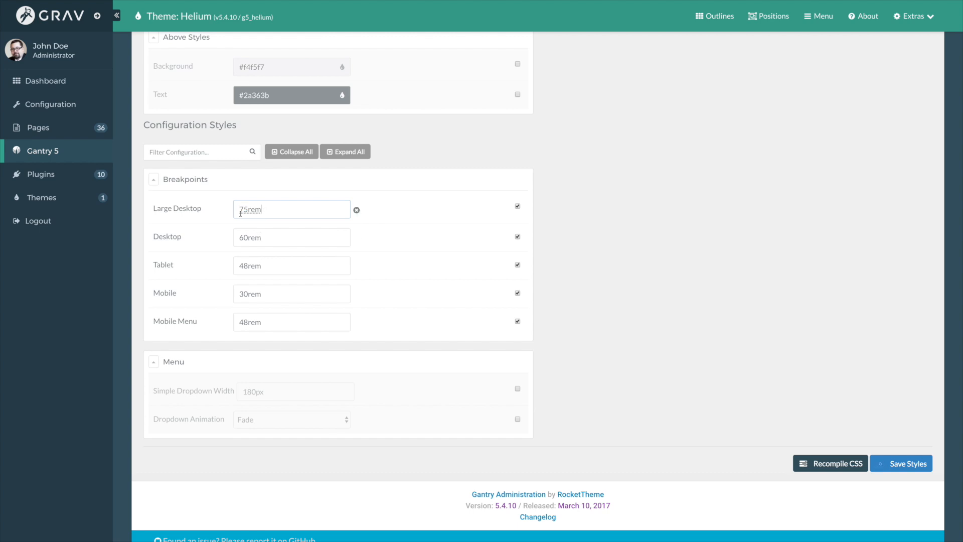
mouse_move(375, 256)
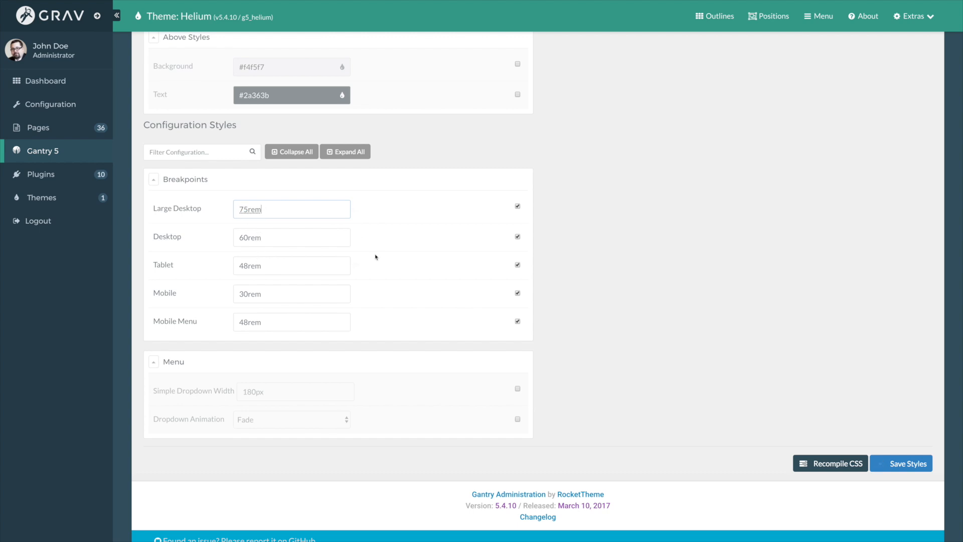
mouse_move(410, 220)
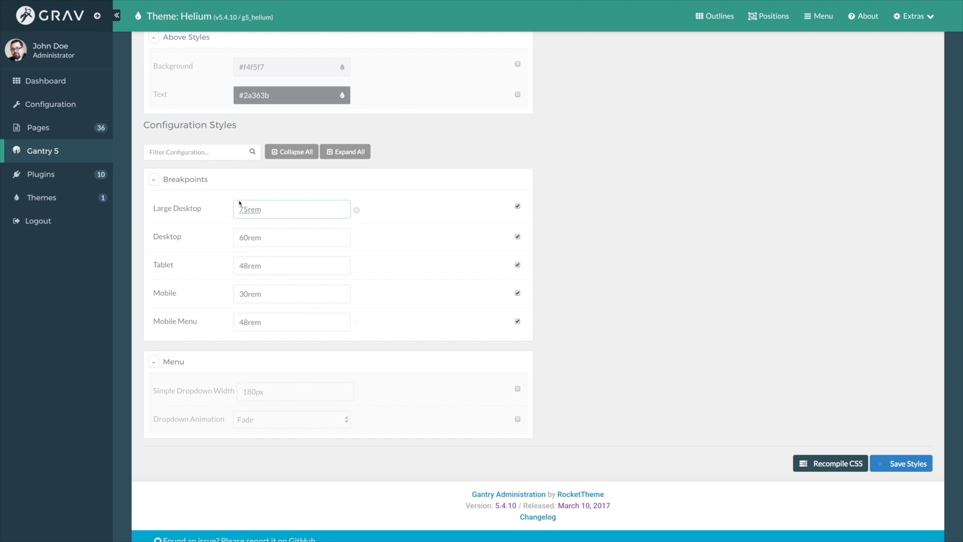
mouse_move(388, 323)
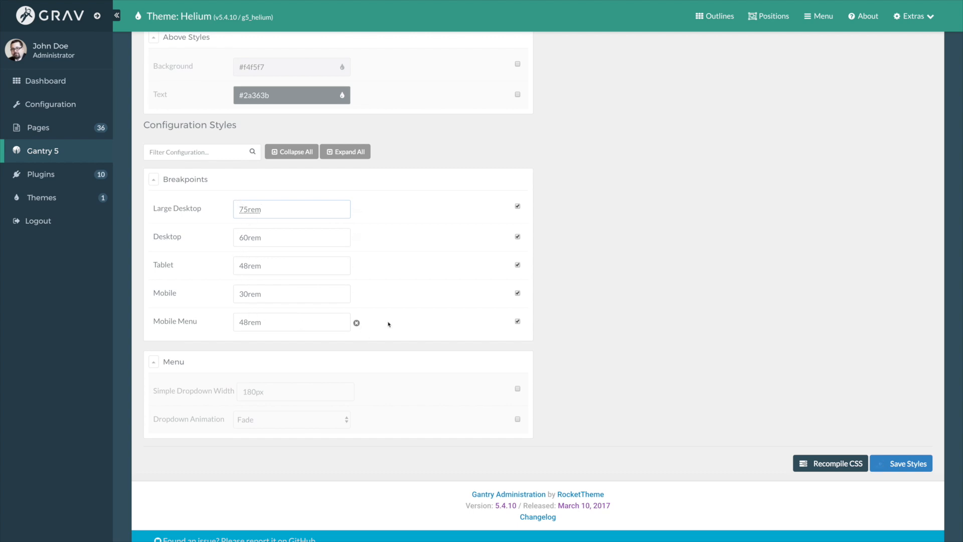
click(517, 320)
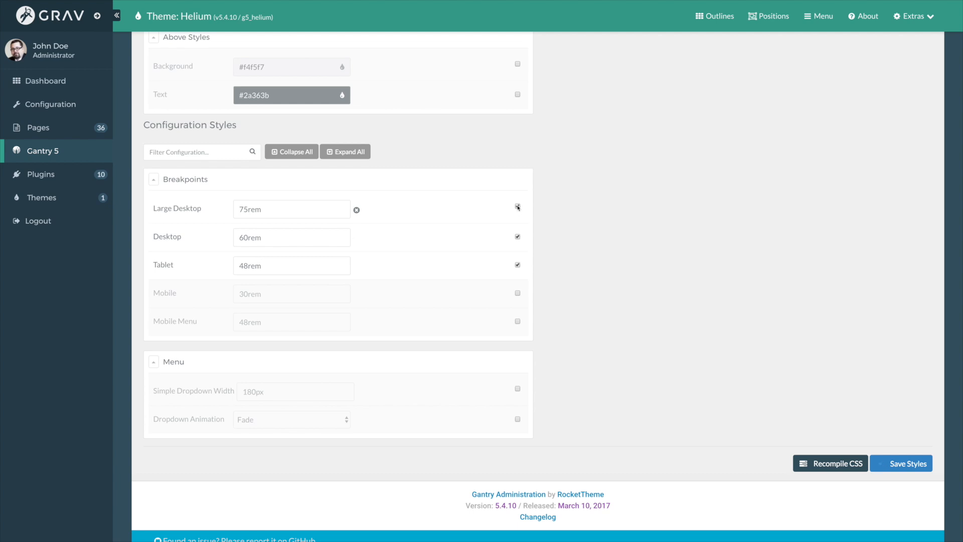
click(518, 206)
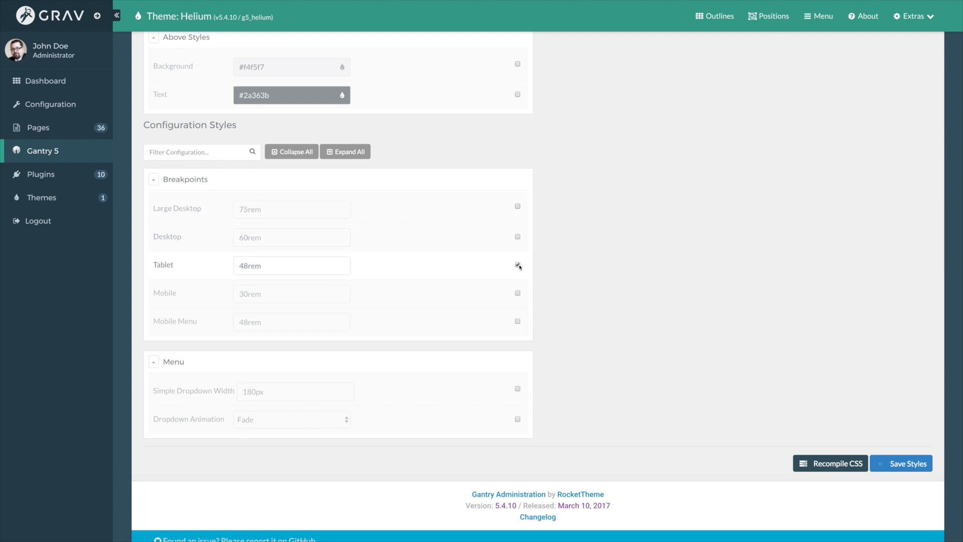
scroll(down, 3)
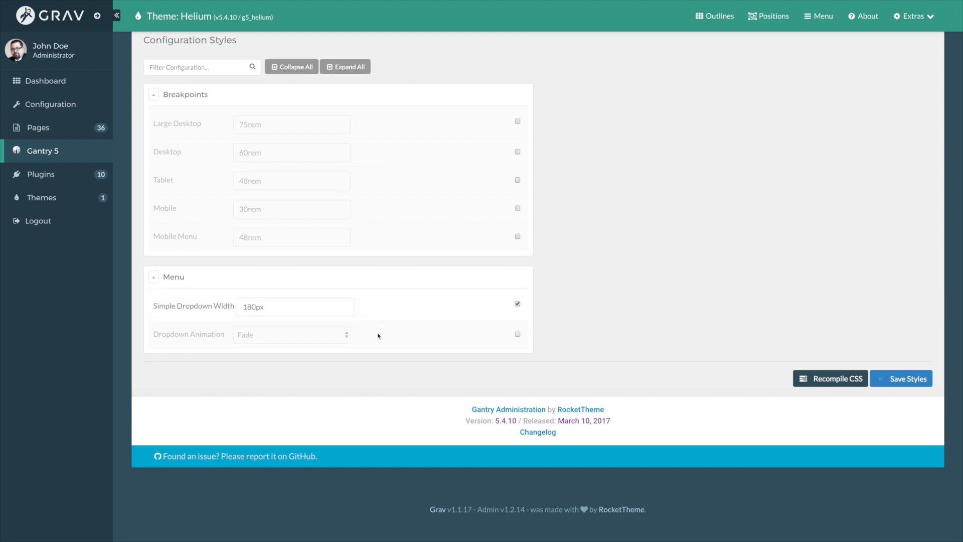
Override Dropdown Animation and review its animation list, keeping Fade
click(517, 334)
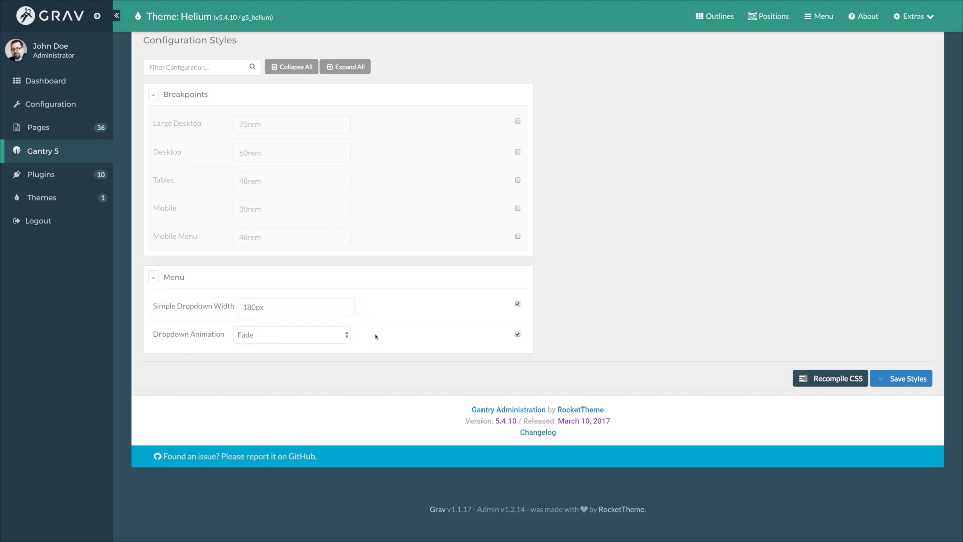
click(291, 334)
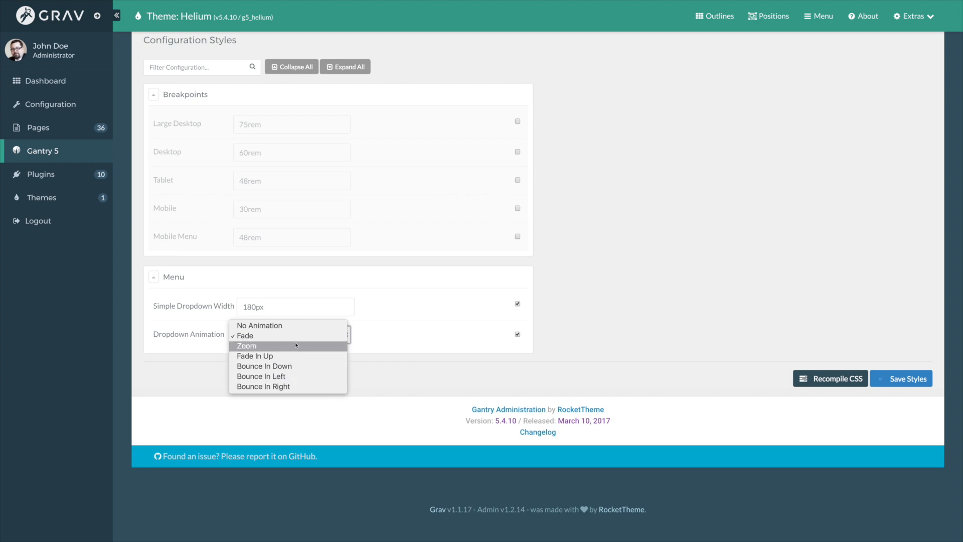
click(244, 337)
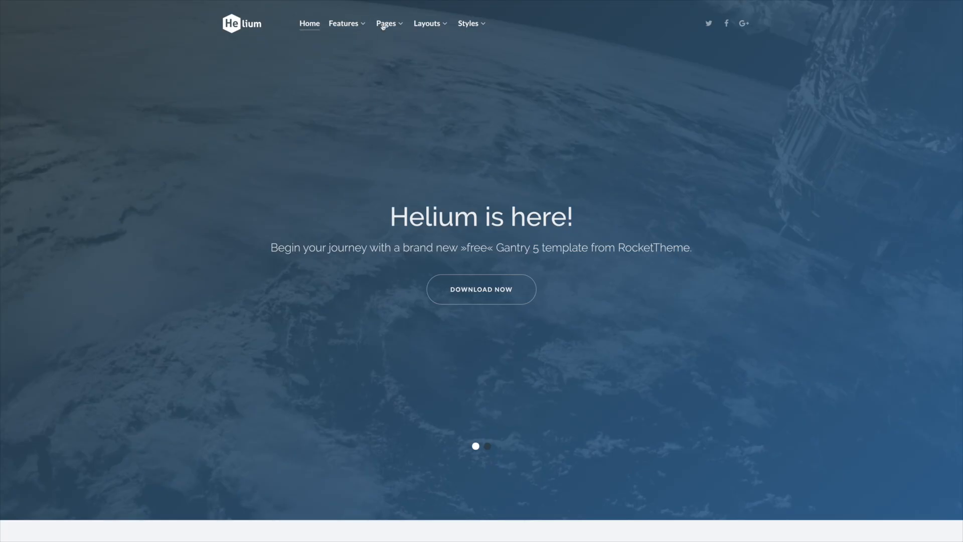
Preview the Pages dropdown menu on the Helium front end
click(387, 23)
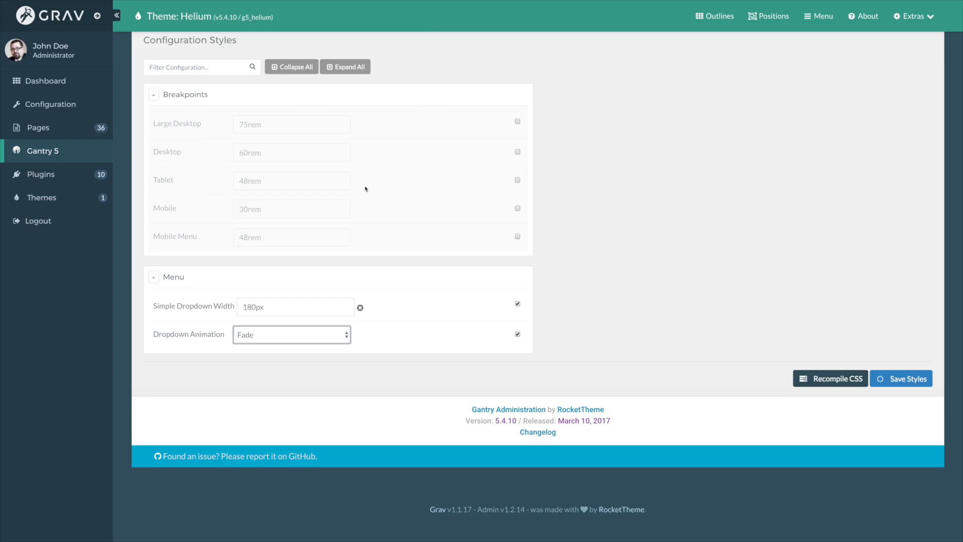
Choose Fade In Up as the dropdown animation and save the styles
click(291, 334)
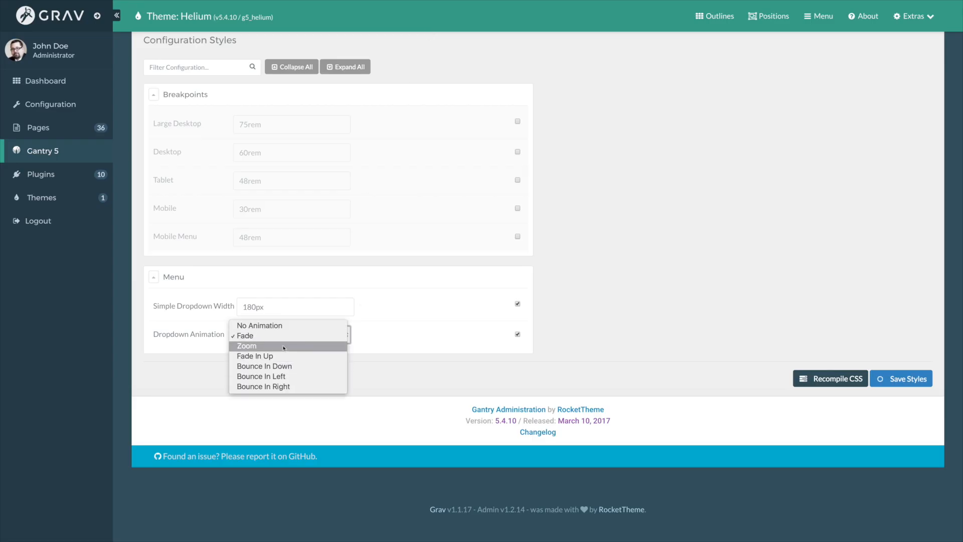
click(244, 336)
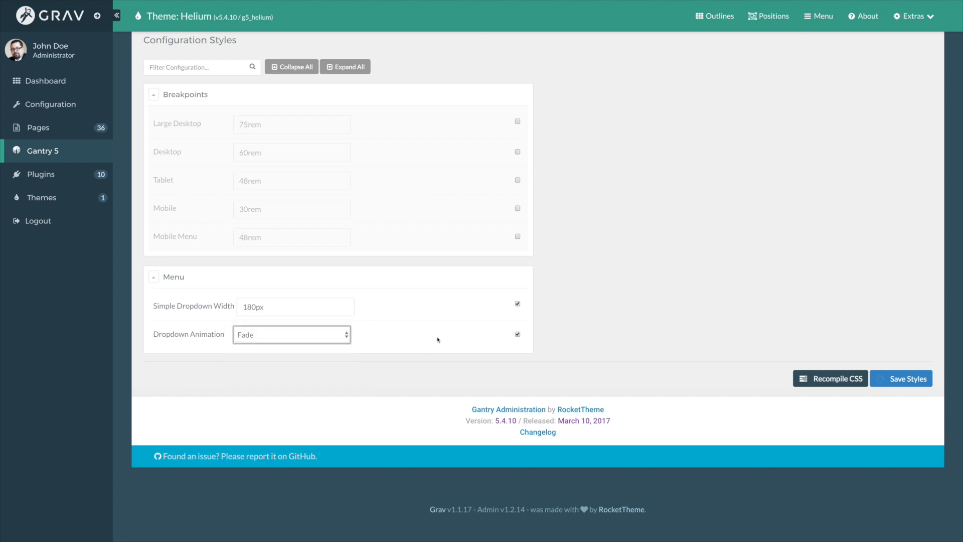
click(291, 334)
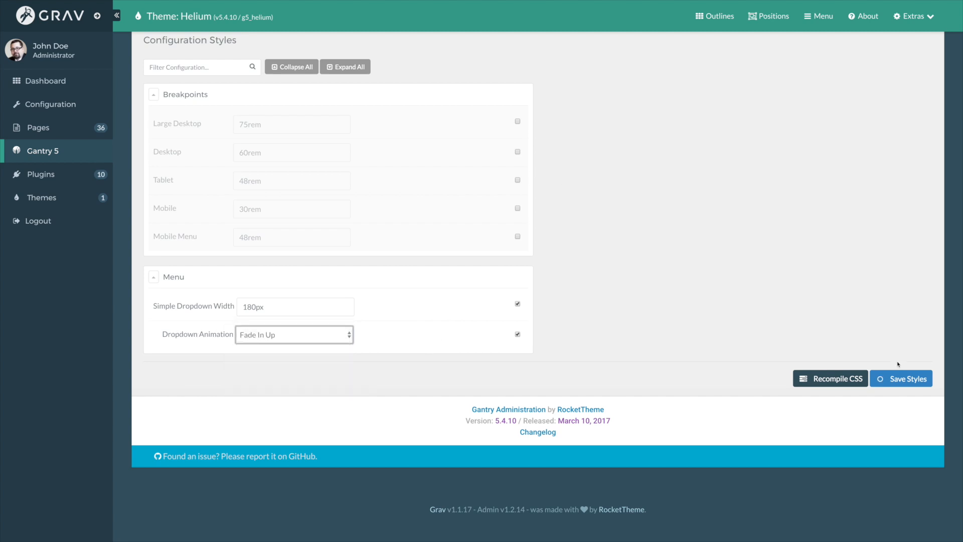
click(901, 378)
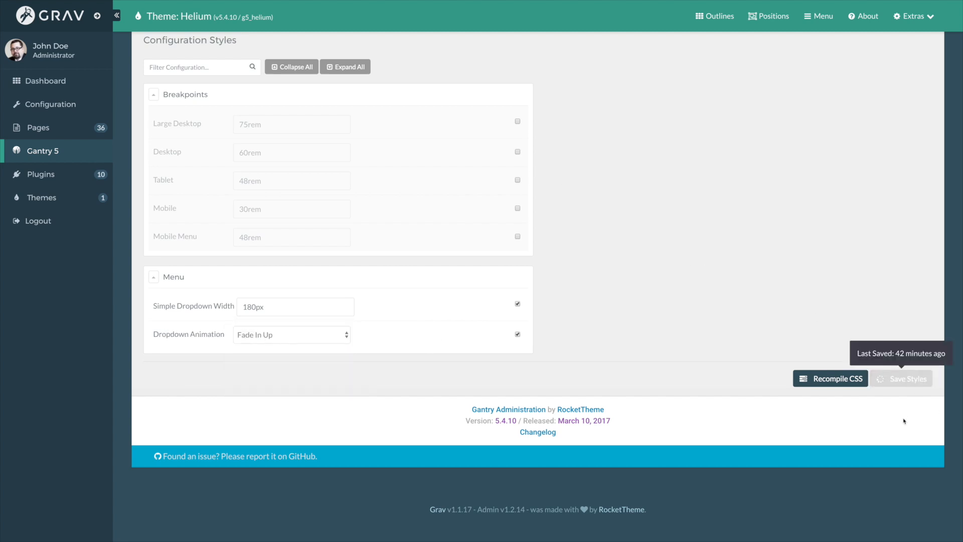
mouse_move(605, 249)
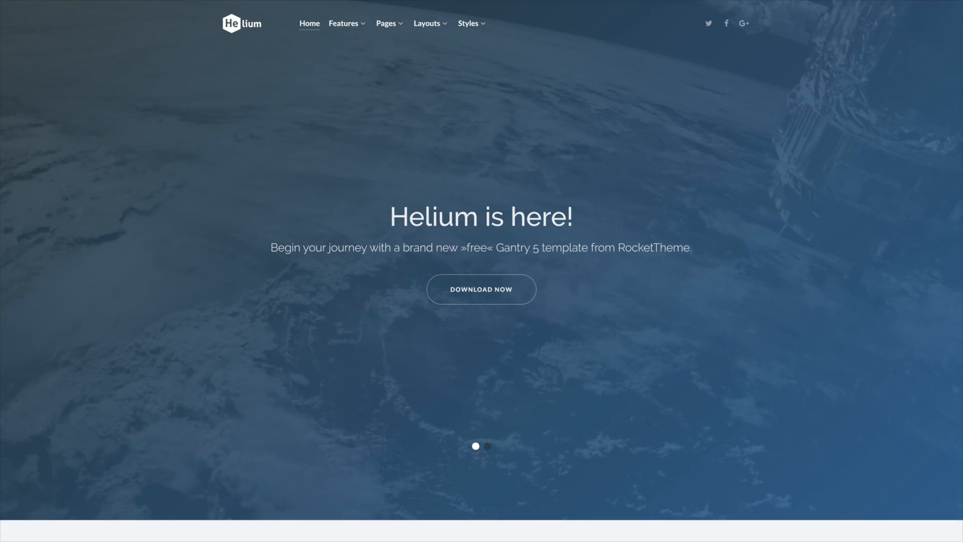
mouse_move(685, 184)
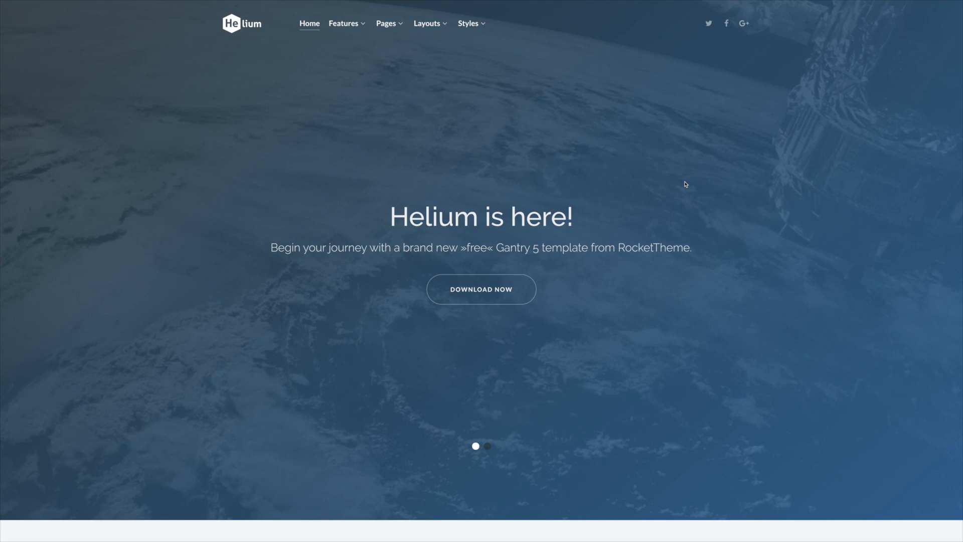
mouse_move(496, 120)
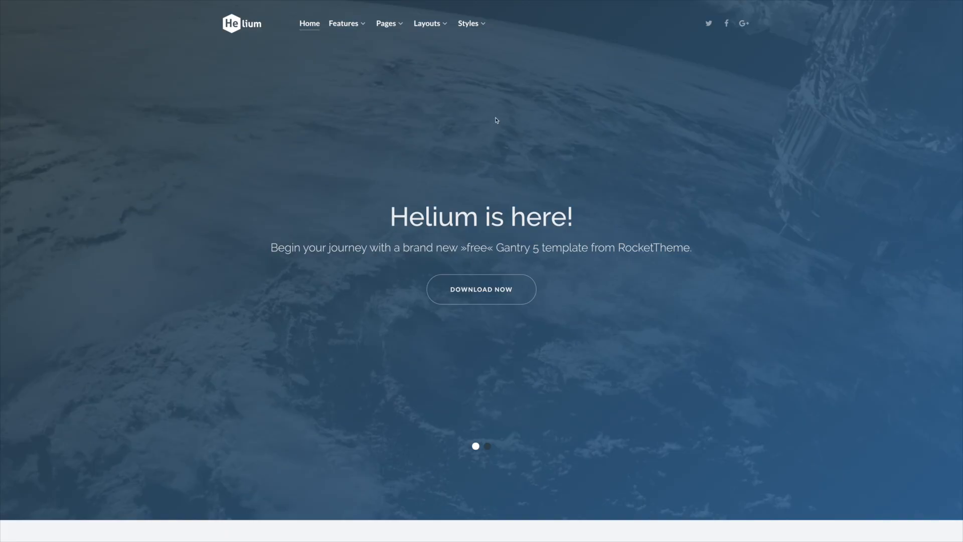
Reload the front end, check the Pages dropdown animation, and return to Styles
click(428, 24)
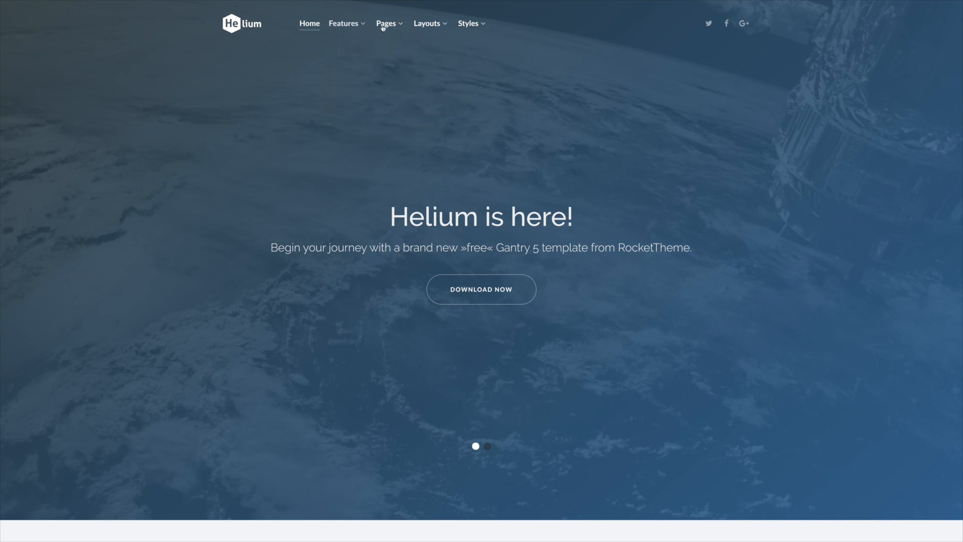
click(469, 23)
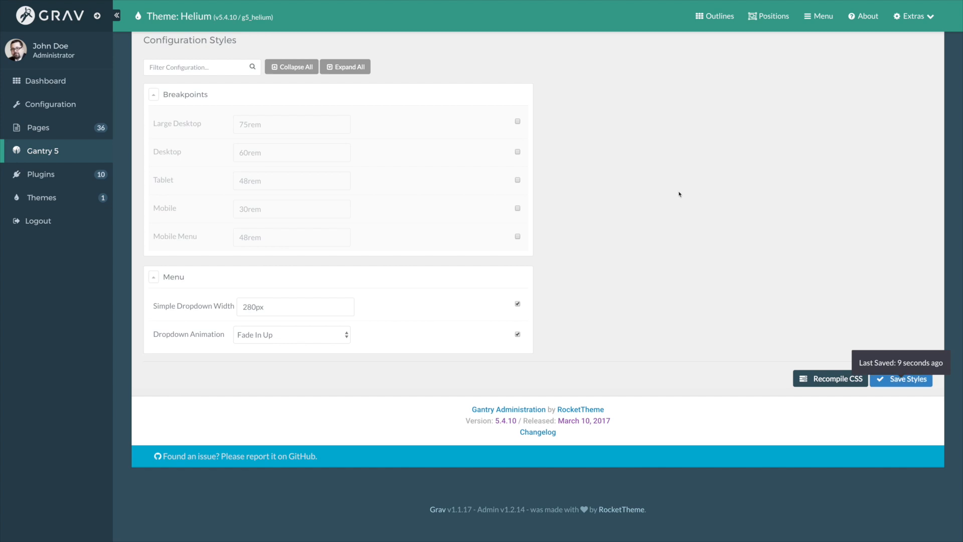
click(284, 64)
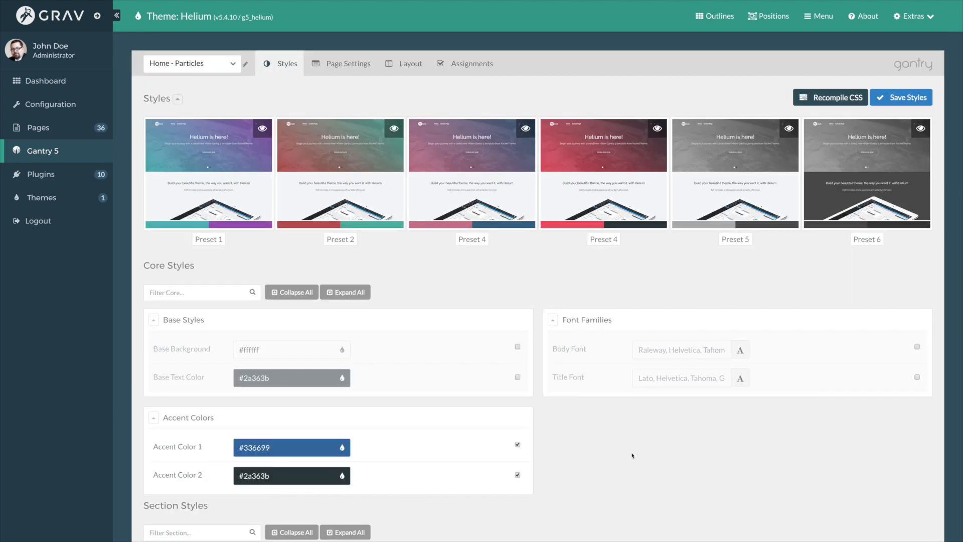